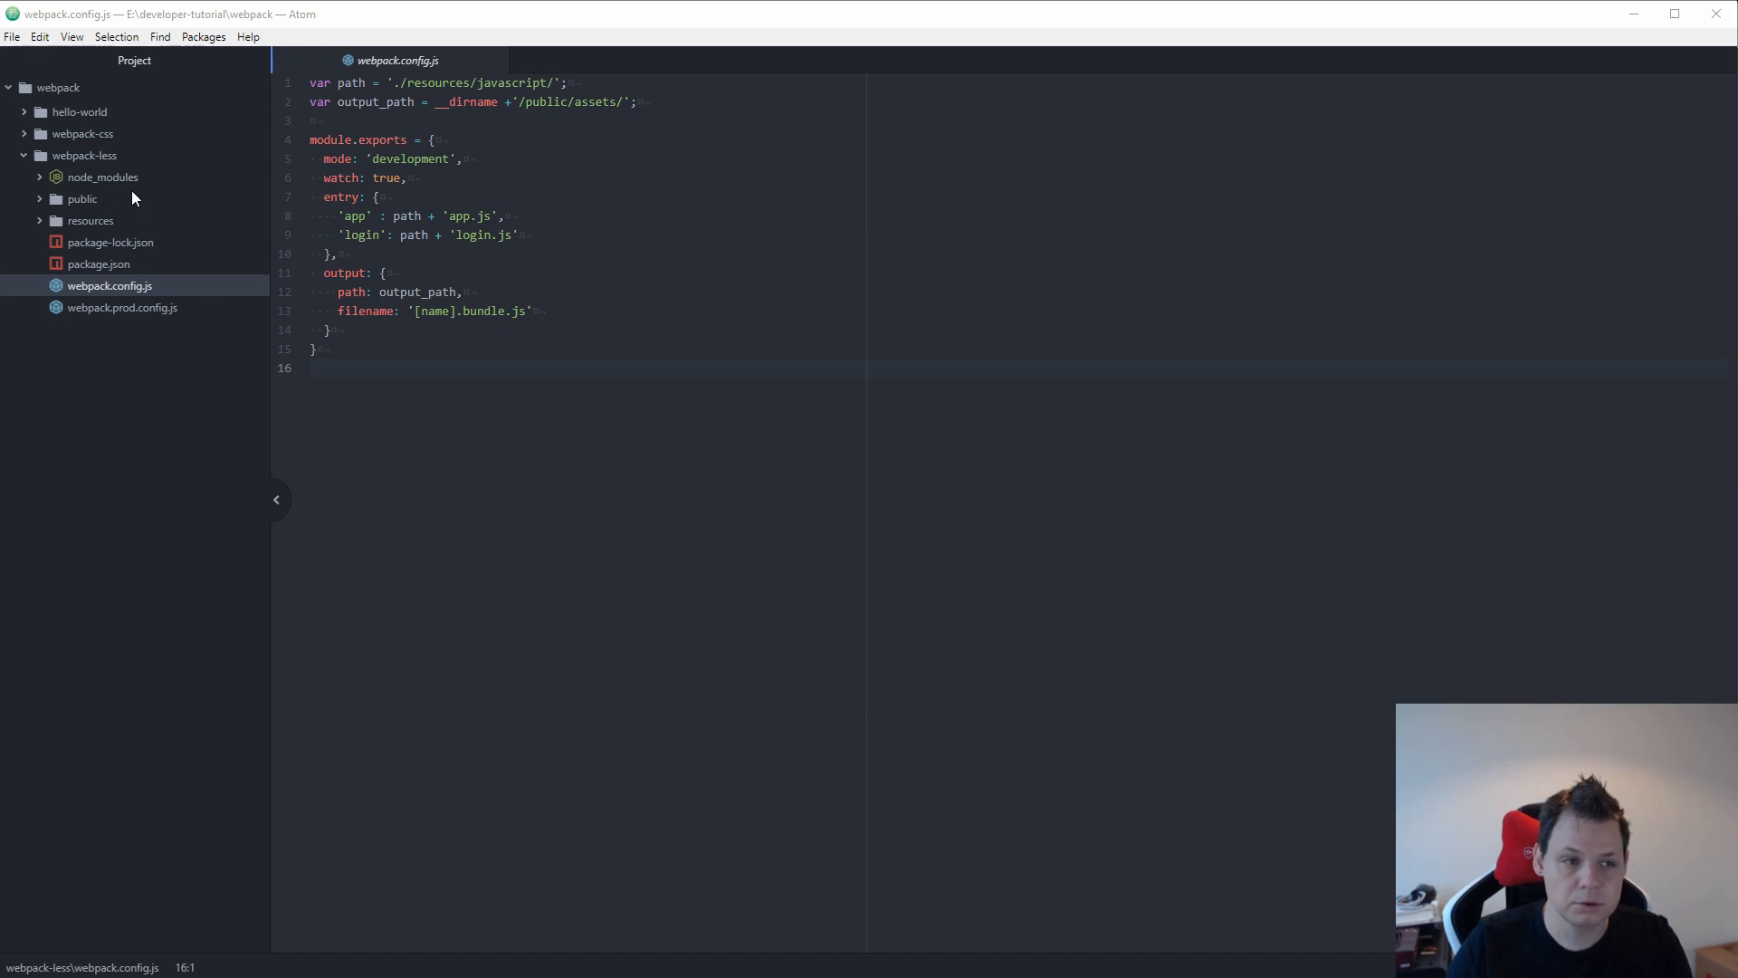
Add a new file at less\app.less under the webpack-less resources folder
left_click(90, 219)
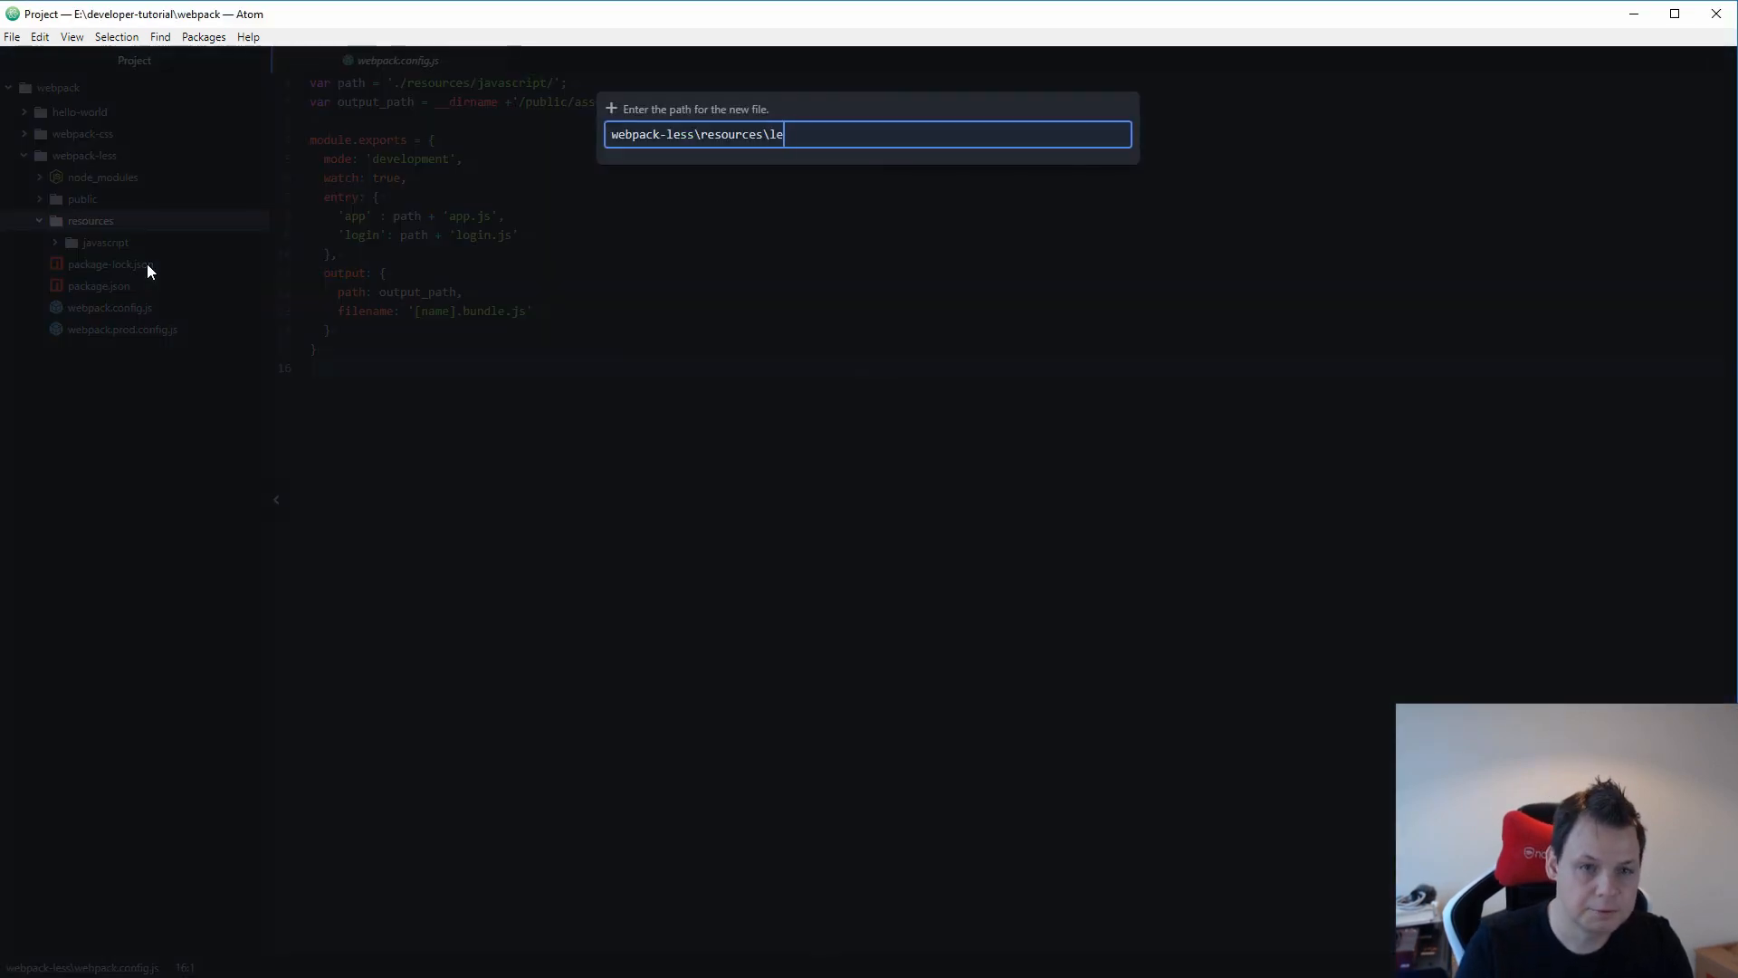
type("ss\\app")
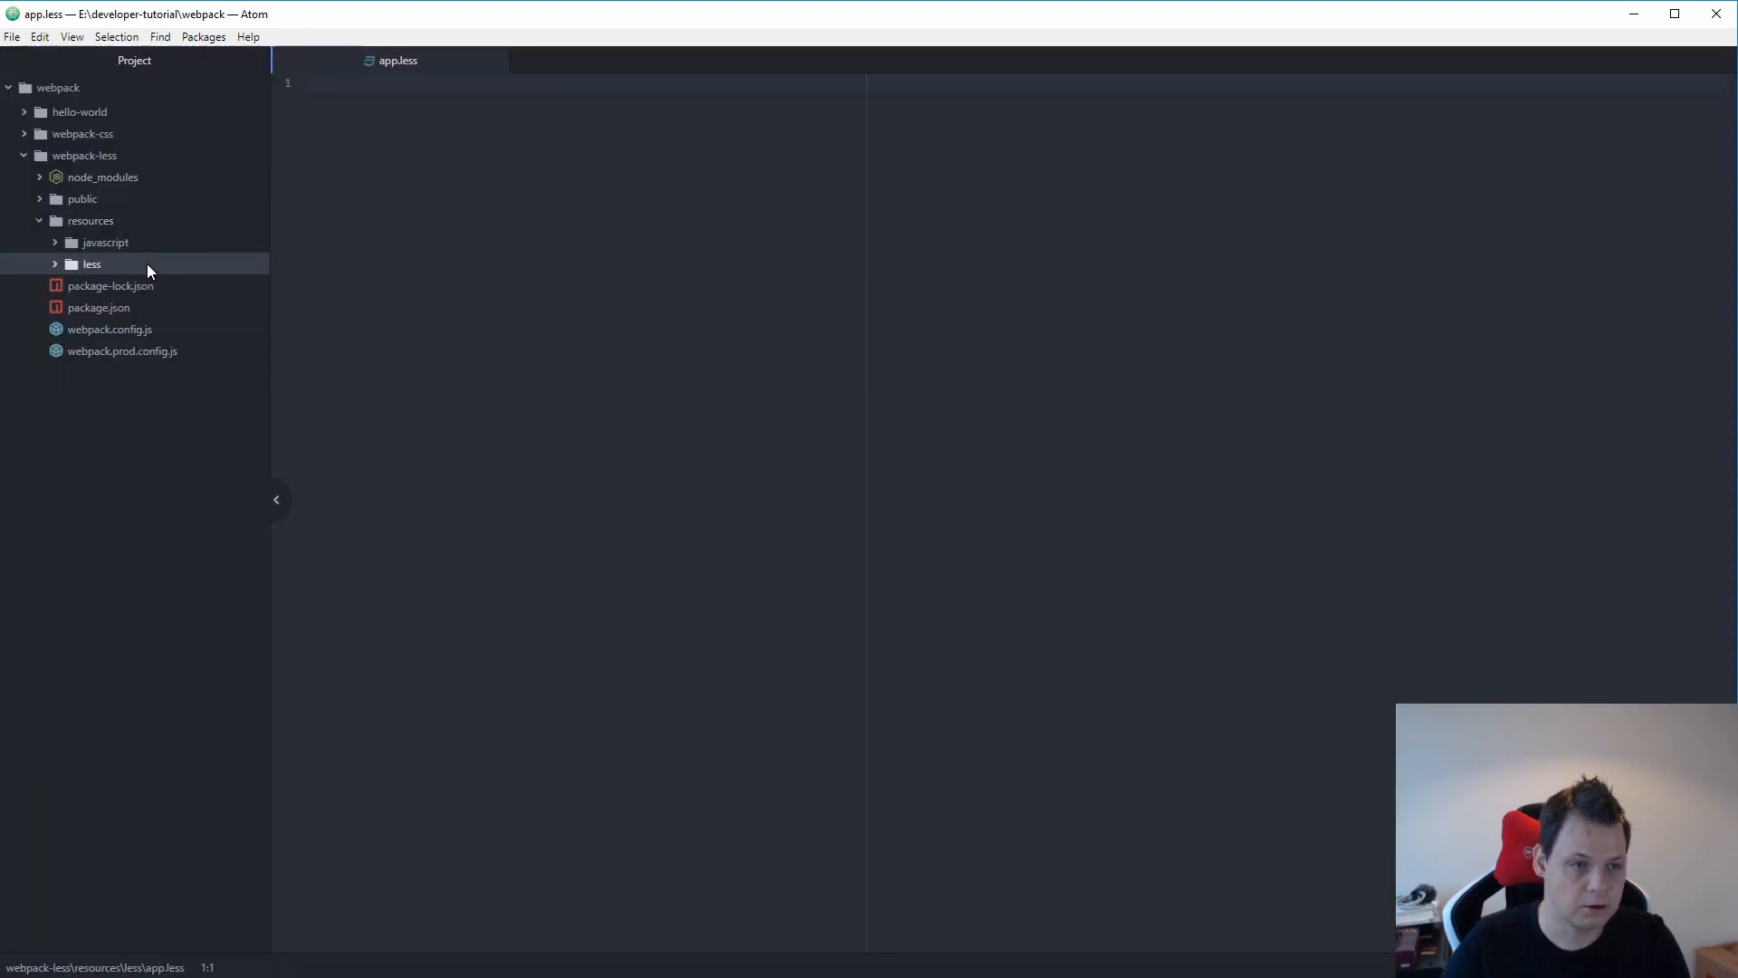
left_click(93, 264)
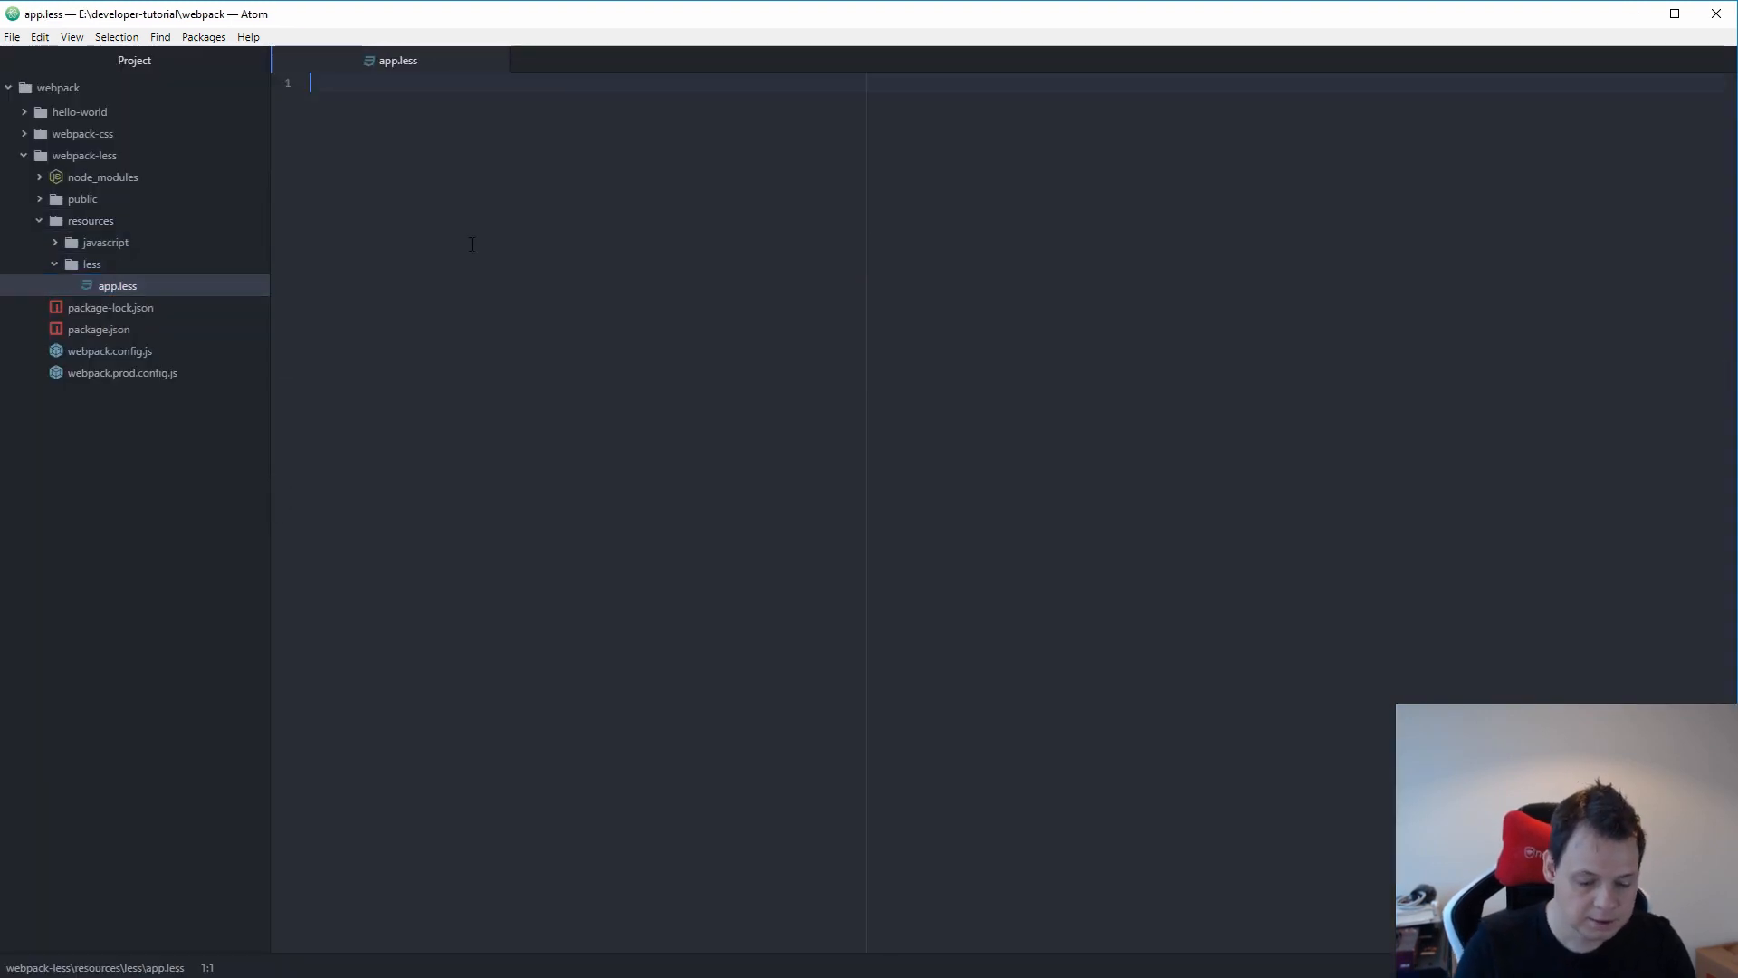
type("@color")
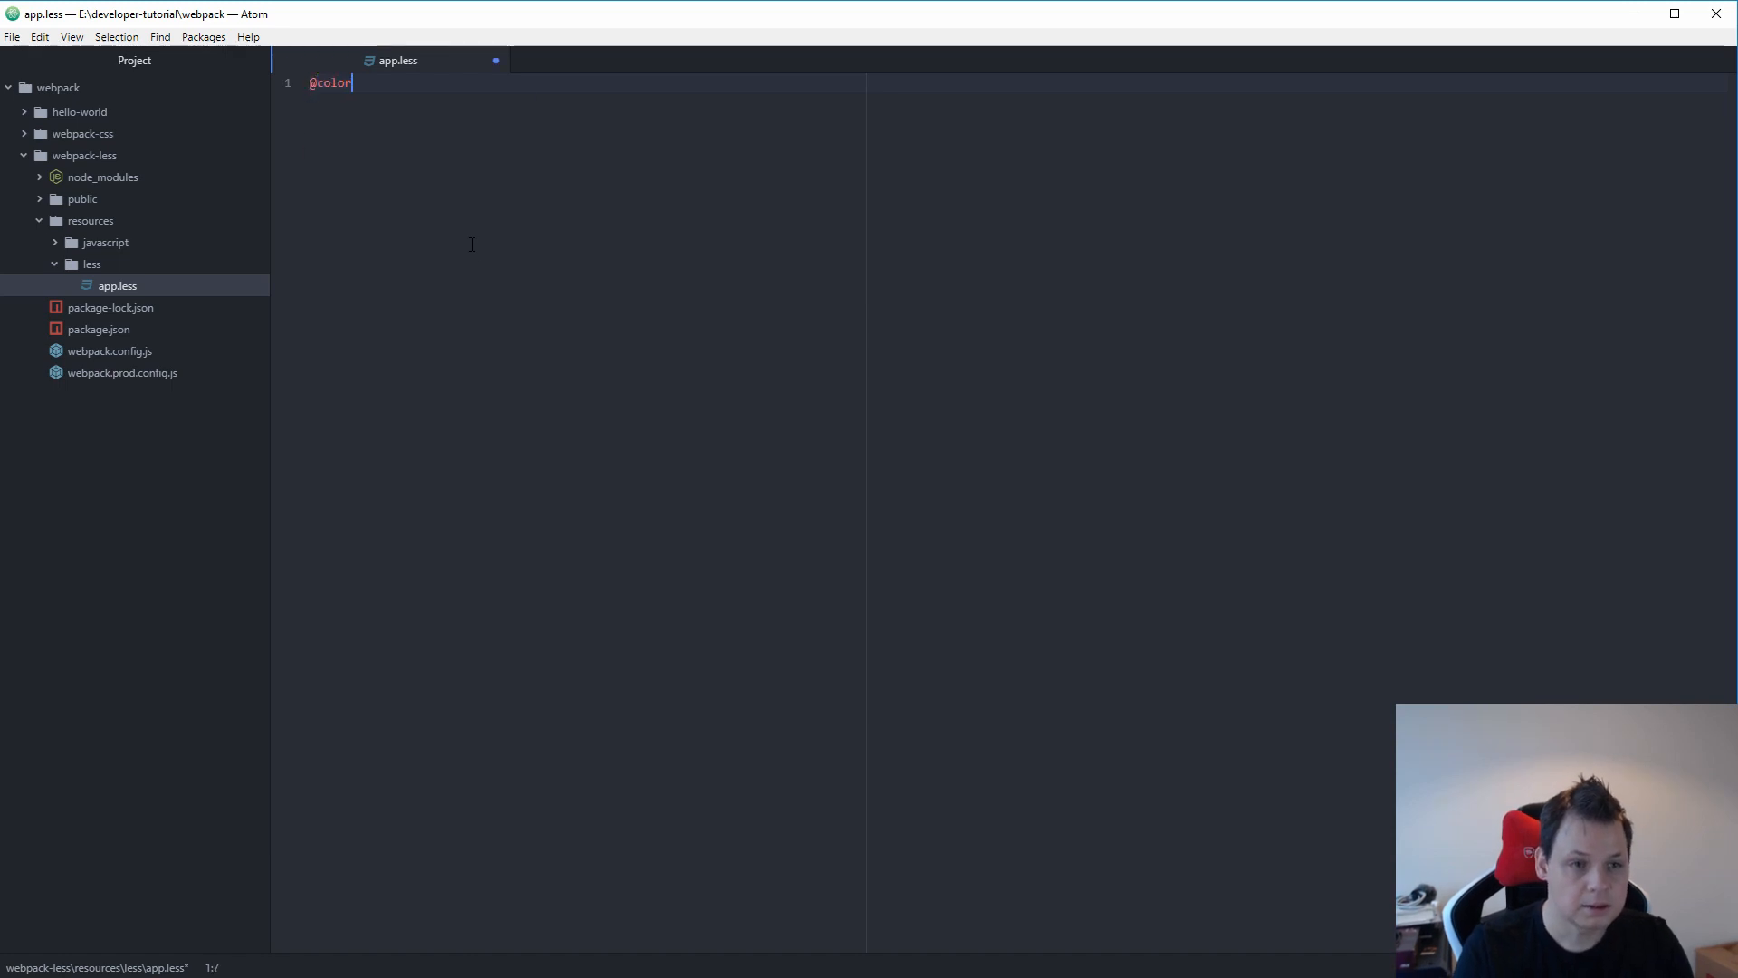
type(": skyblue;")
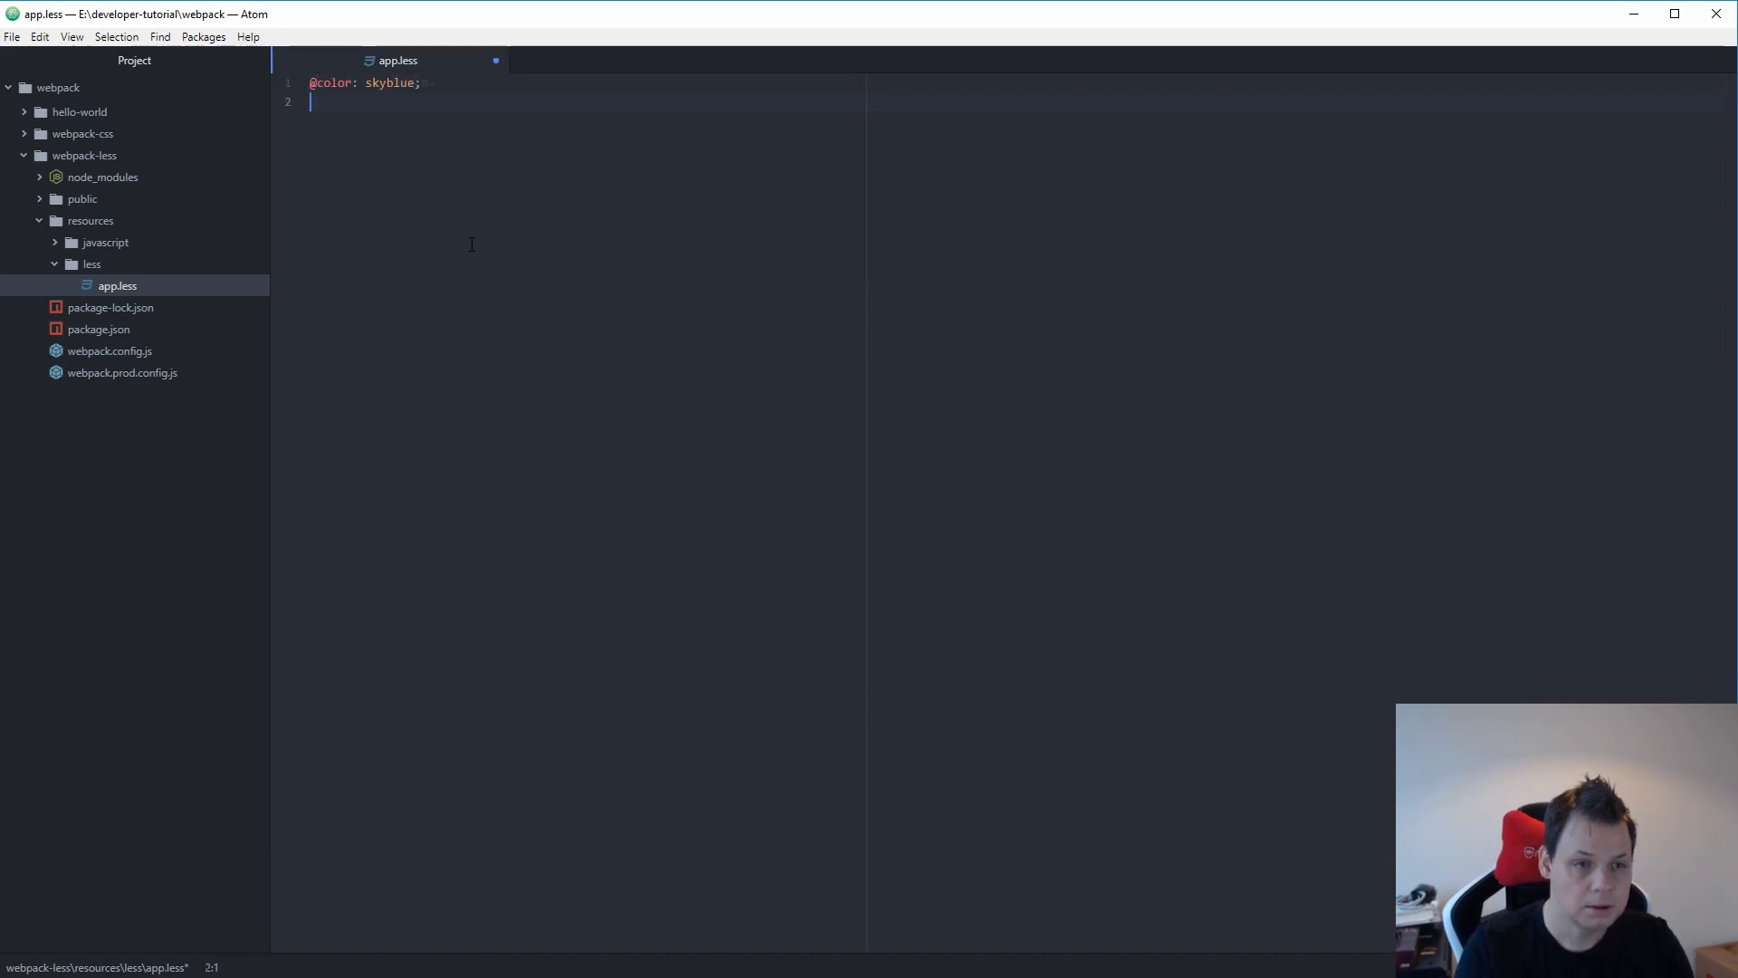
type("body")
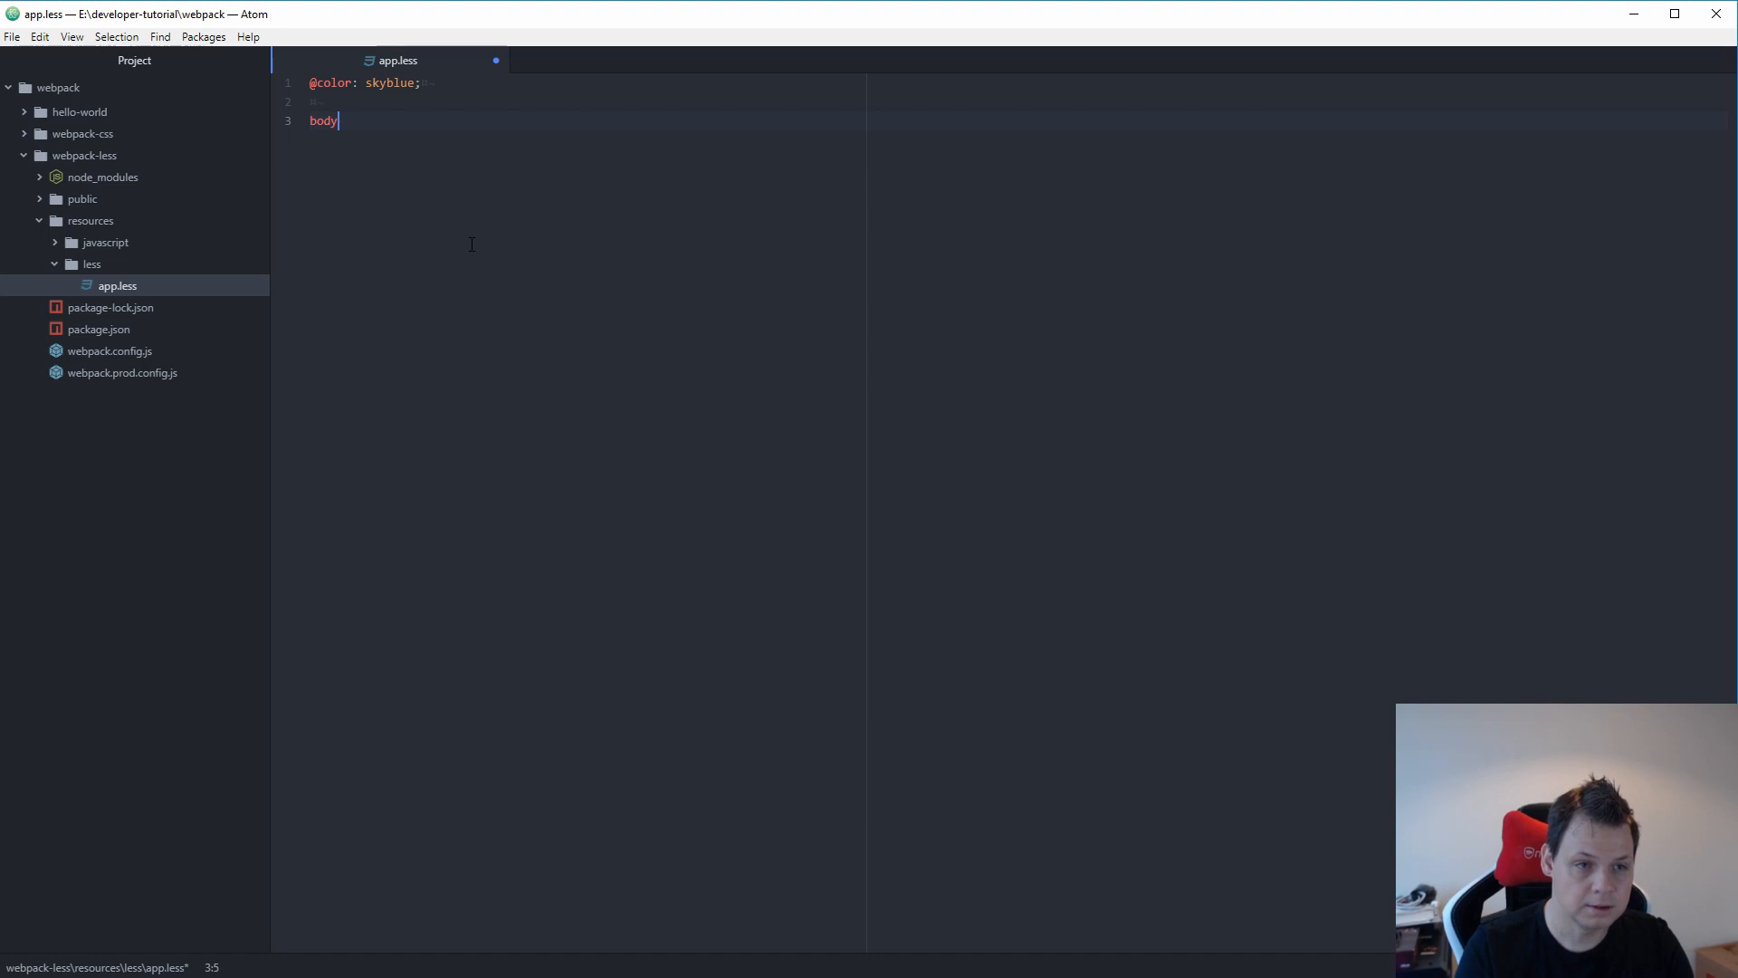
type("{")
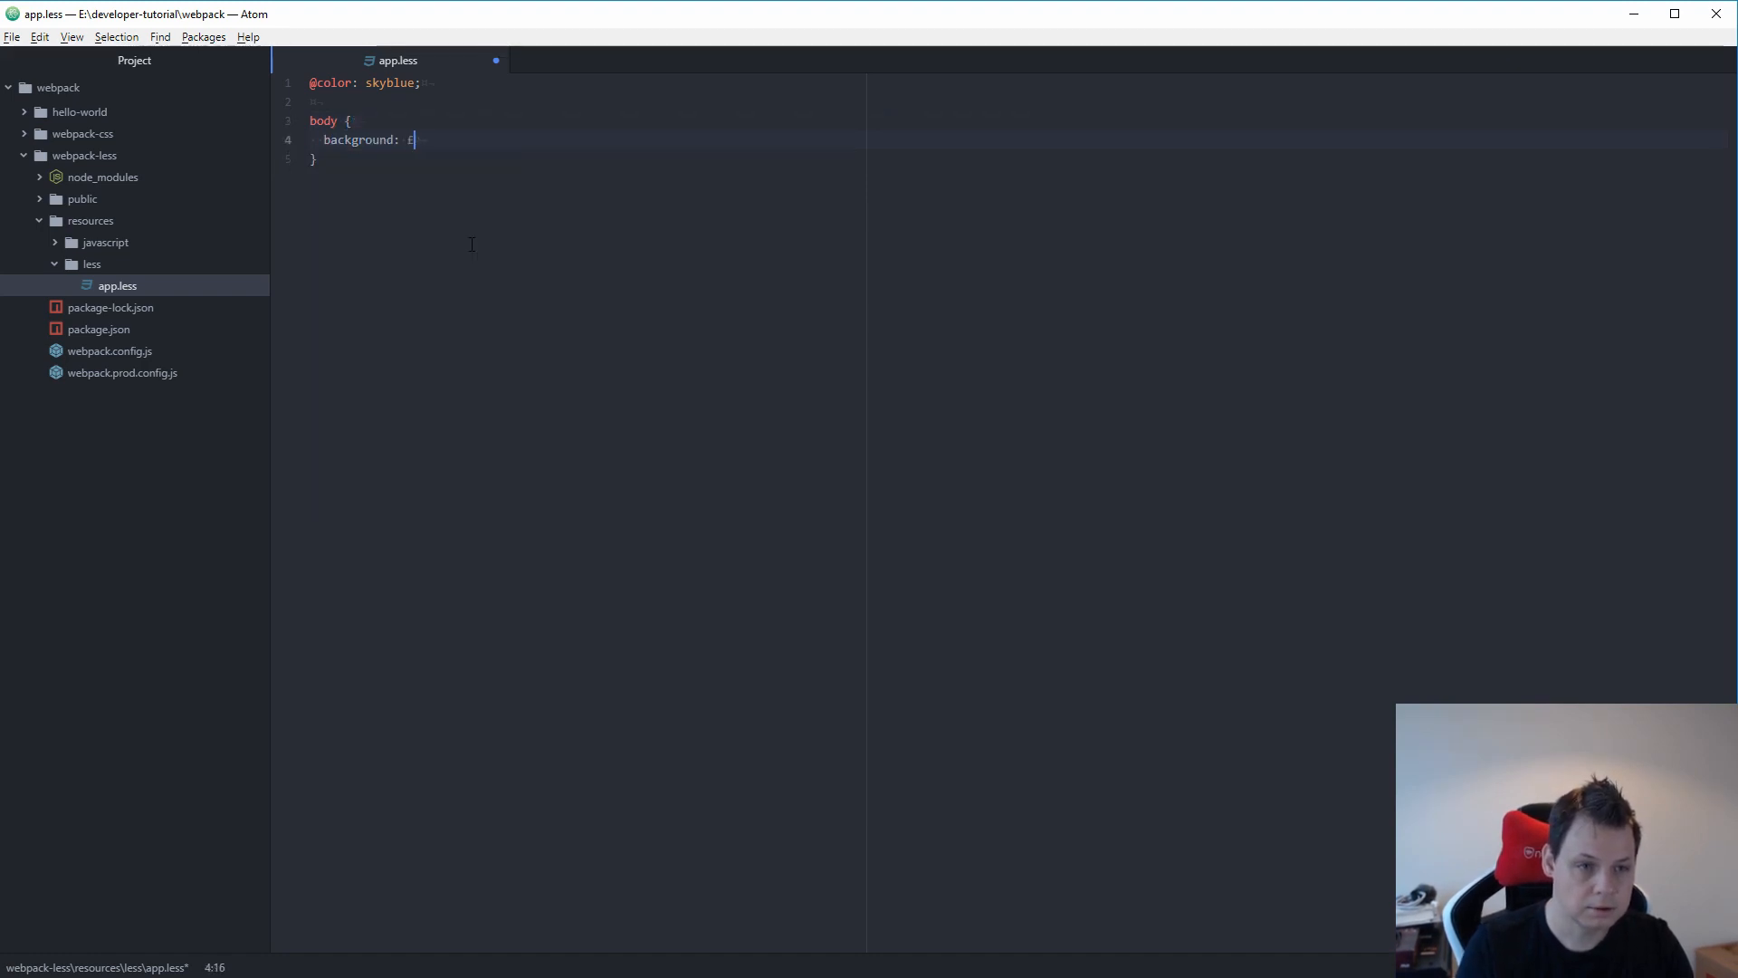
type("@skyublue;")
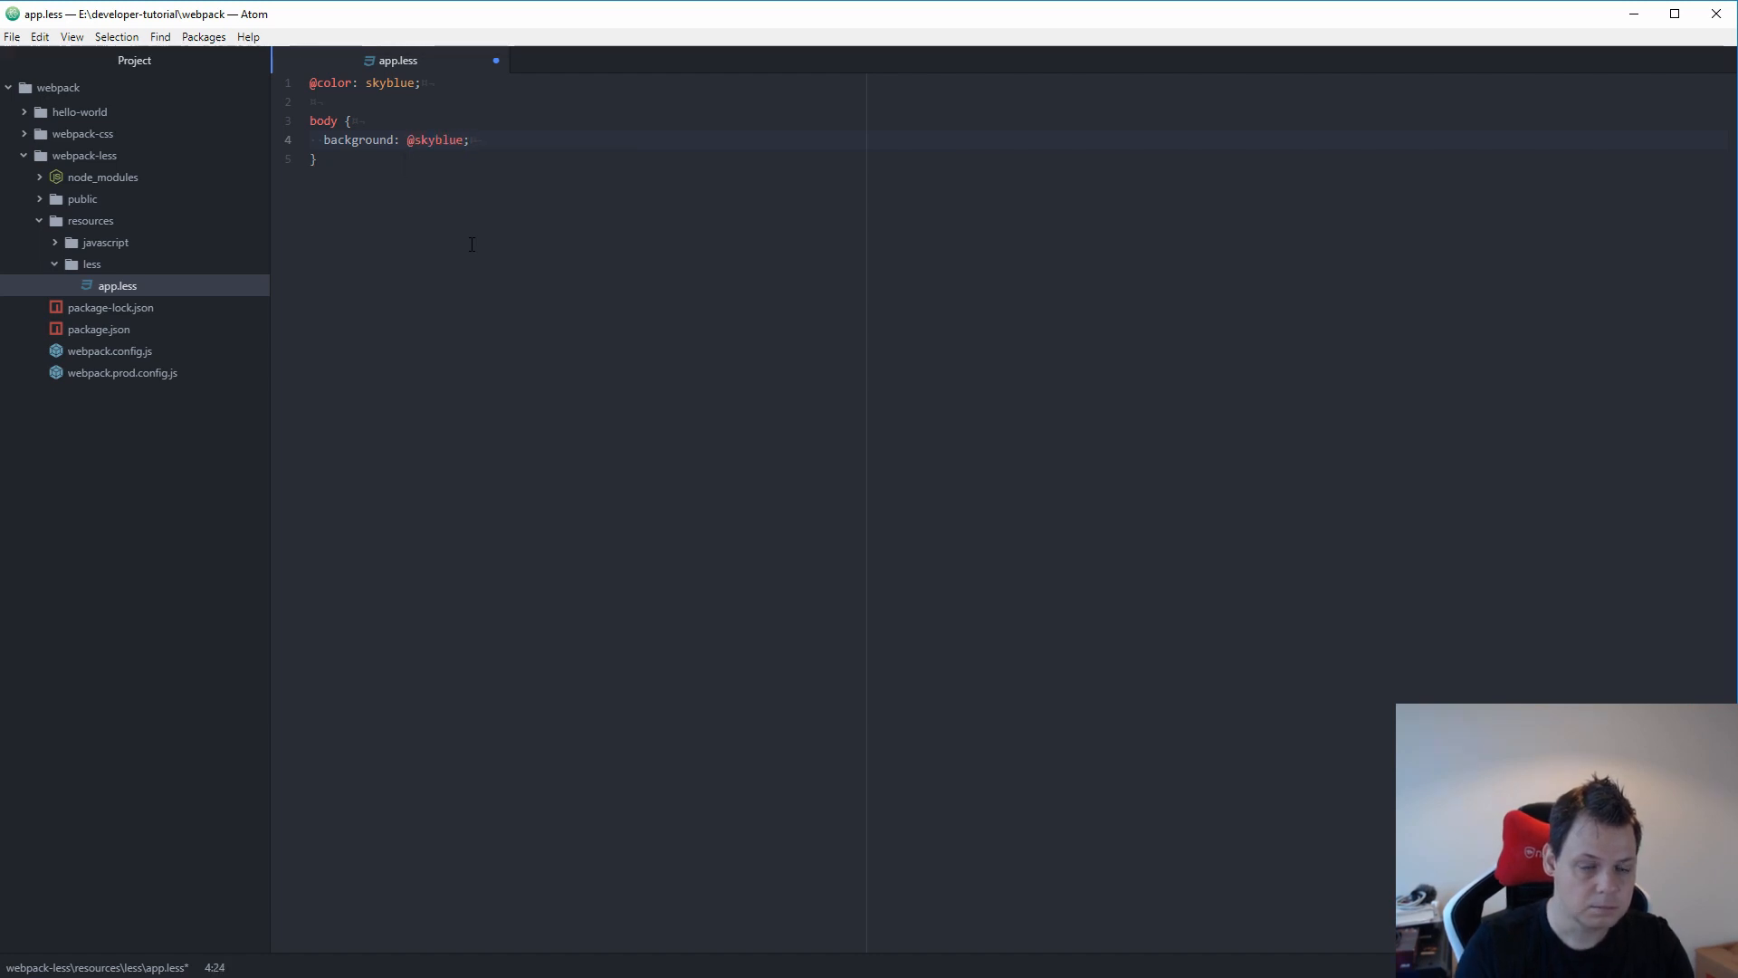
key("Ctrl+S")
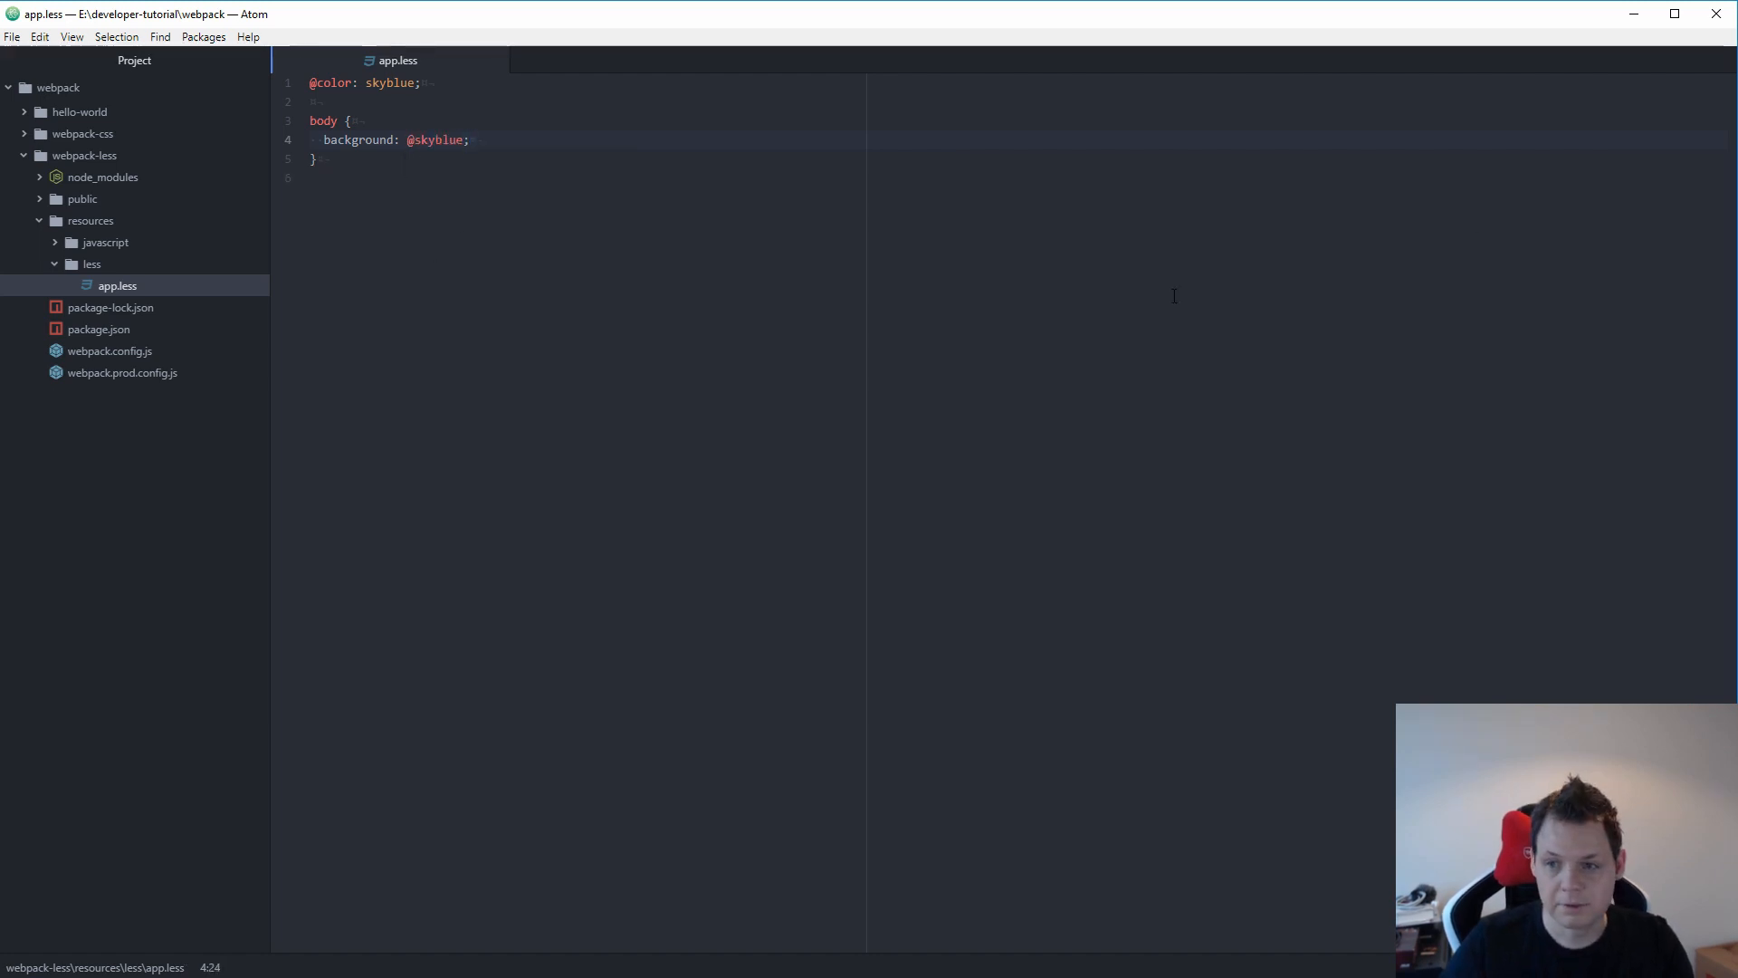
type("@col")
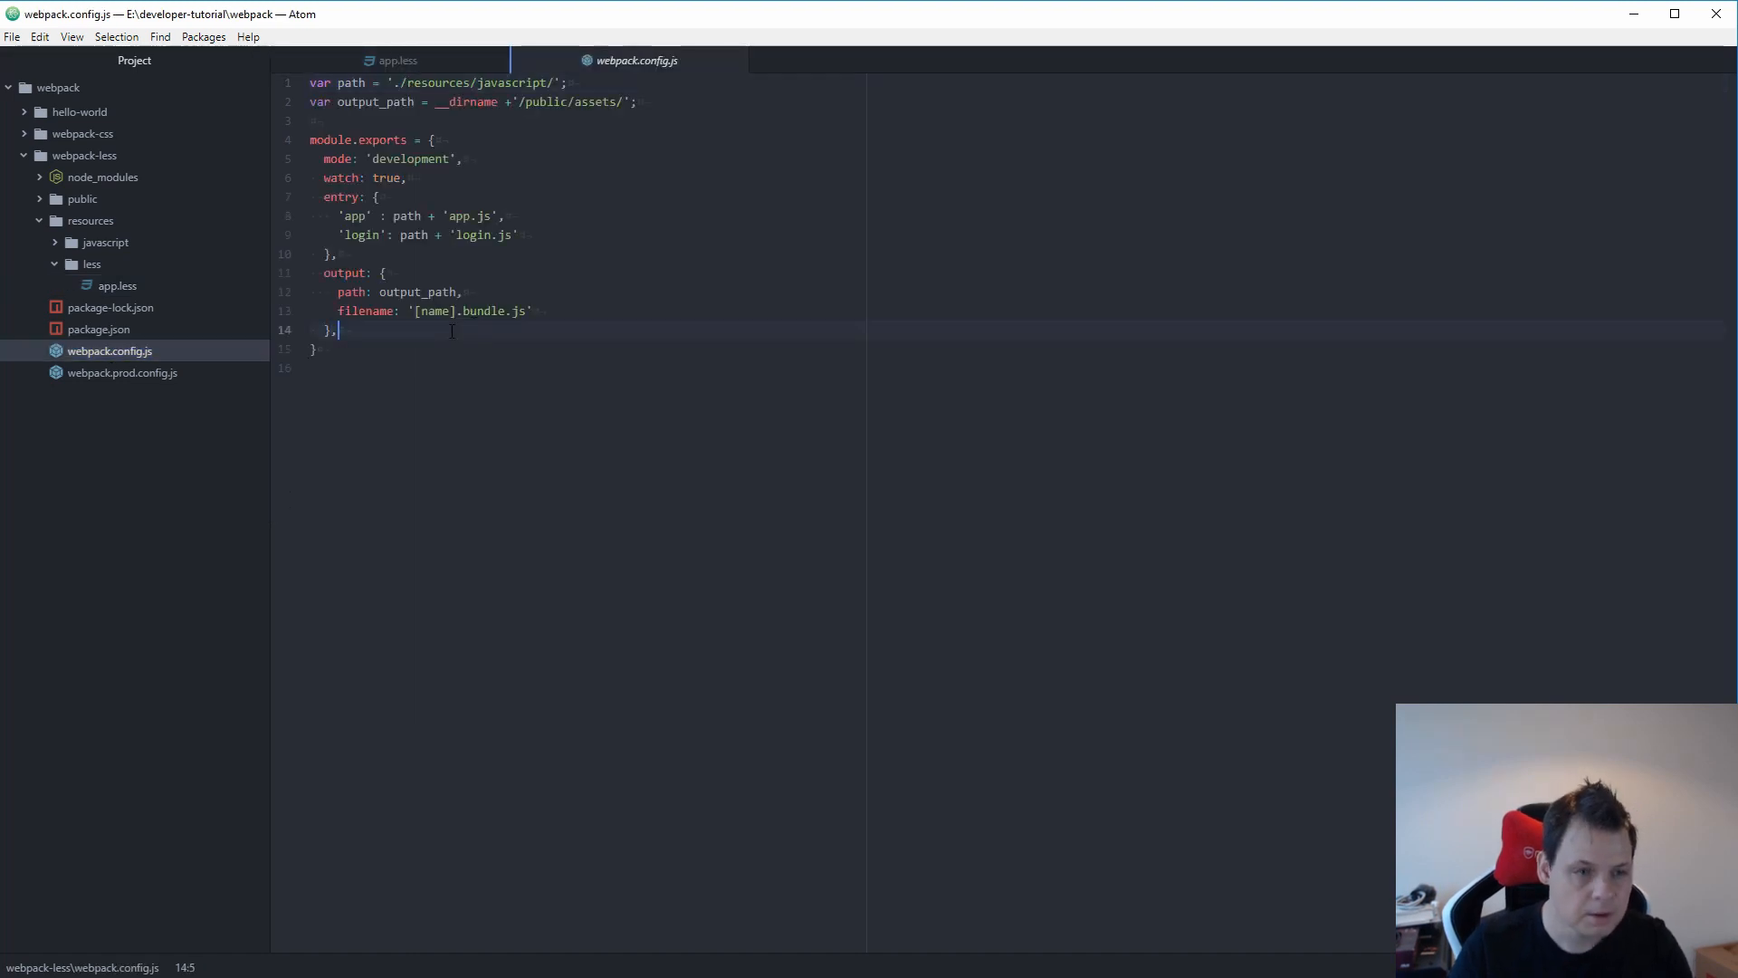
Type a module block with a rules array whose first rule has test /\.less$/
type("module: {")
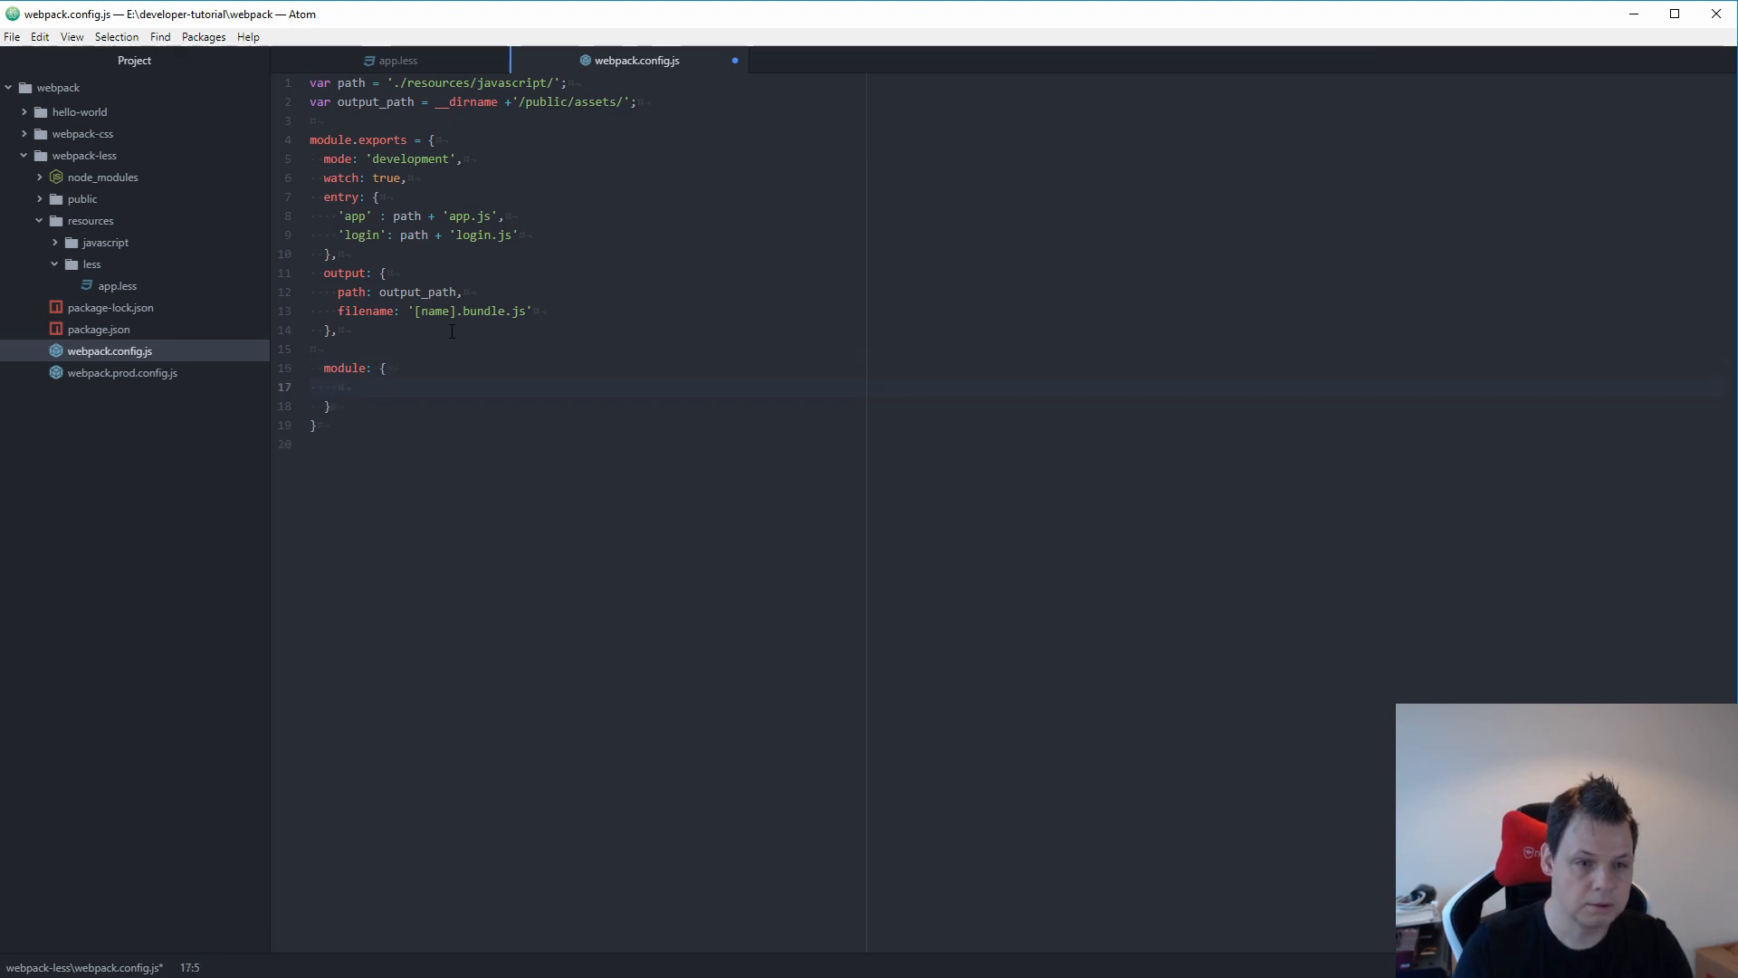
type("rules: []")
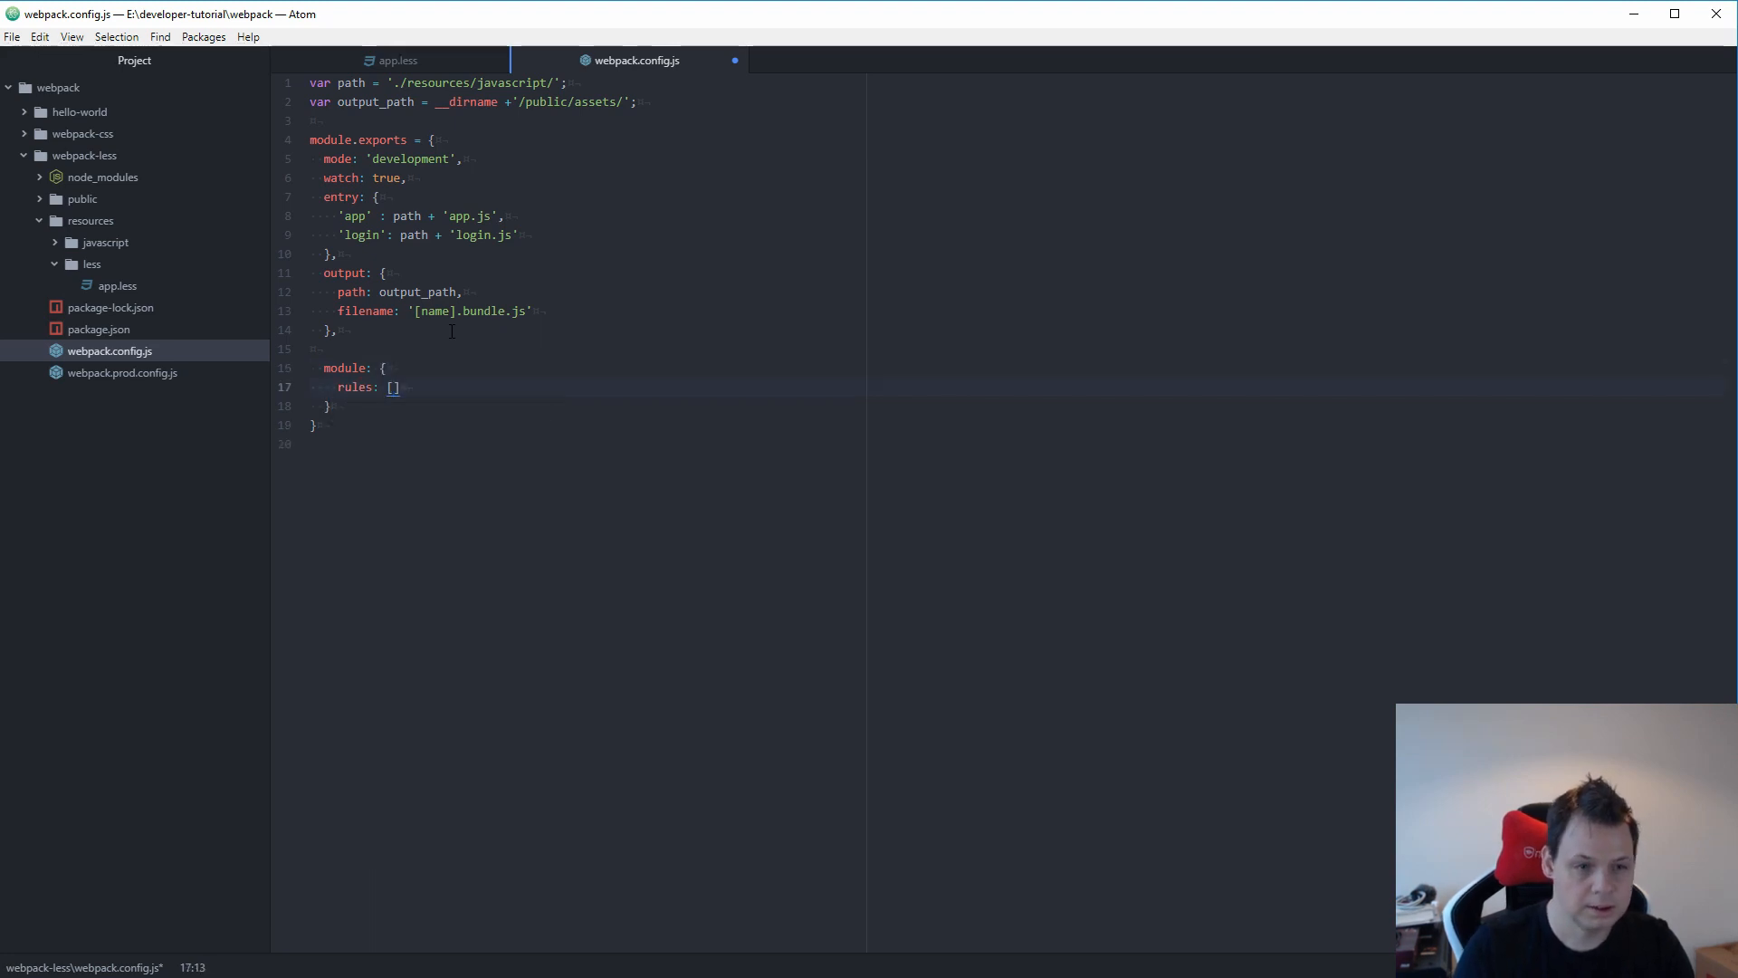
type("{")
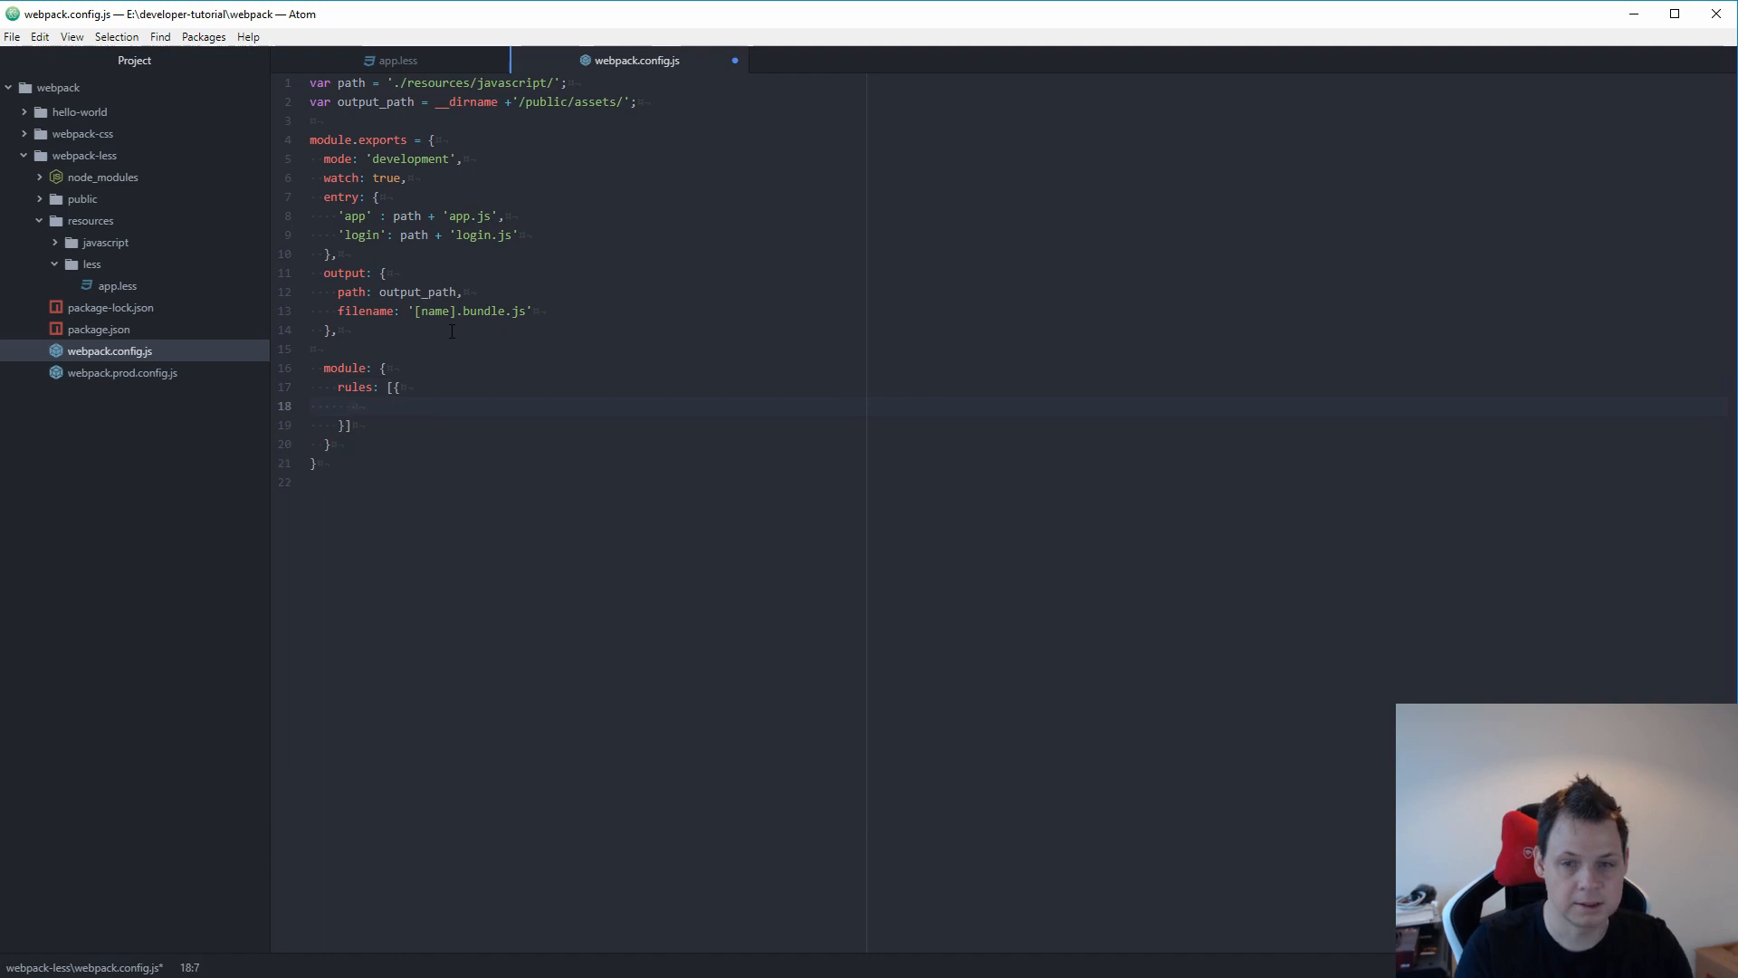
type("test:")
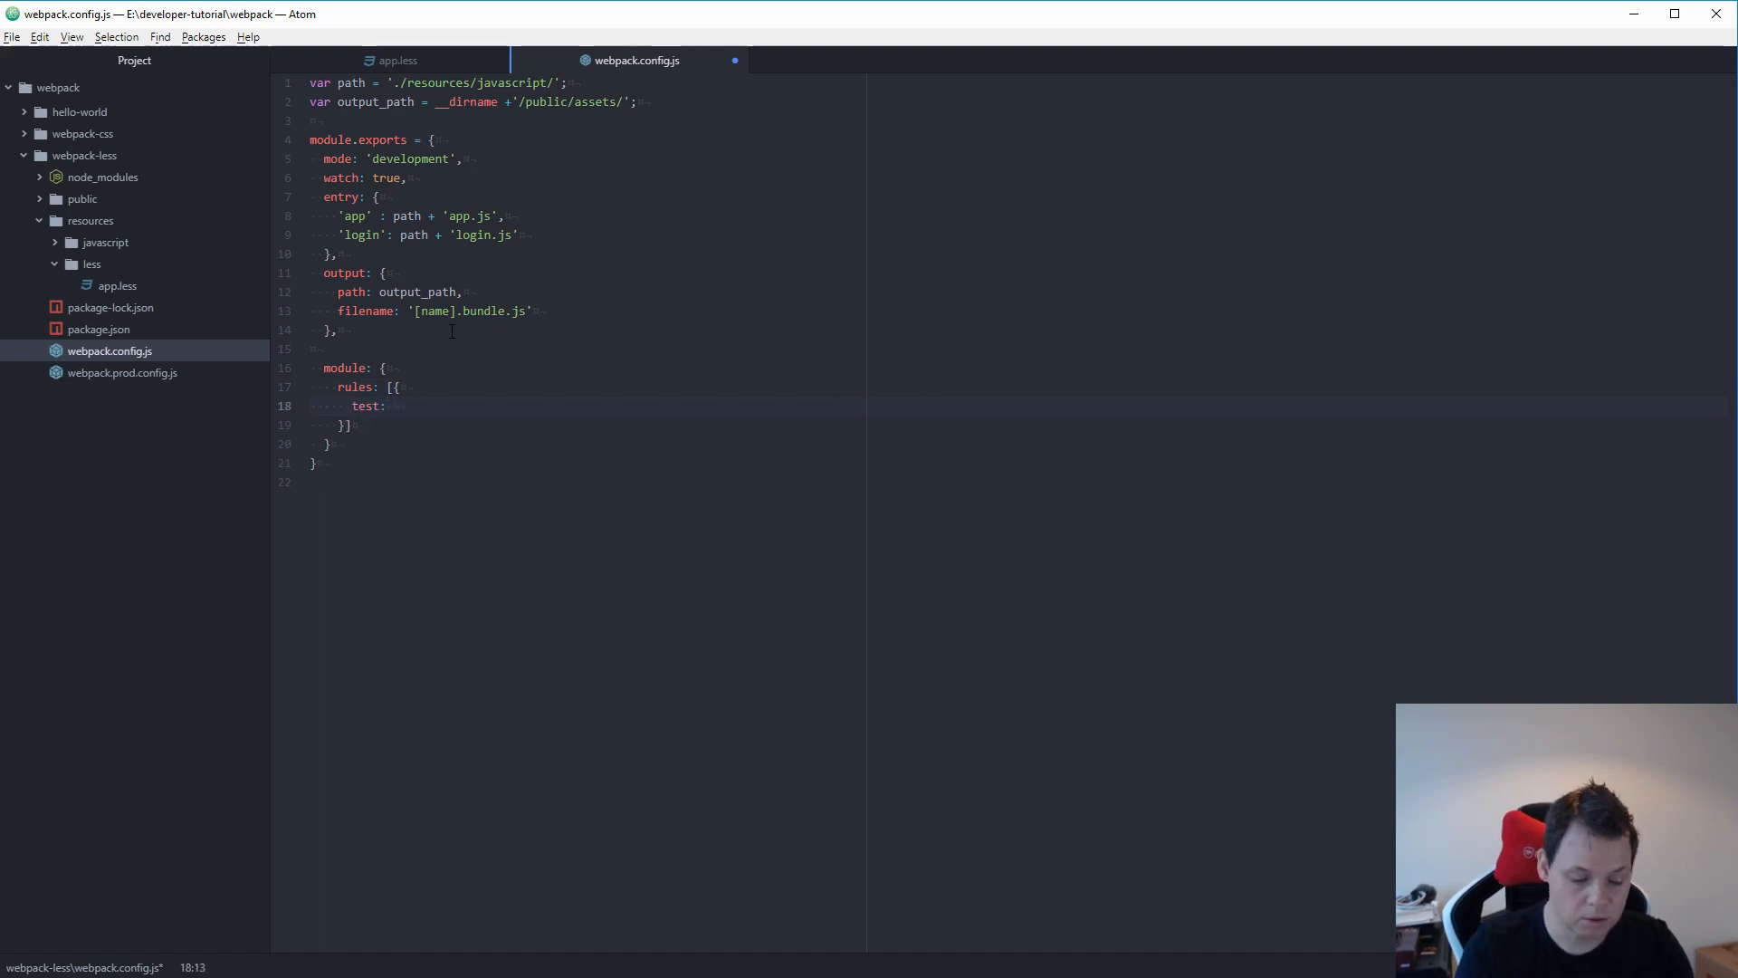
type("/&")
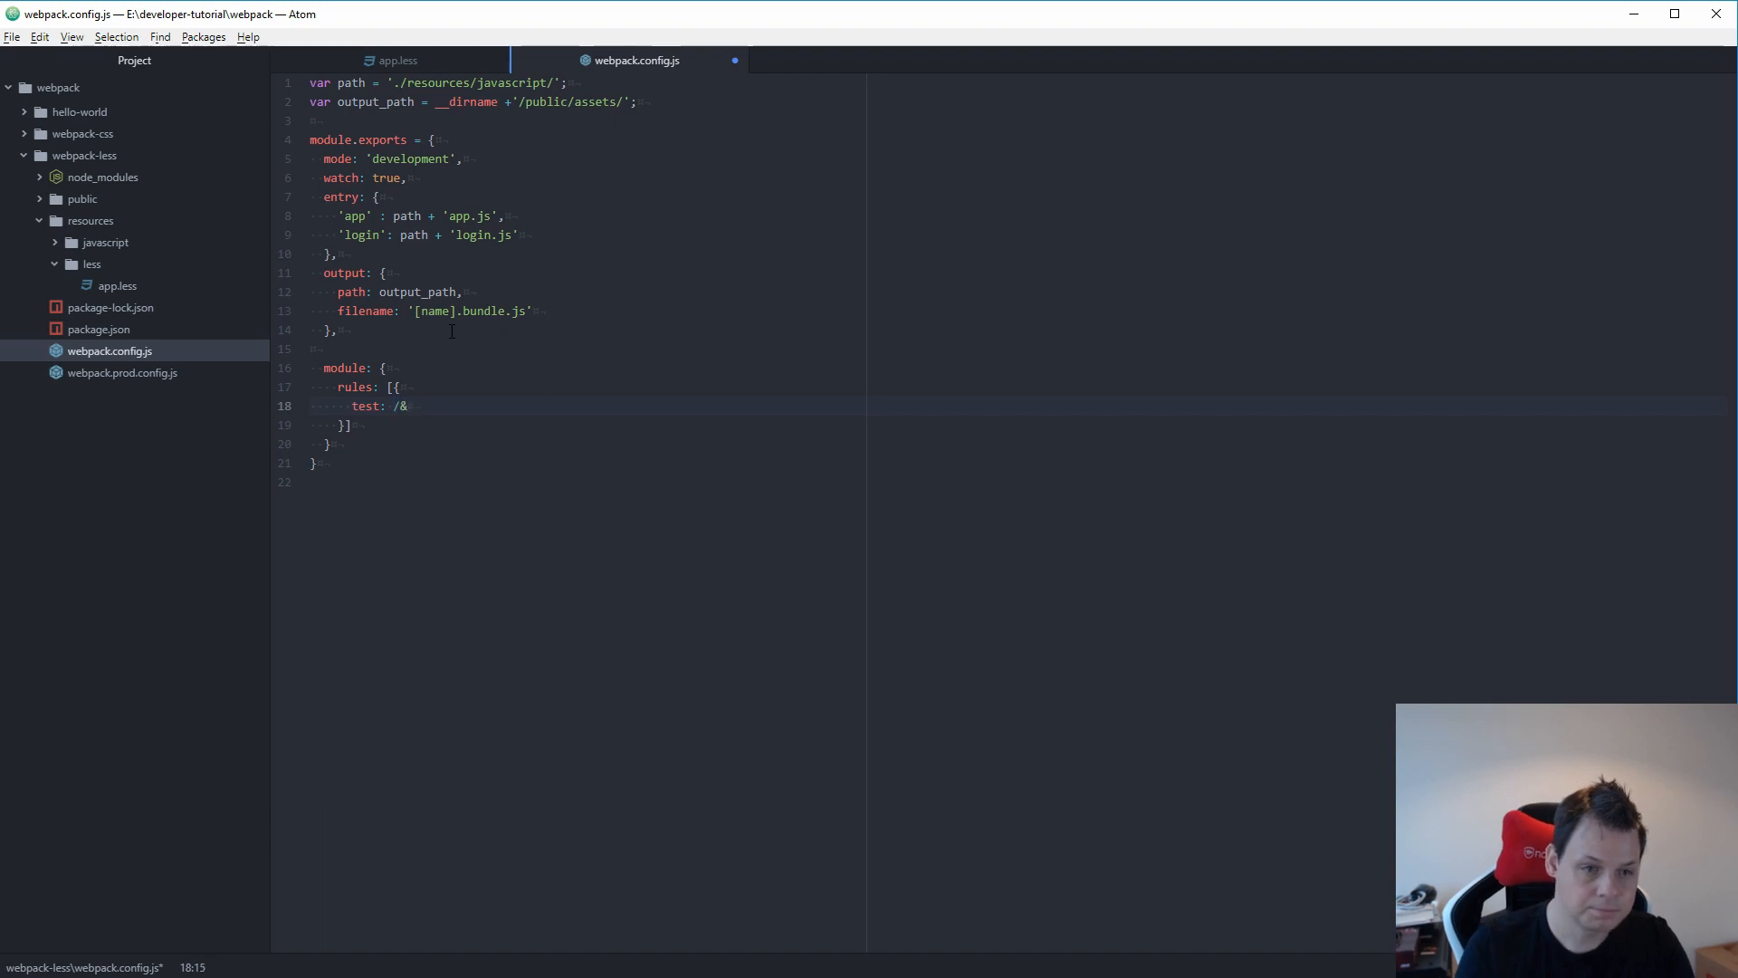
type(".kess")
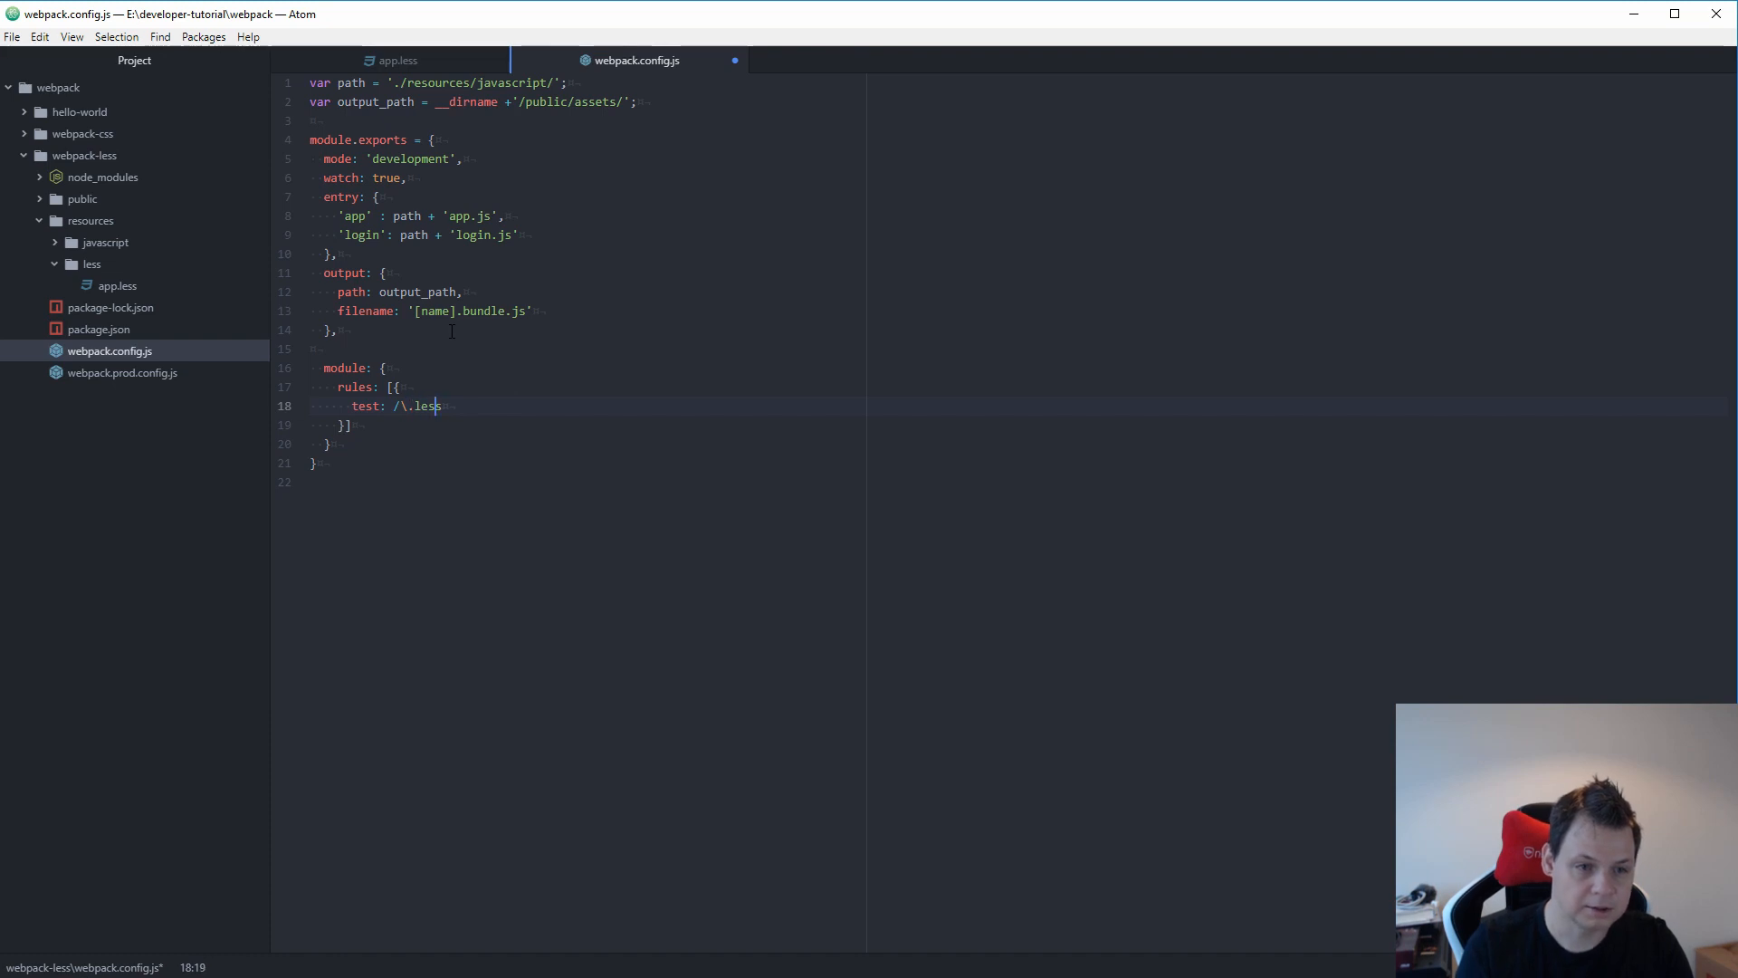
type("$")
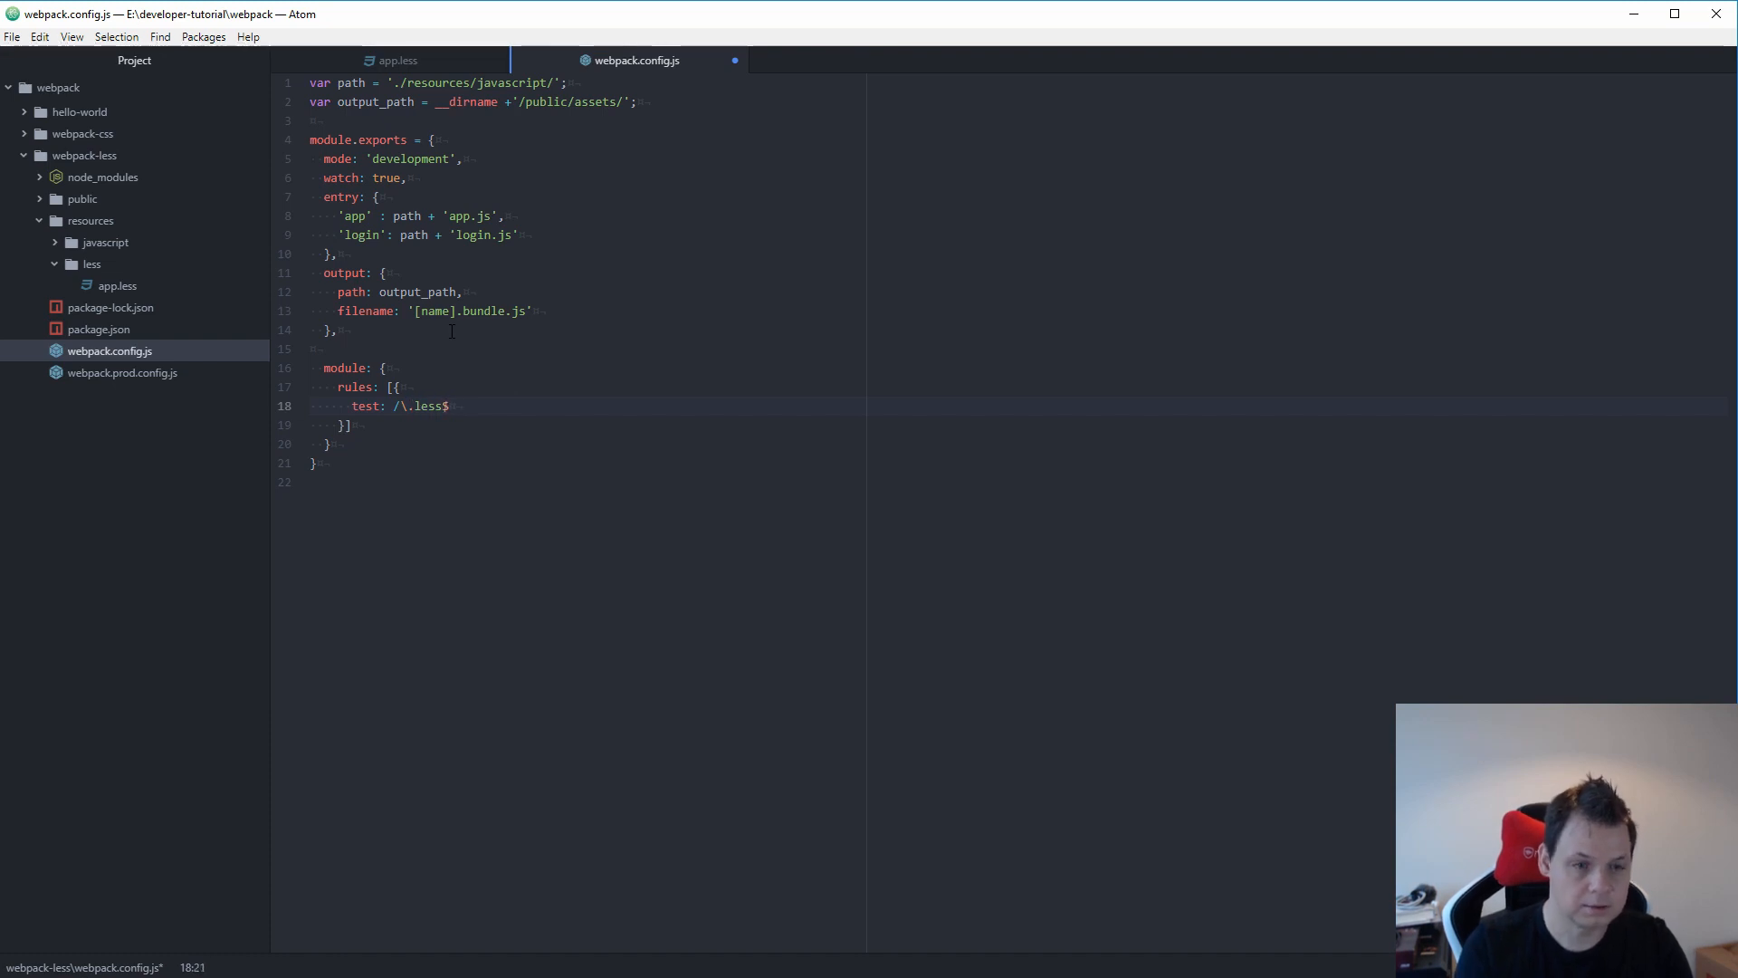
type("/")
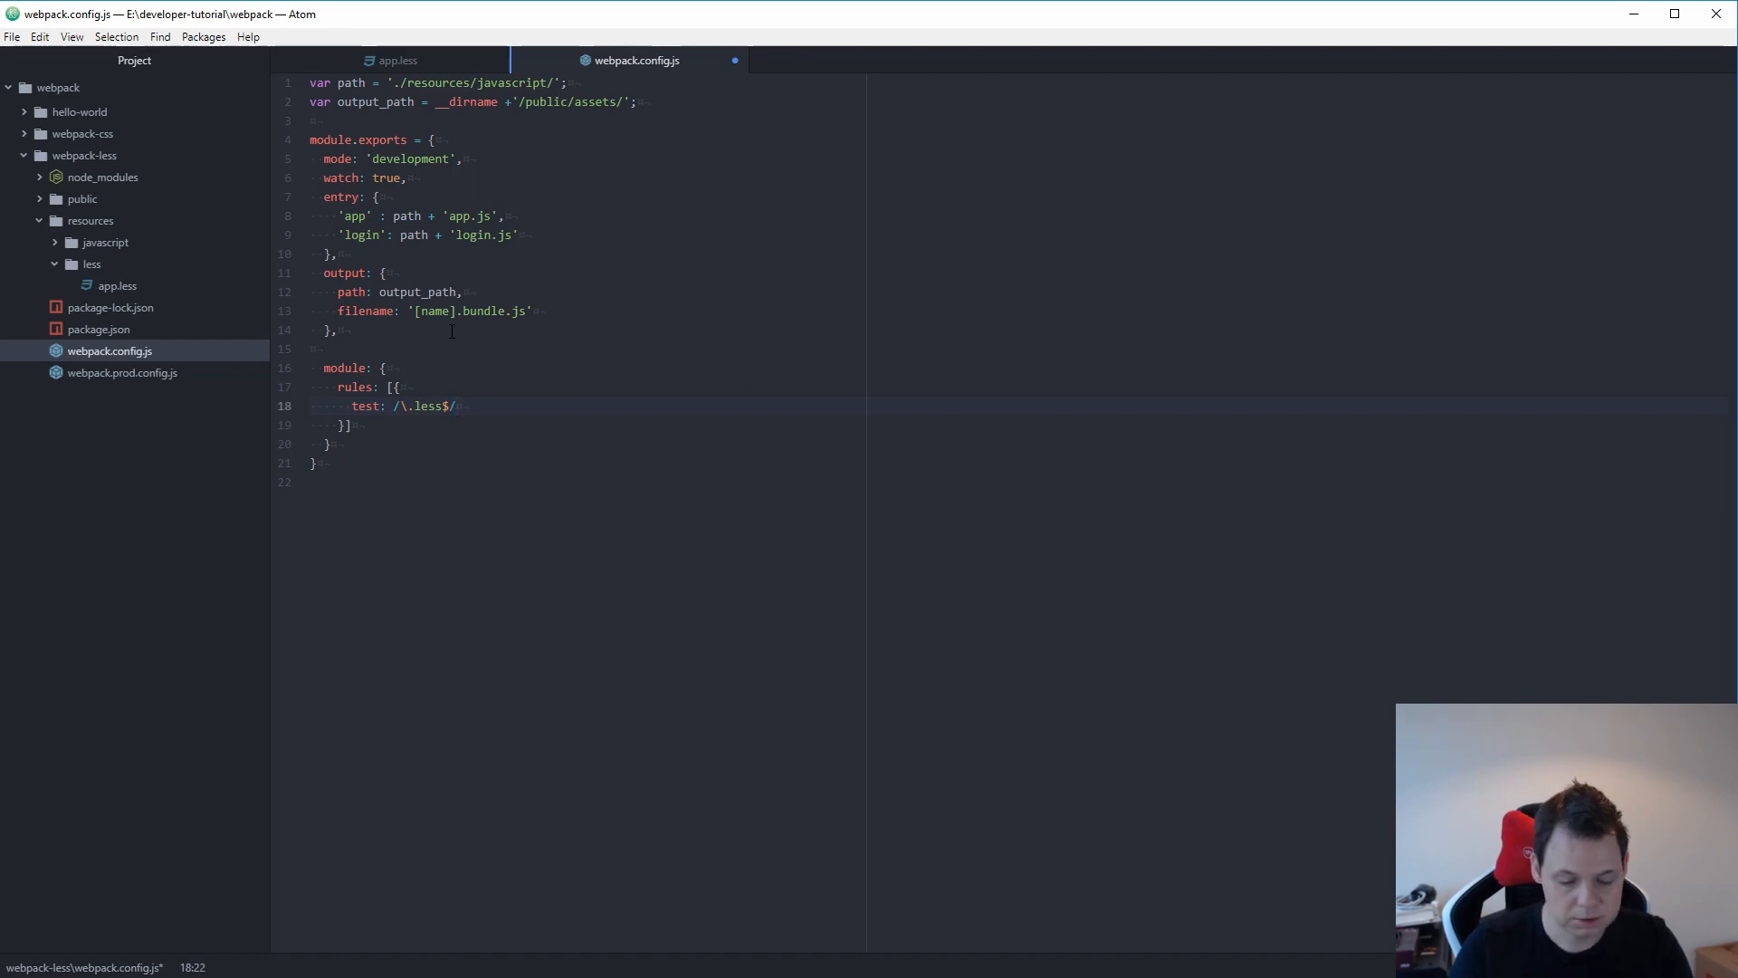
Make the .less rule exclude /node_modules/
type("e")
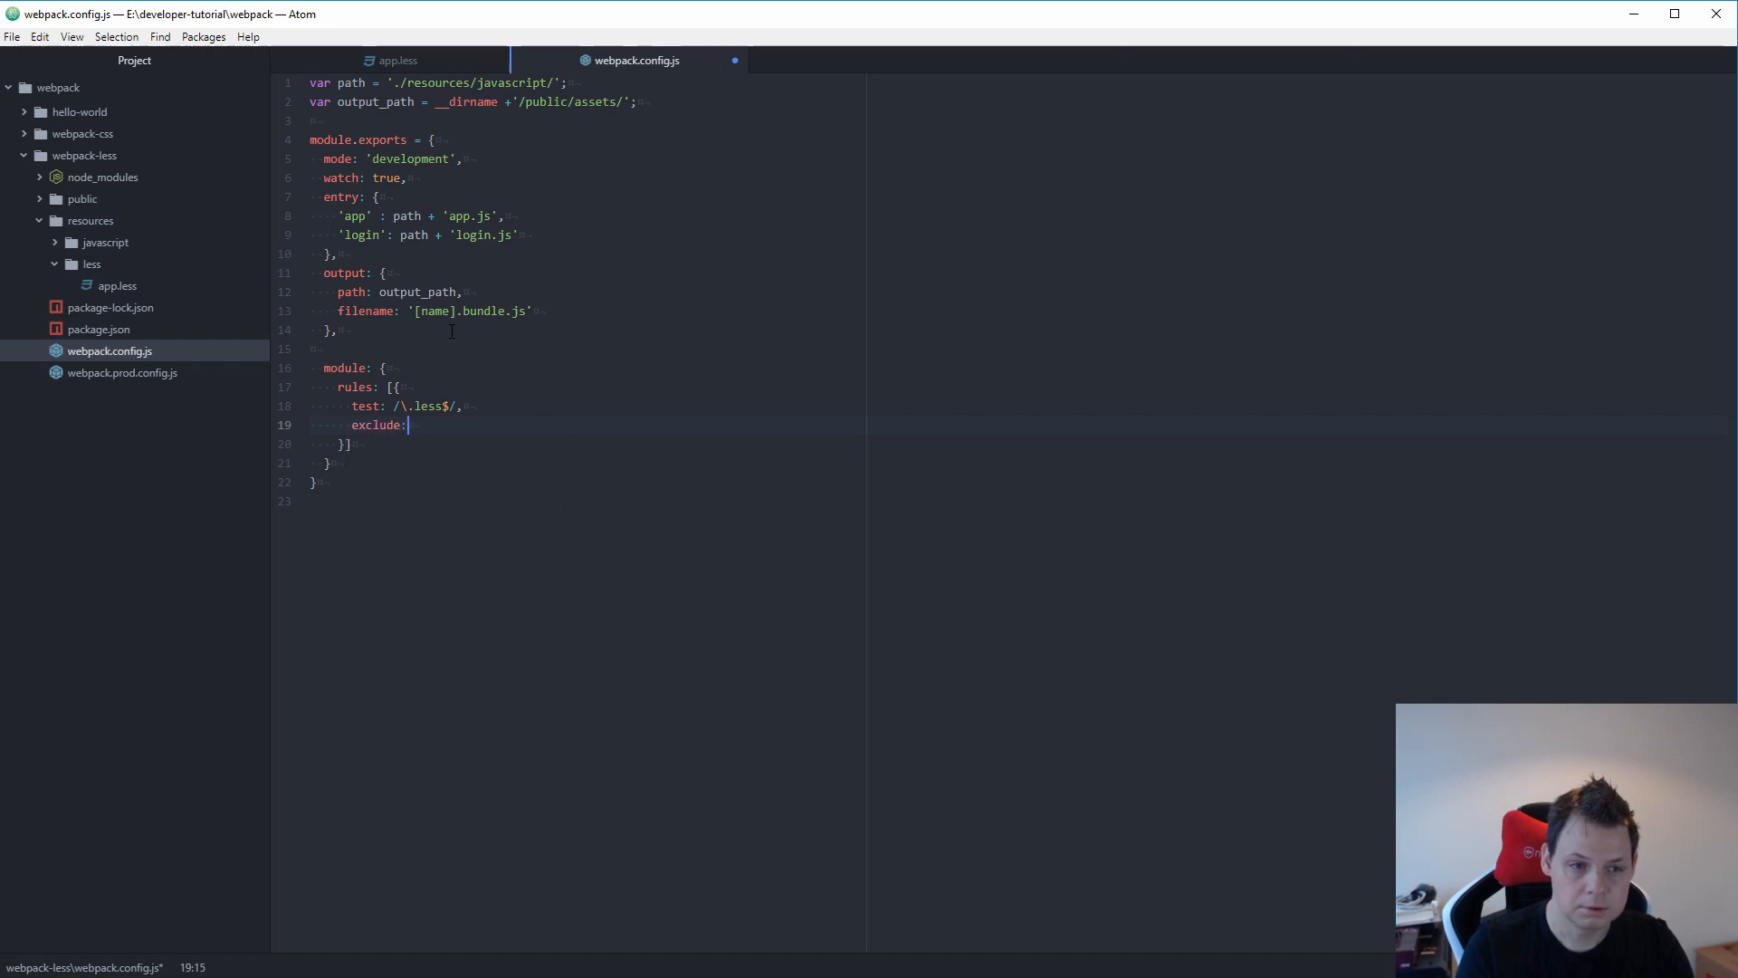
type("/")
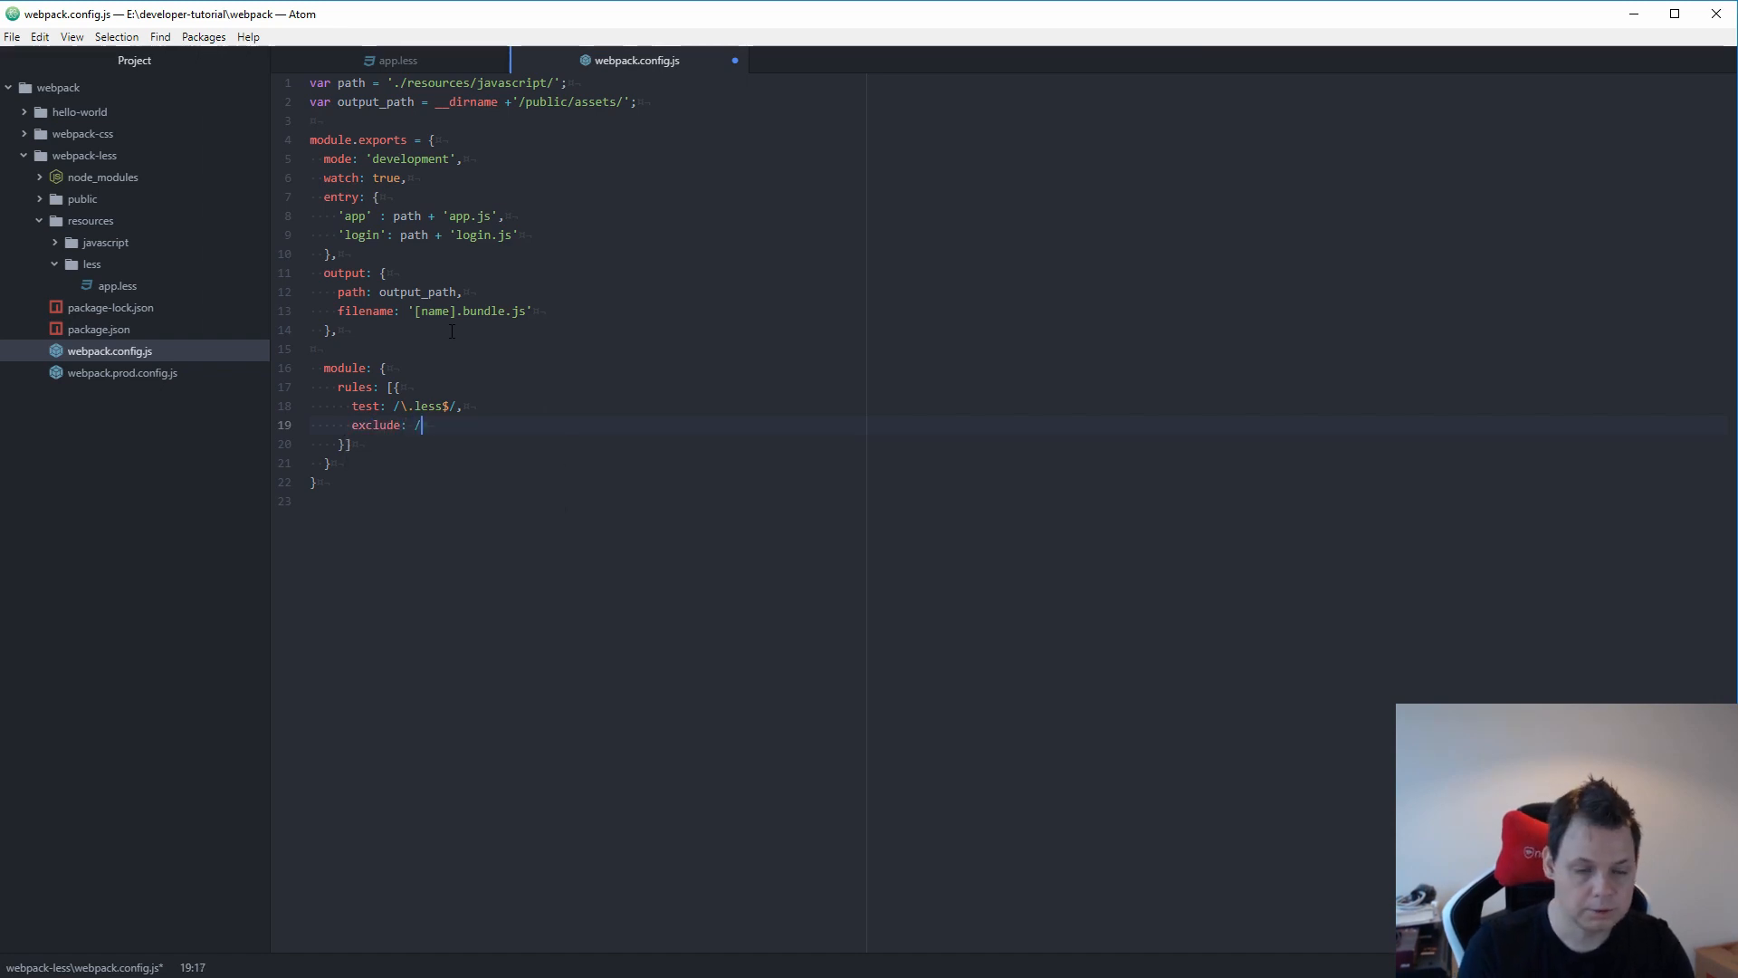
type("node_")
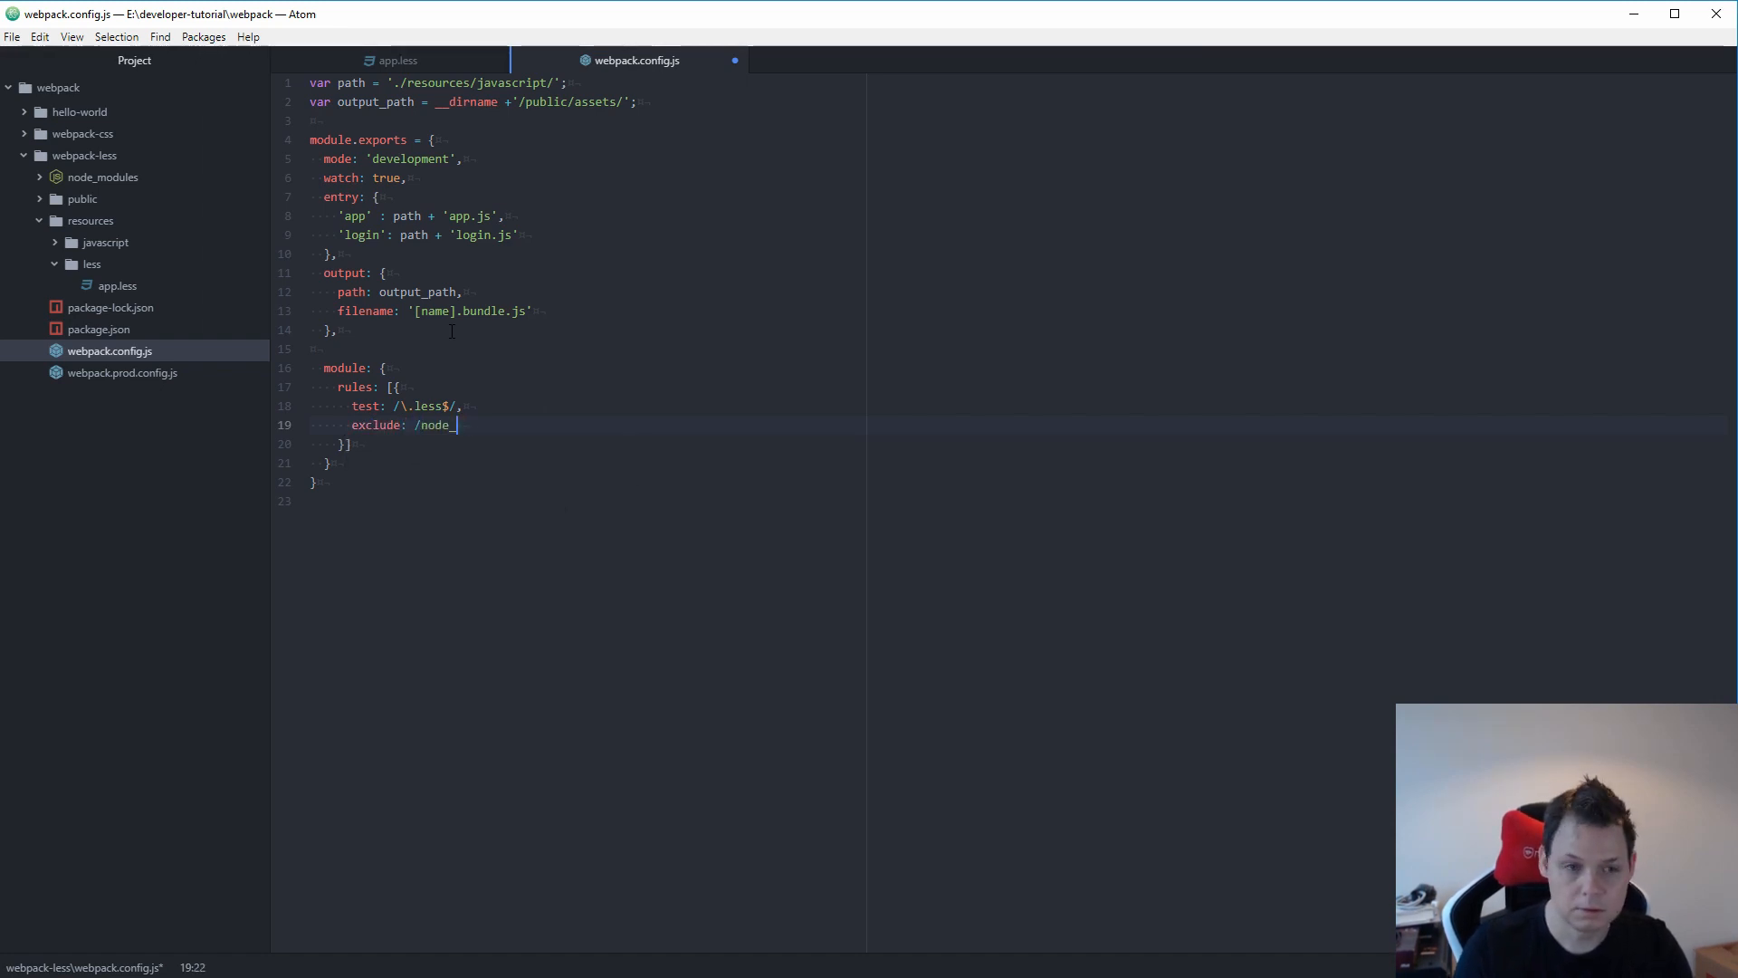
type("modules/,")
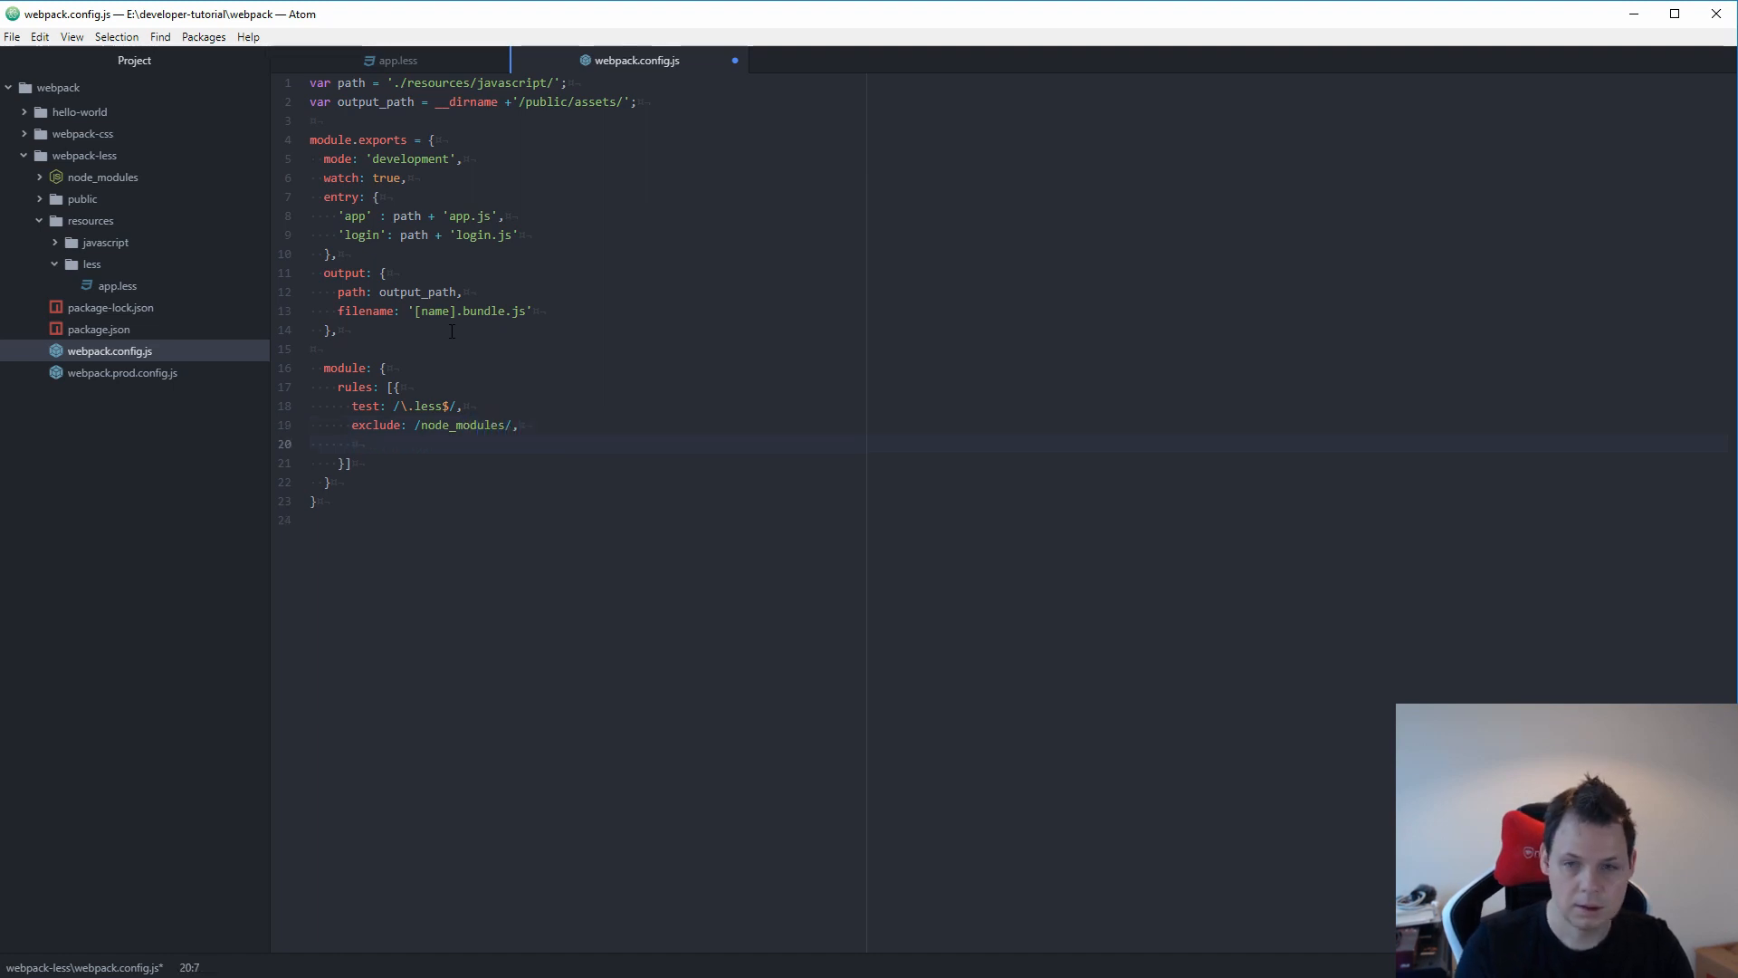
Set the rule's loader to 'style-loader!css-loader!less-loader'
type("loader:")
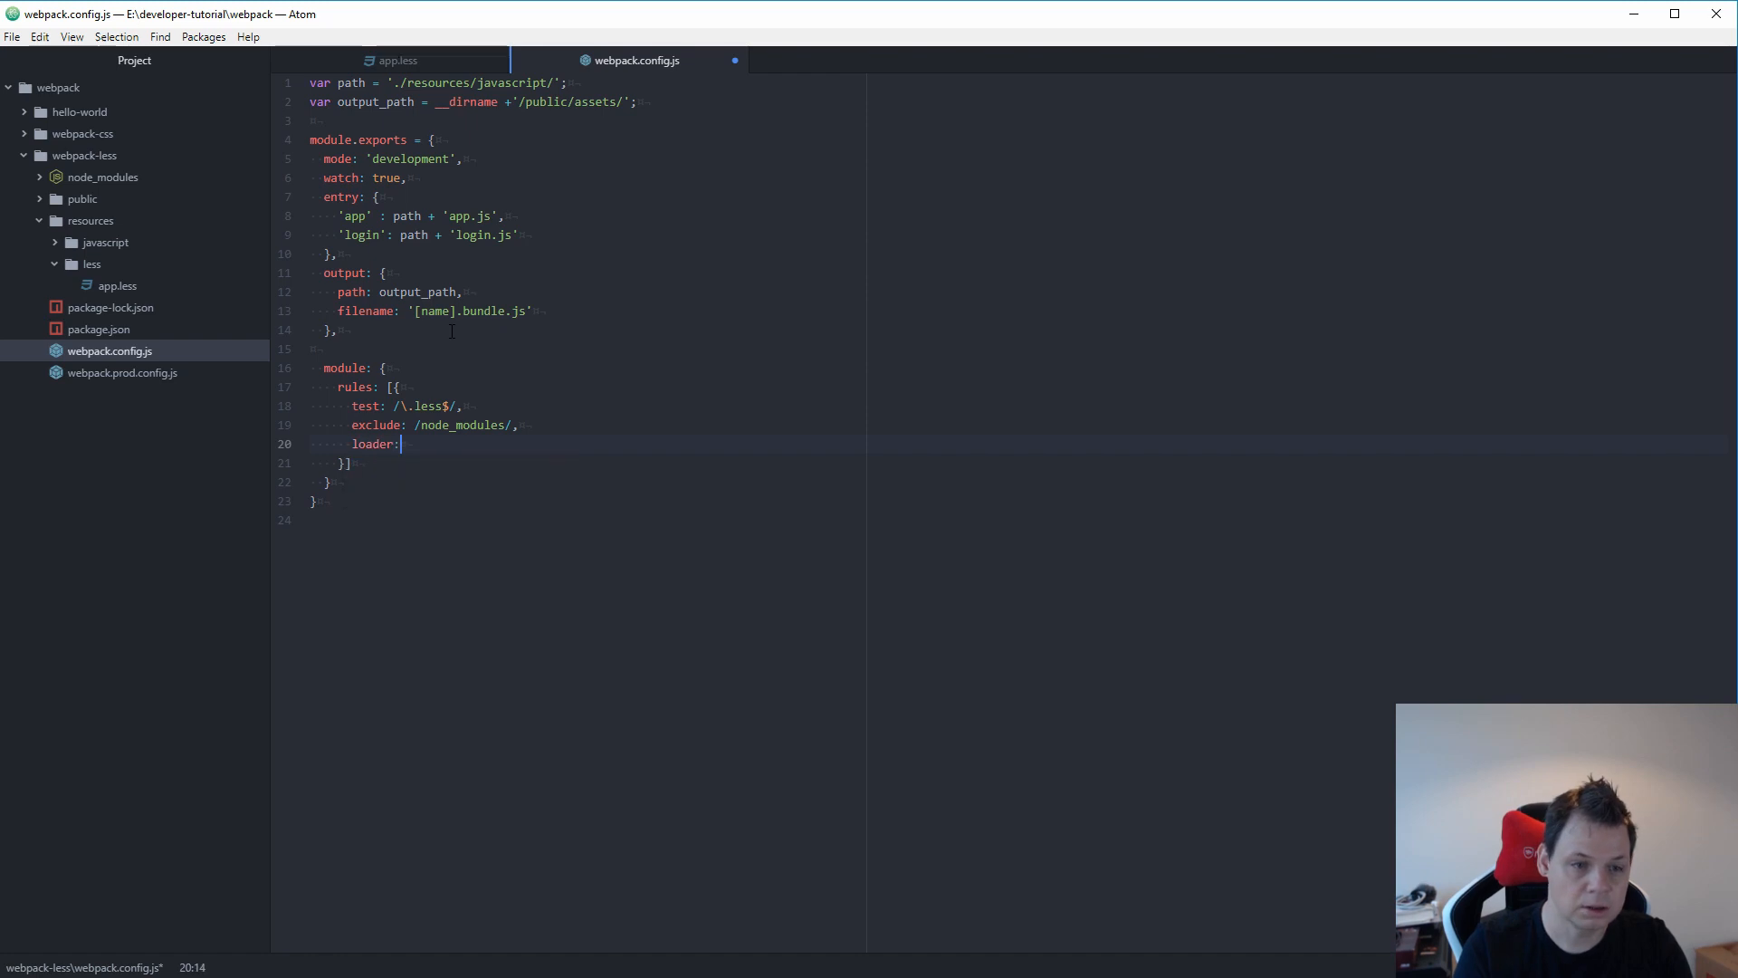
type("'s'")
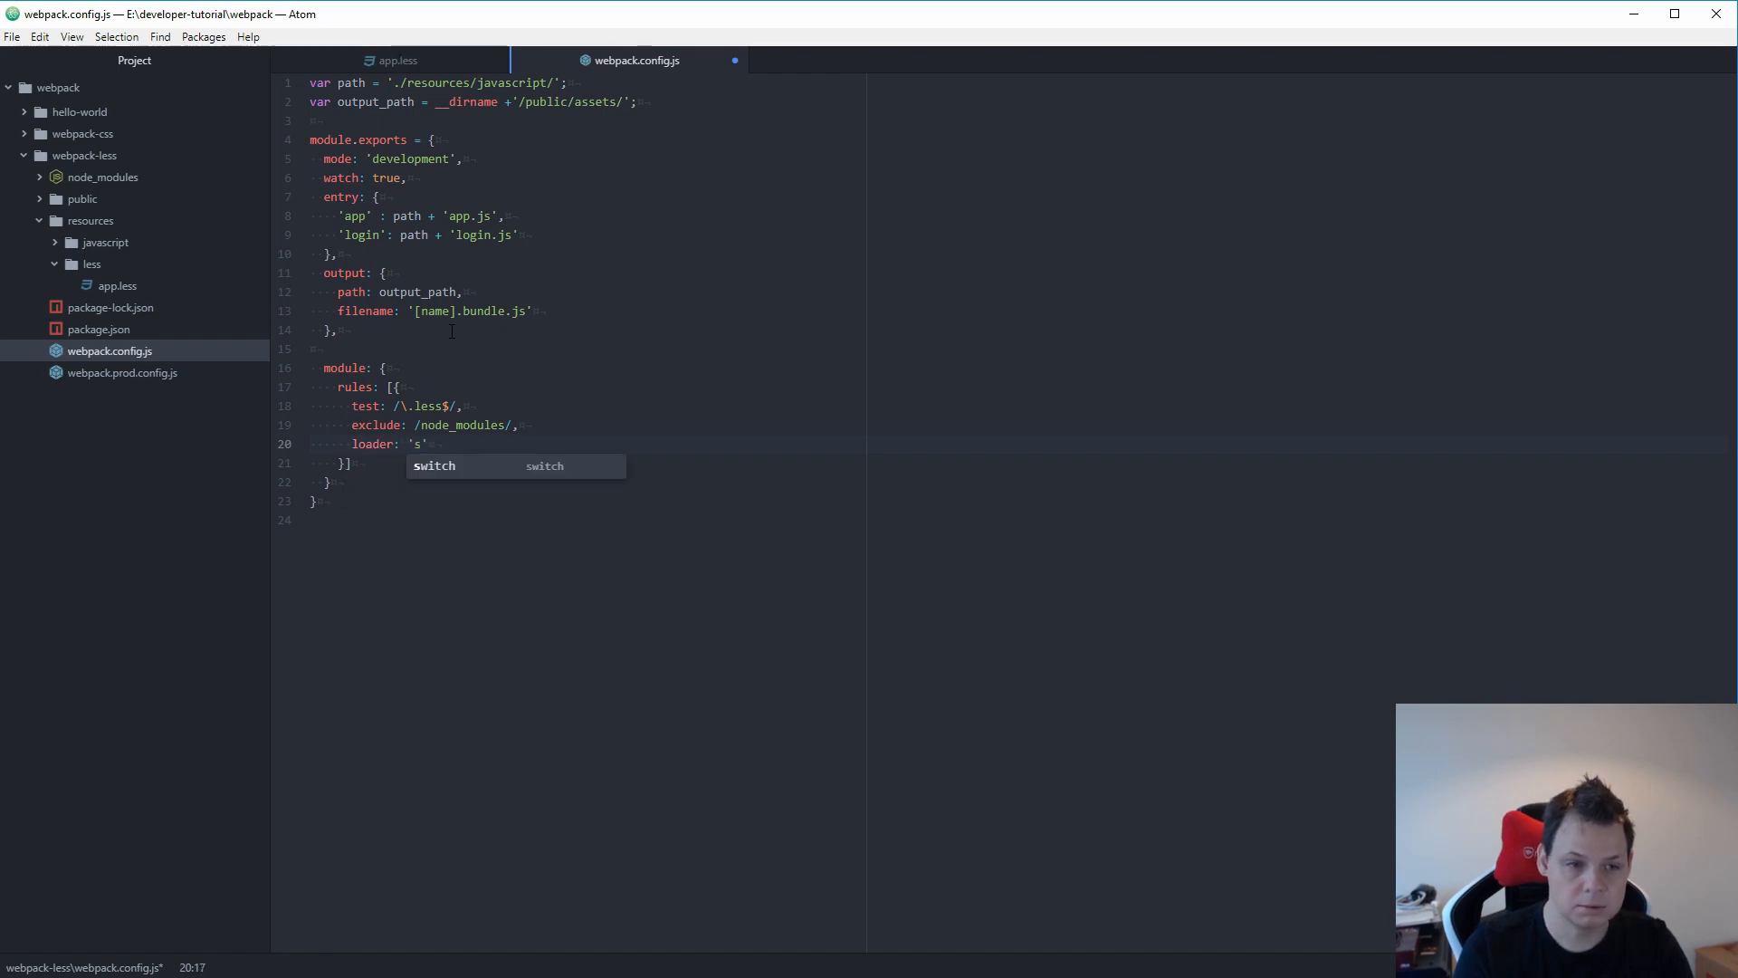
type("ytle-")
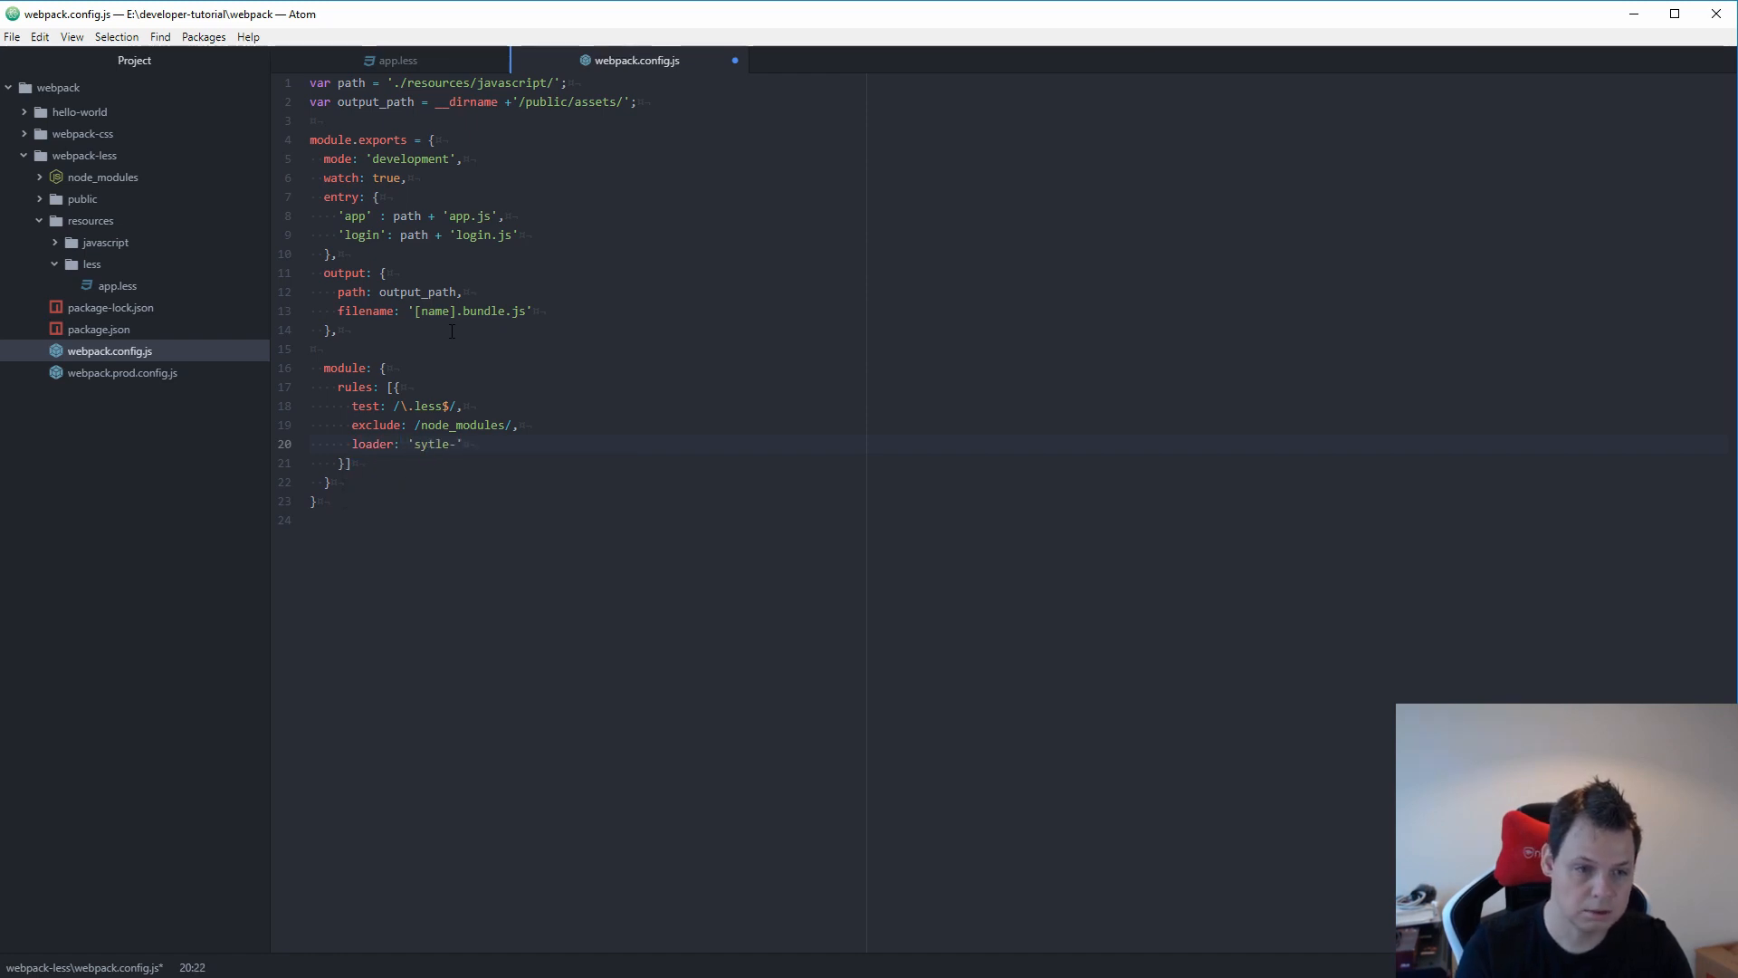
type("style")
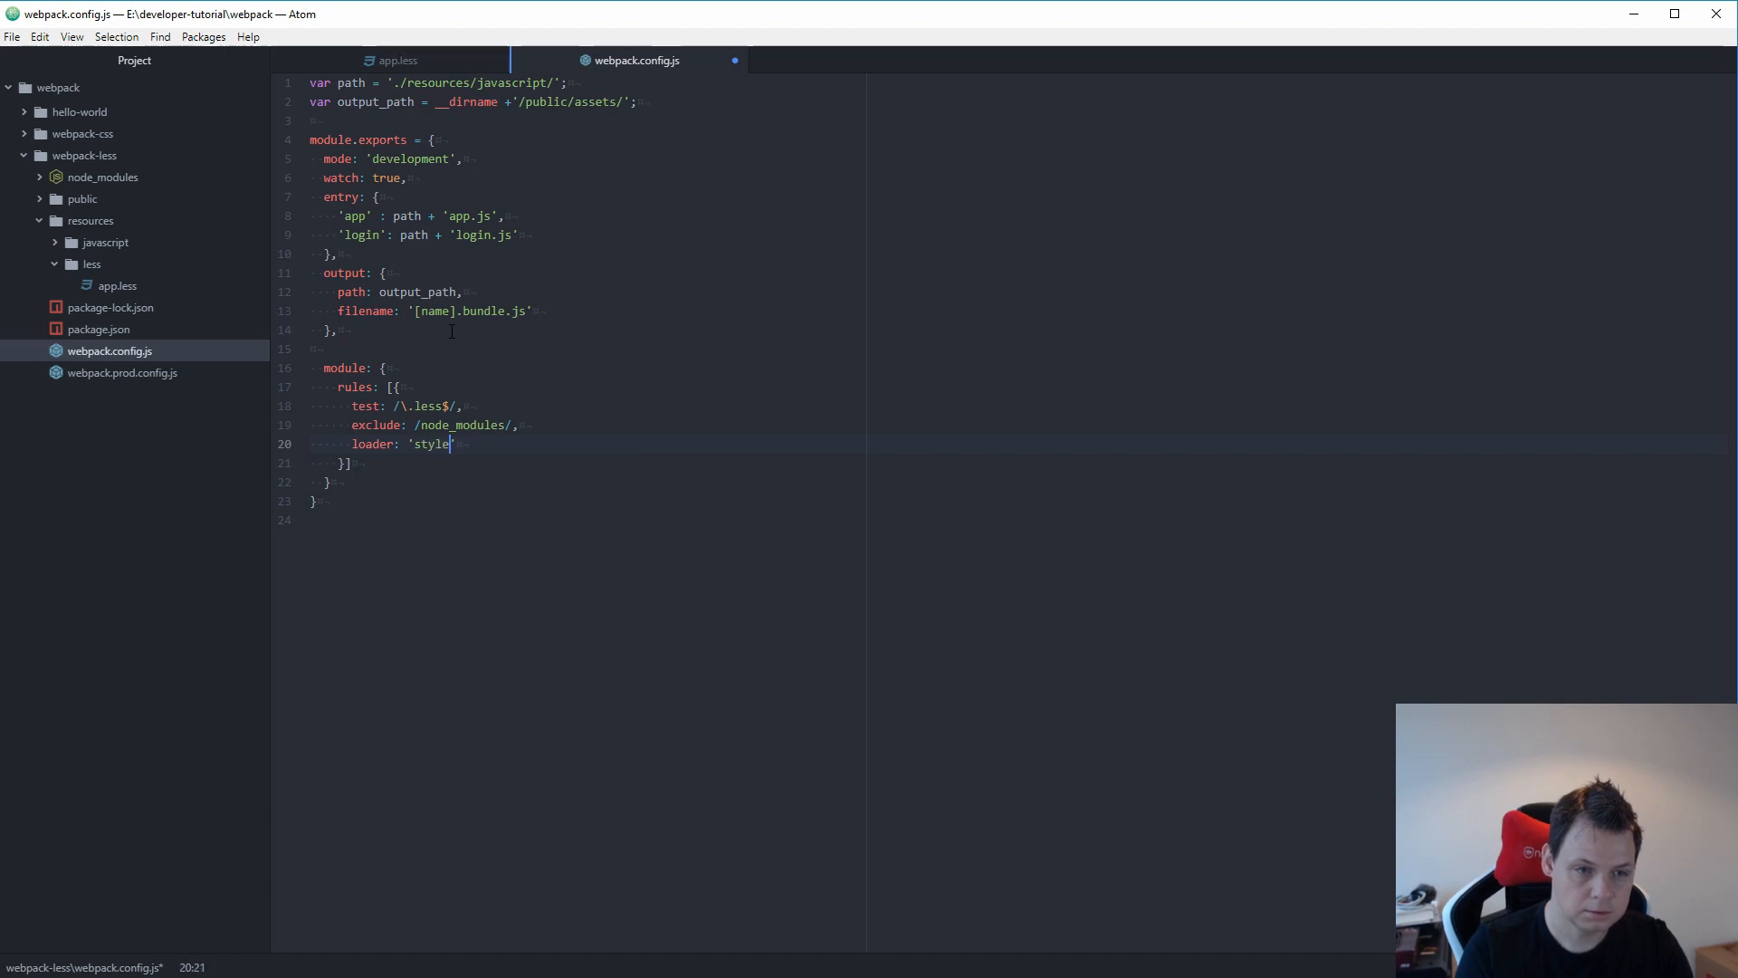
type("-loade")
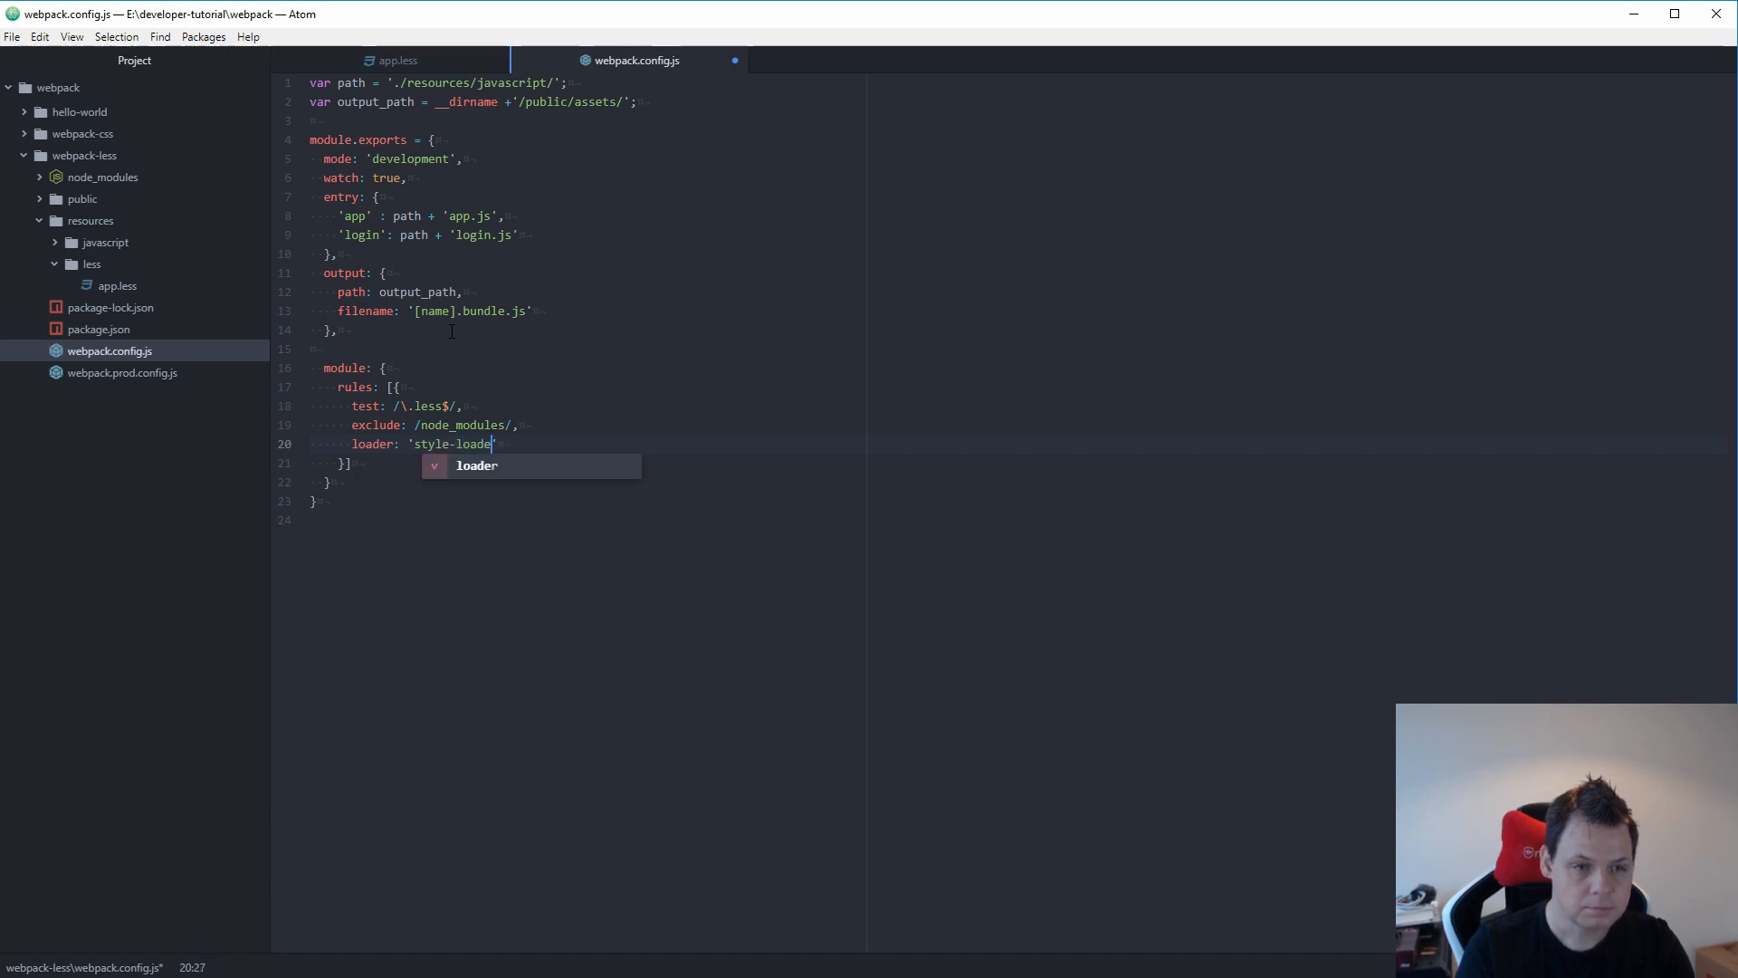
type("r!css-loader!")
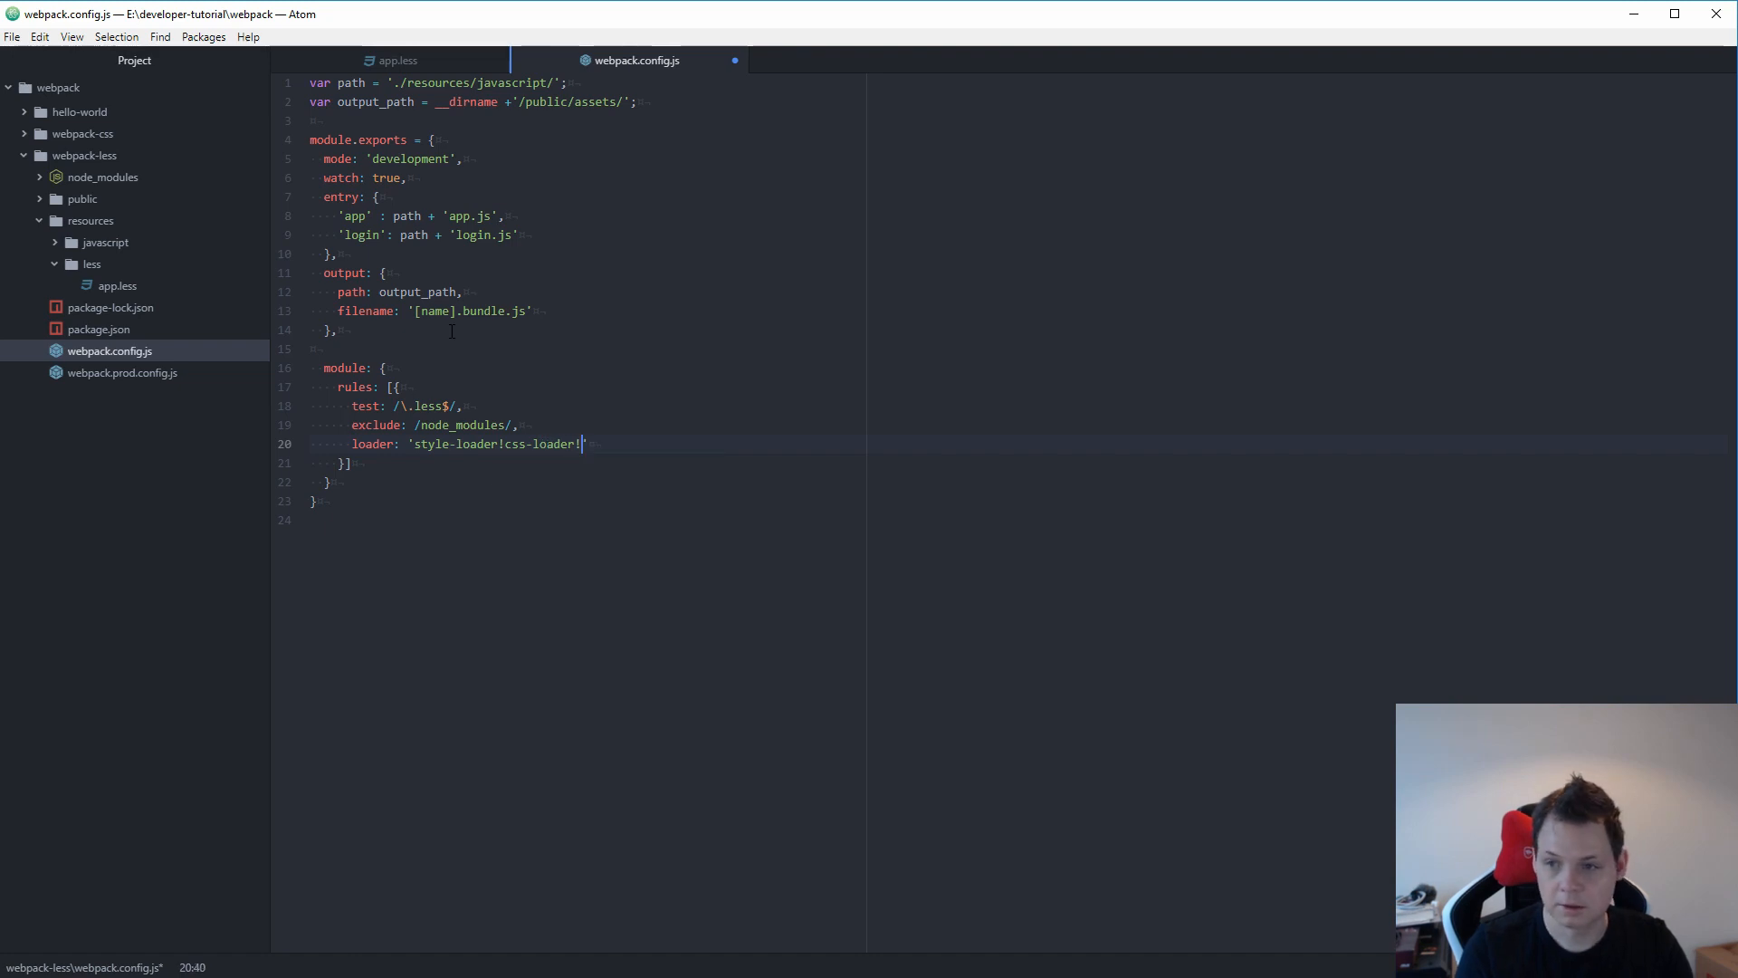
type("less-loader")
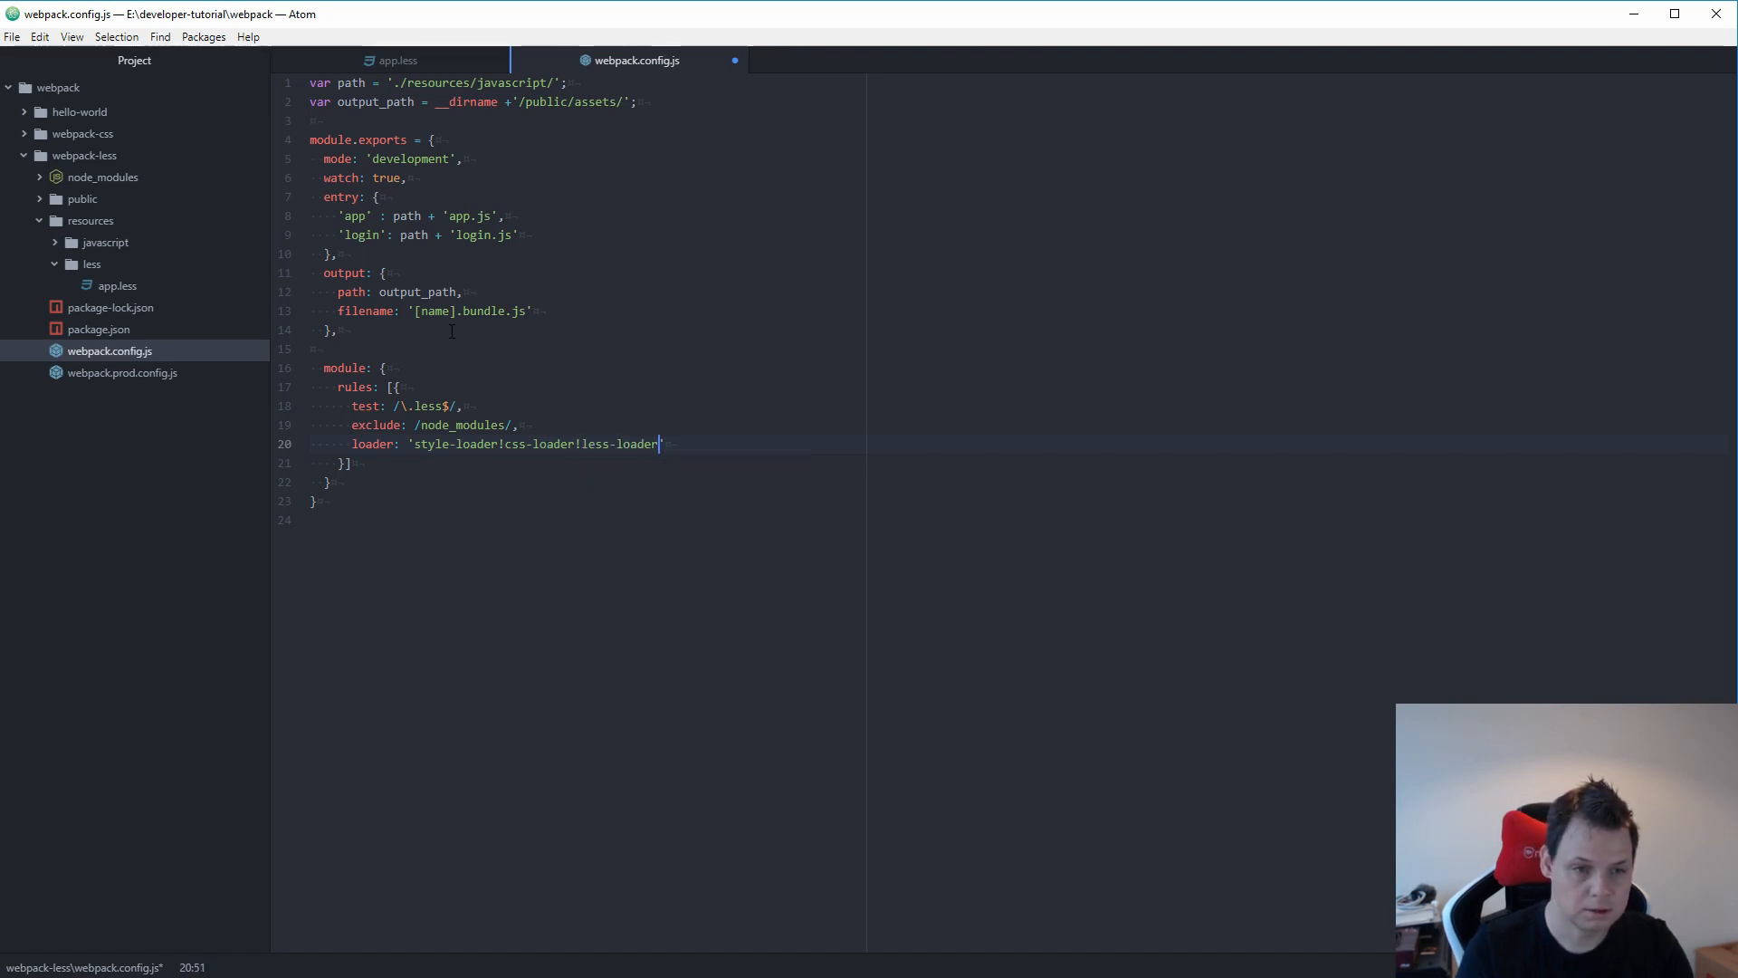
type("'")
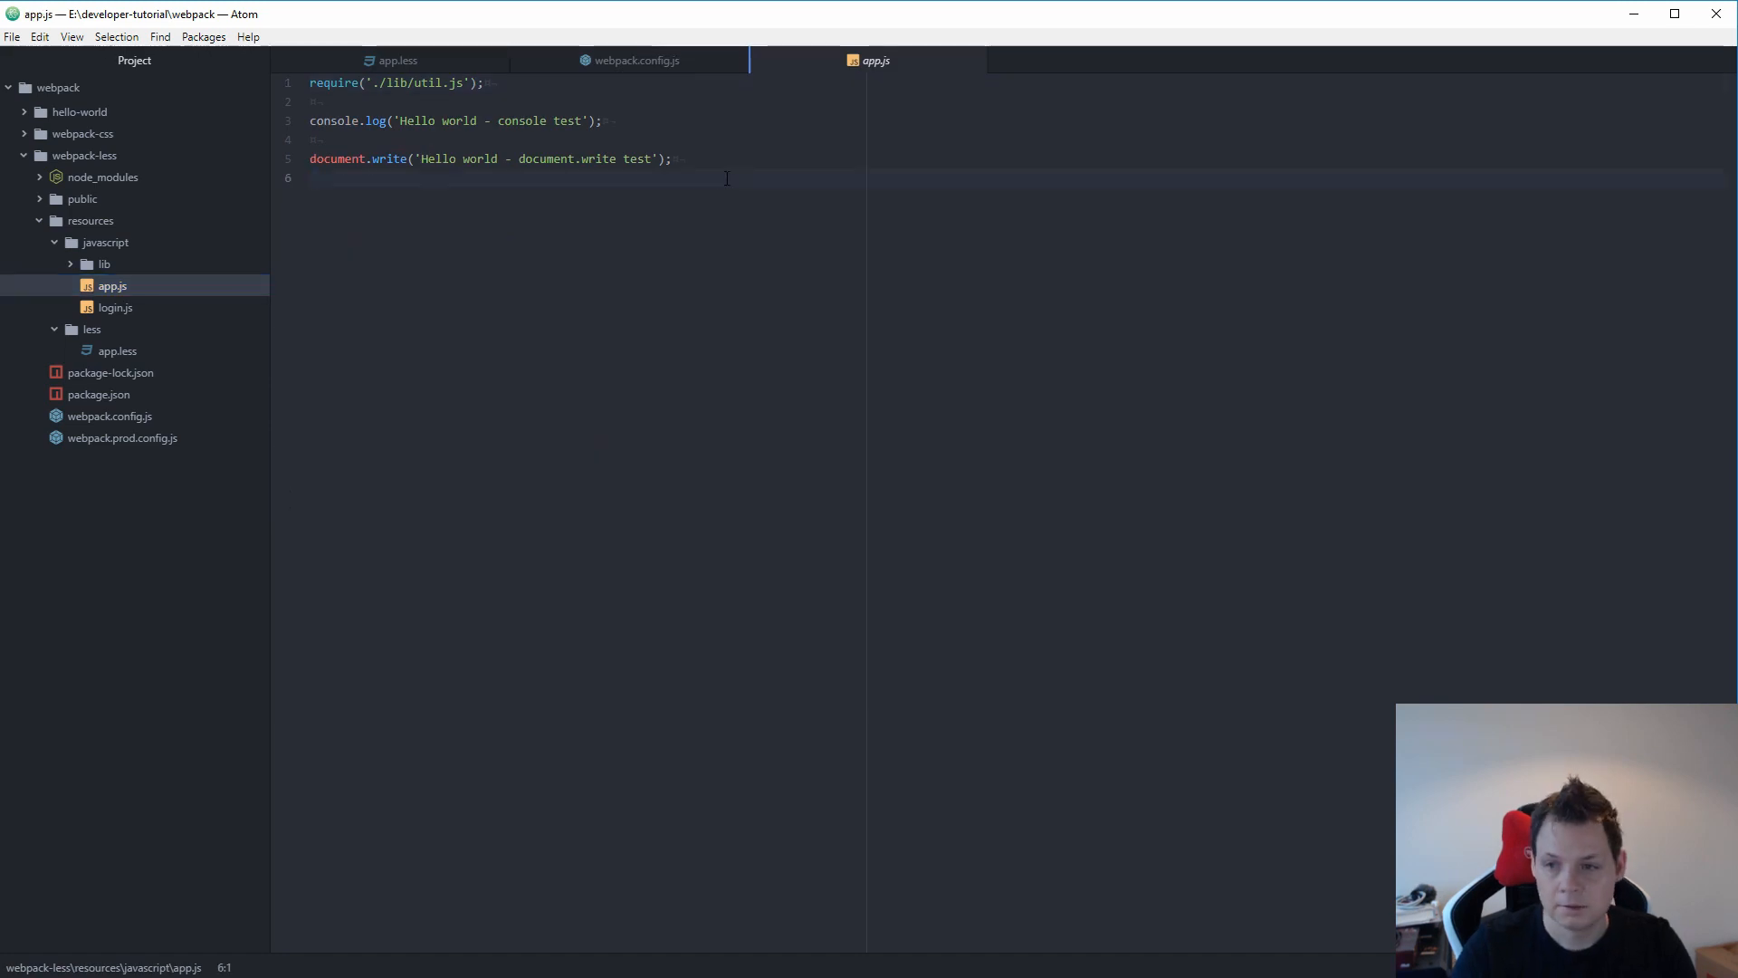
Append require('../less/app.less'); to app.js
type("requir")
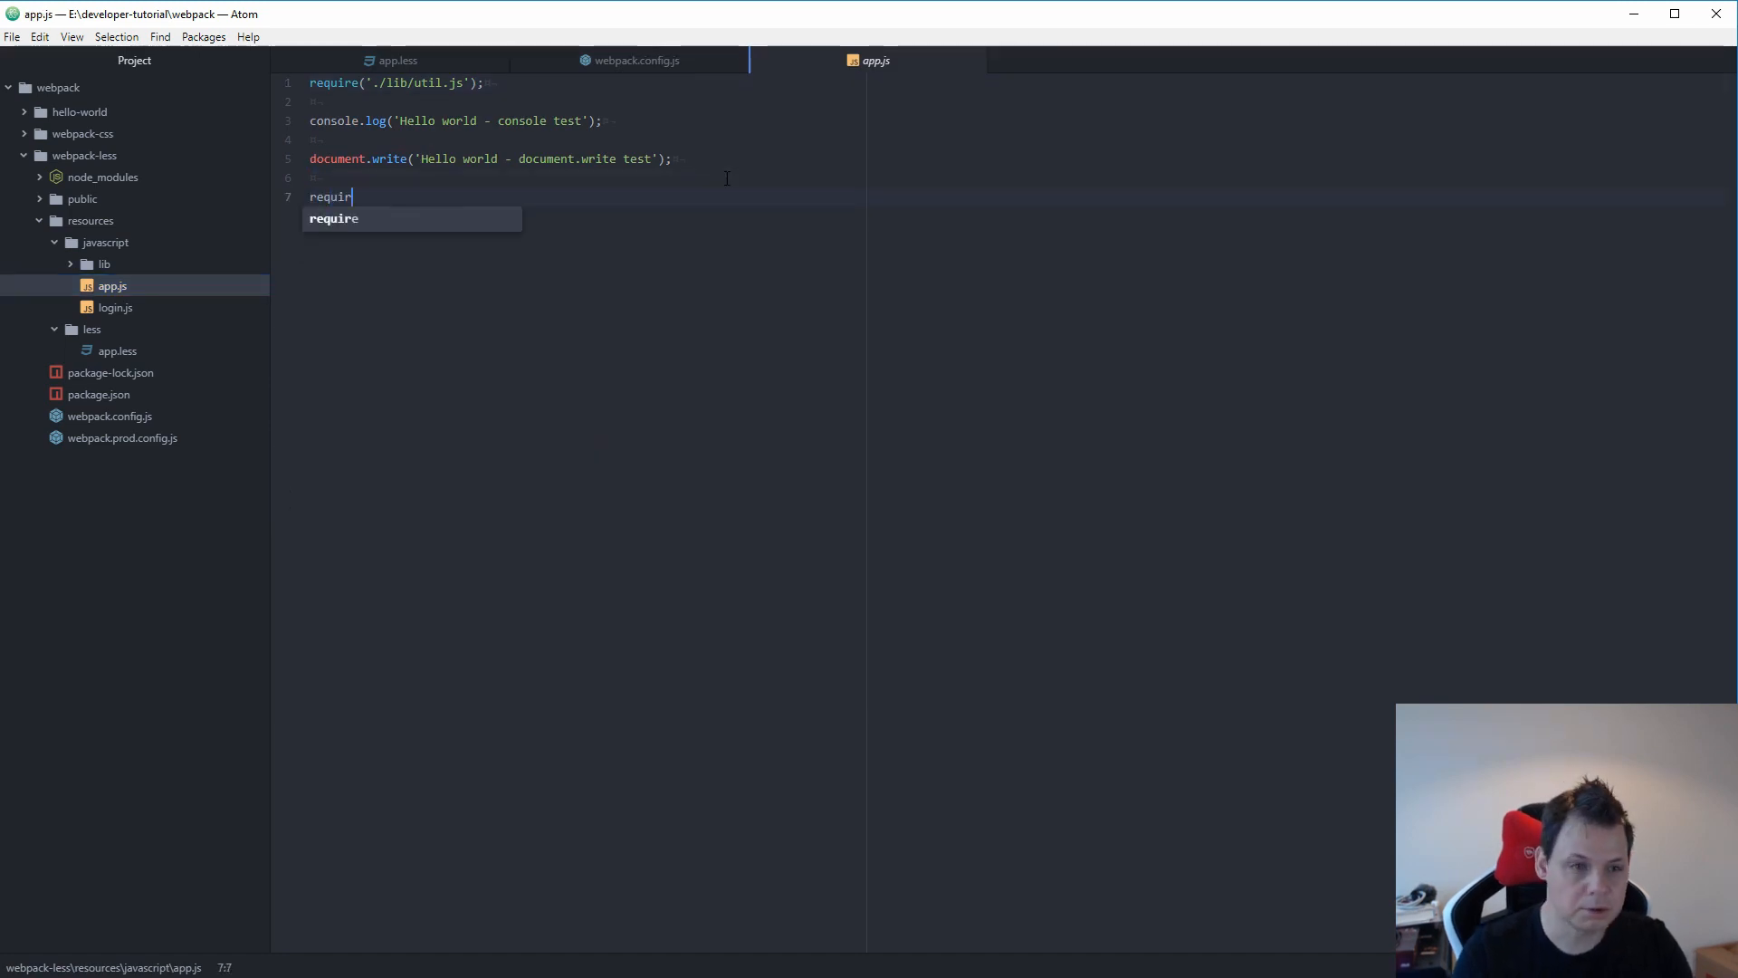
key("Backspace")
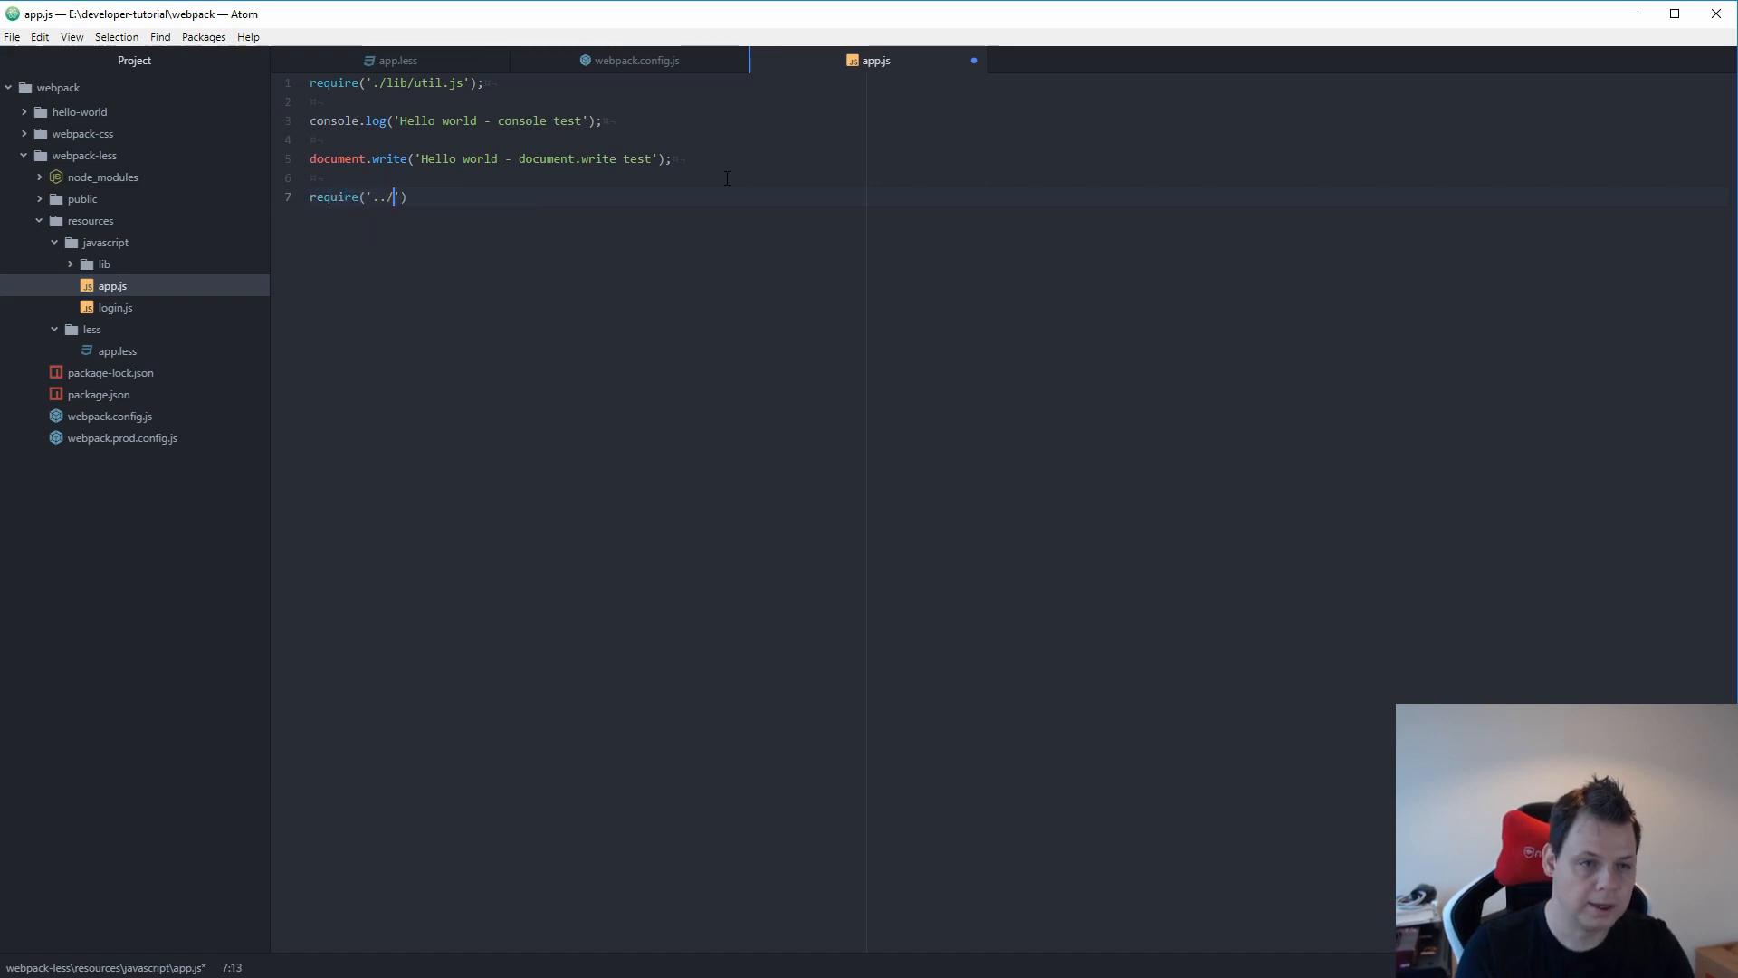
type("less/")
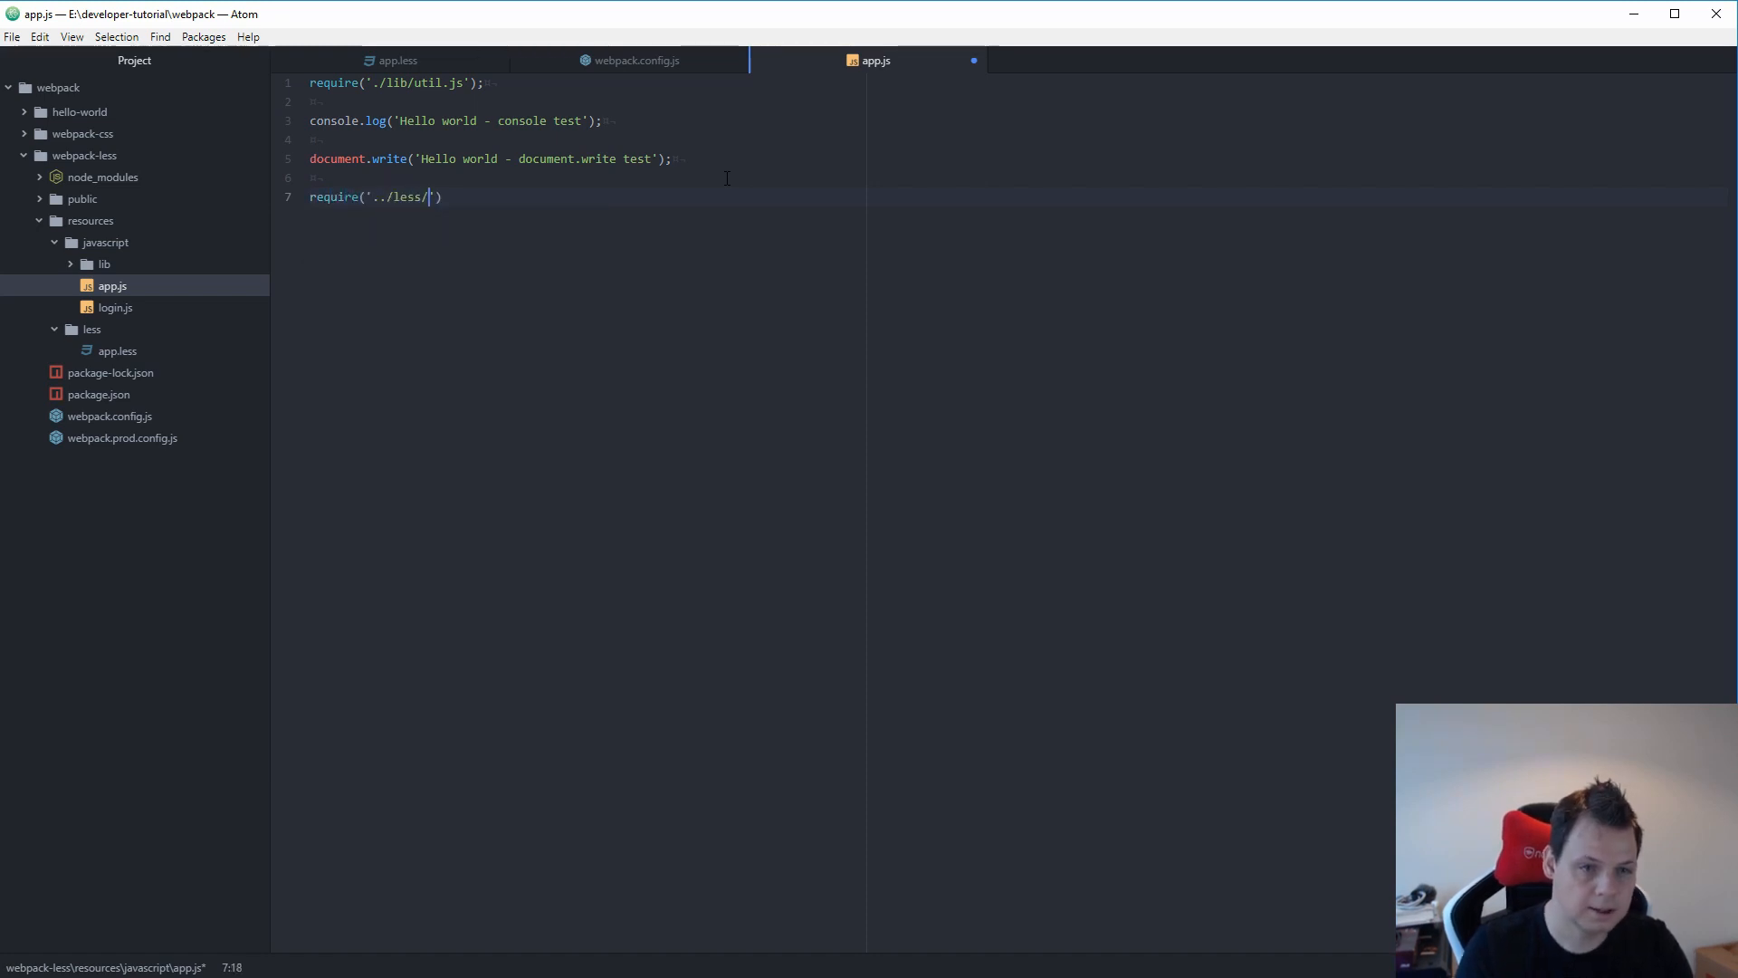
type("app.less');")
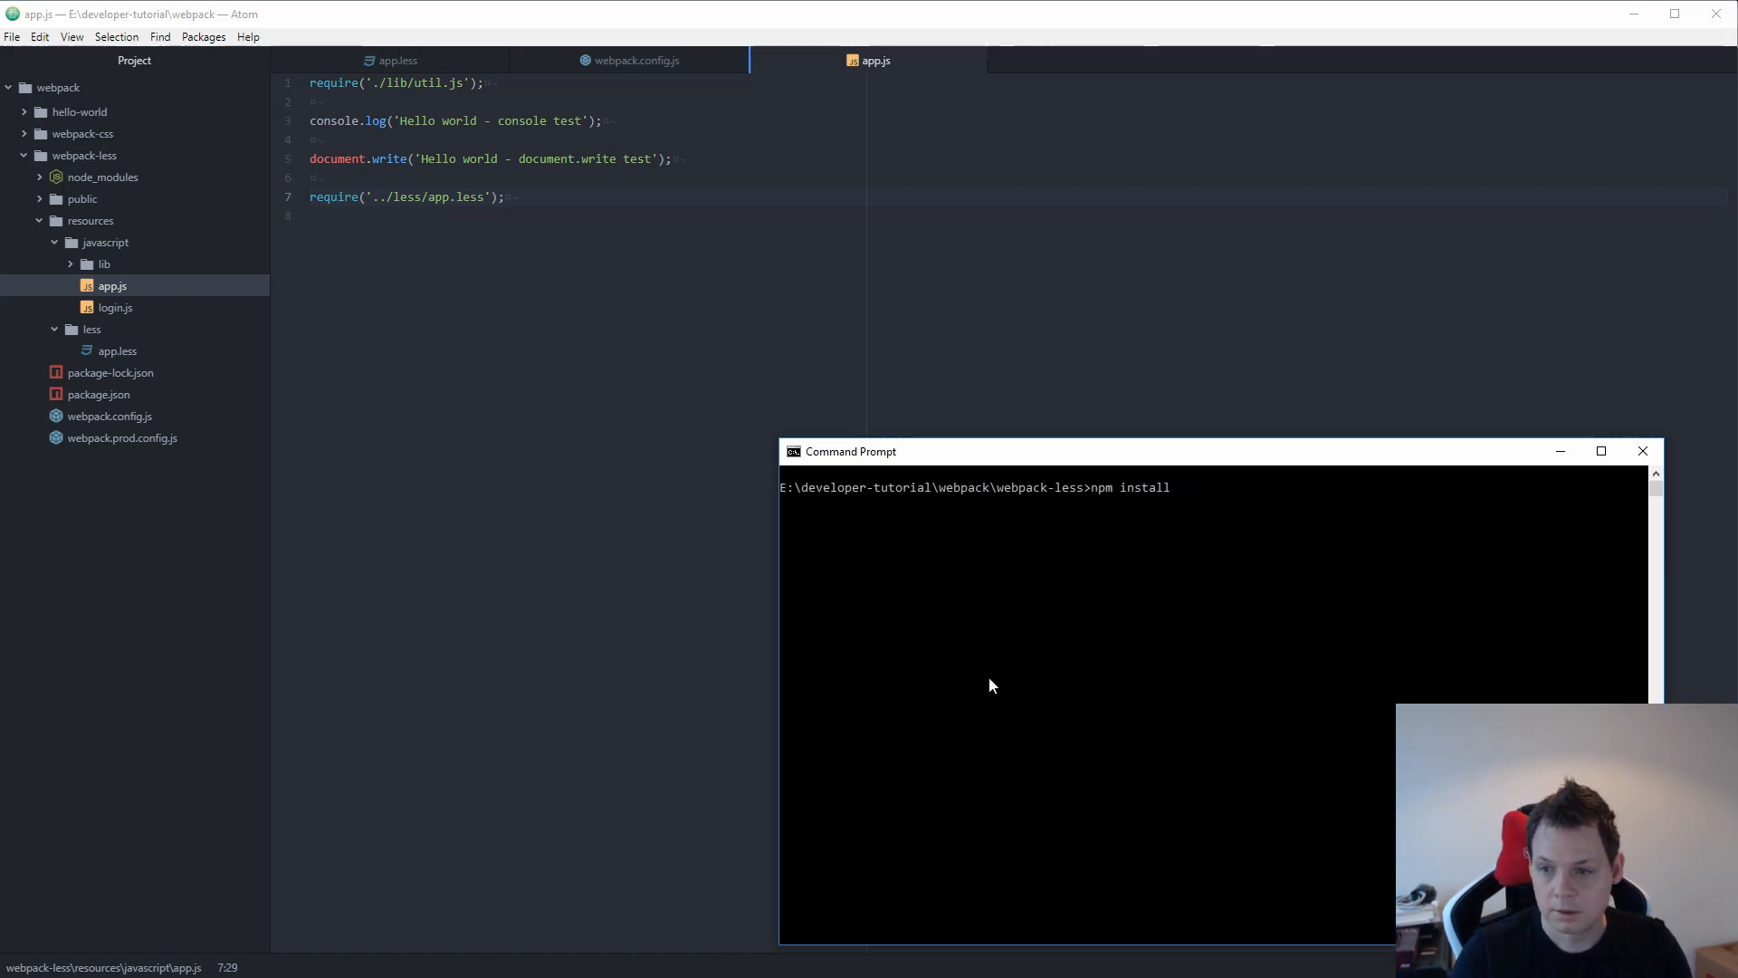
Run npm install for style-loader, css-loader and less-loader, each with --save-dev
type("style-lo")
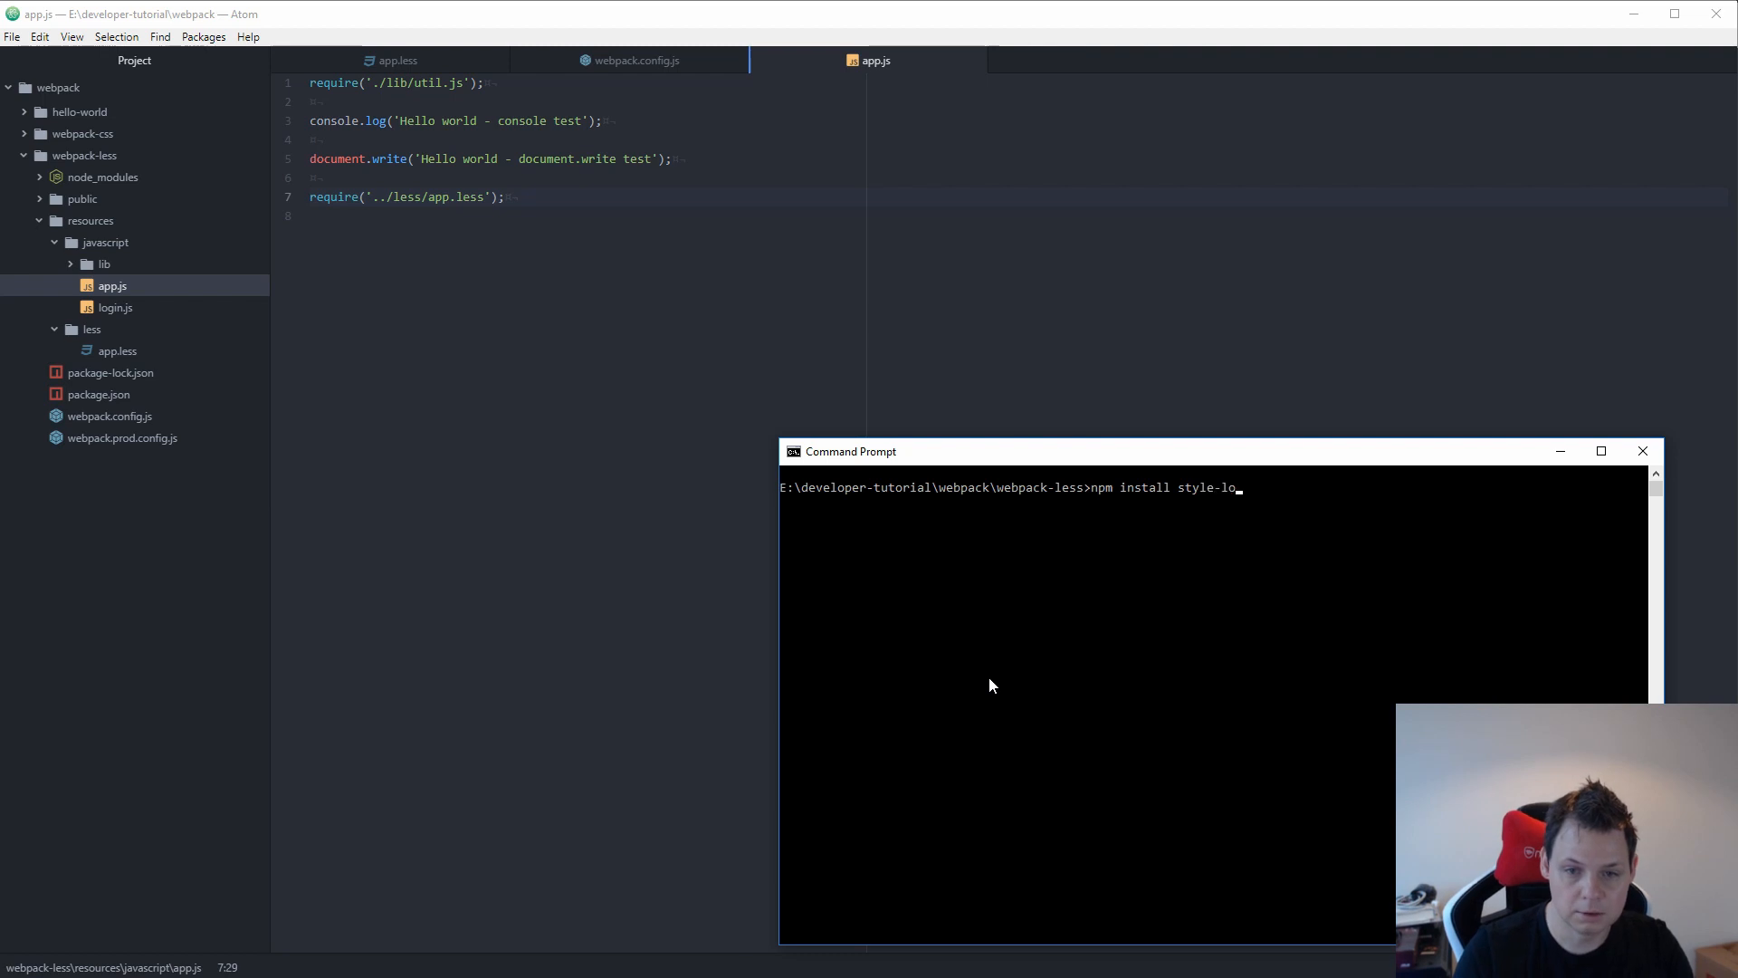
type("ader --save-dev")
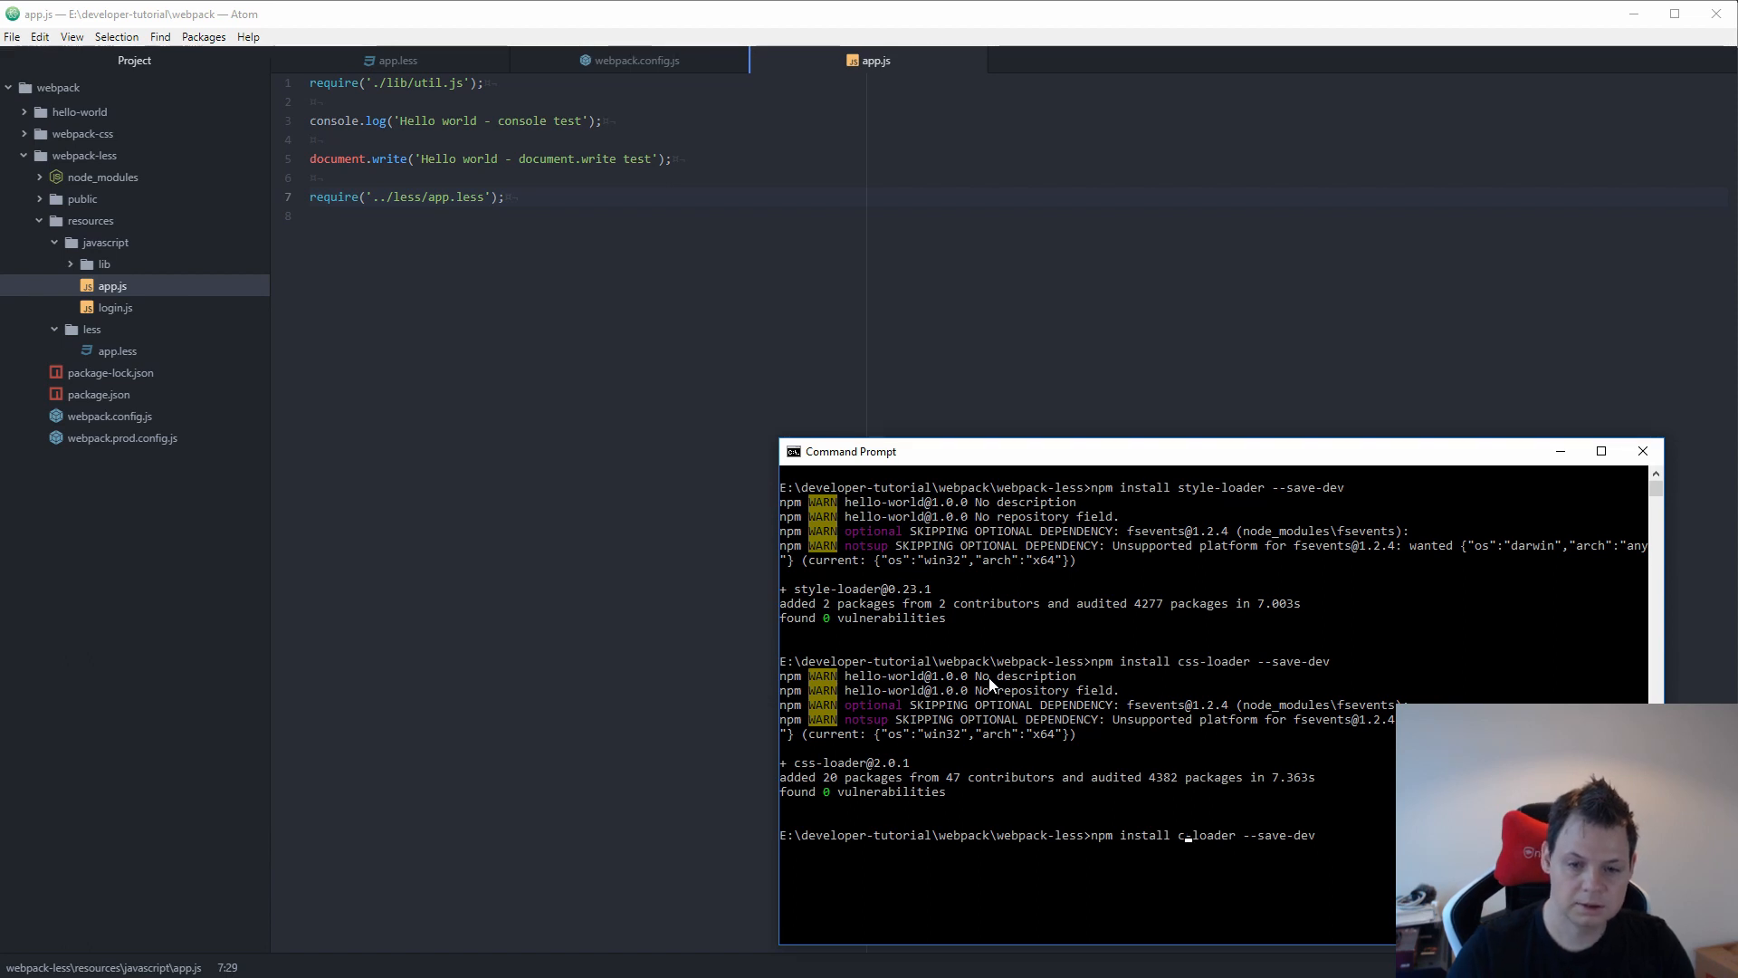
type("less-loader --save-dev")
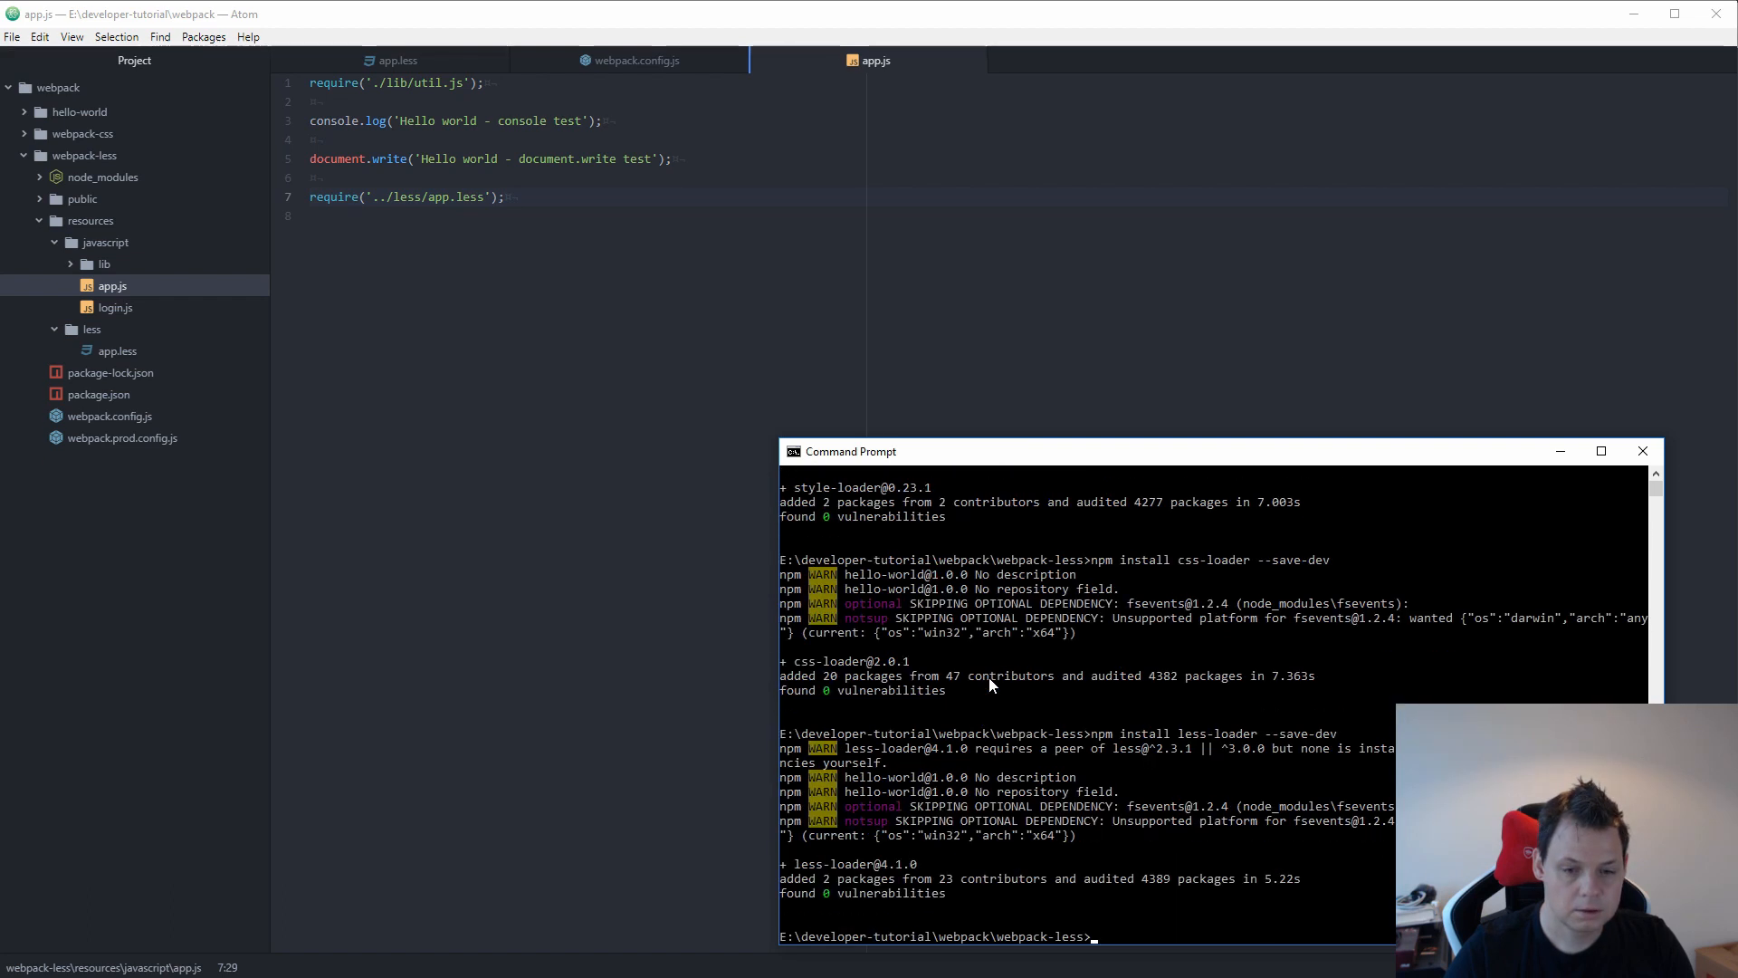
type("npm install less-loader --save-dev")
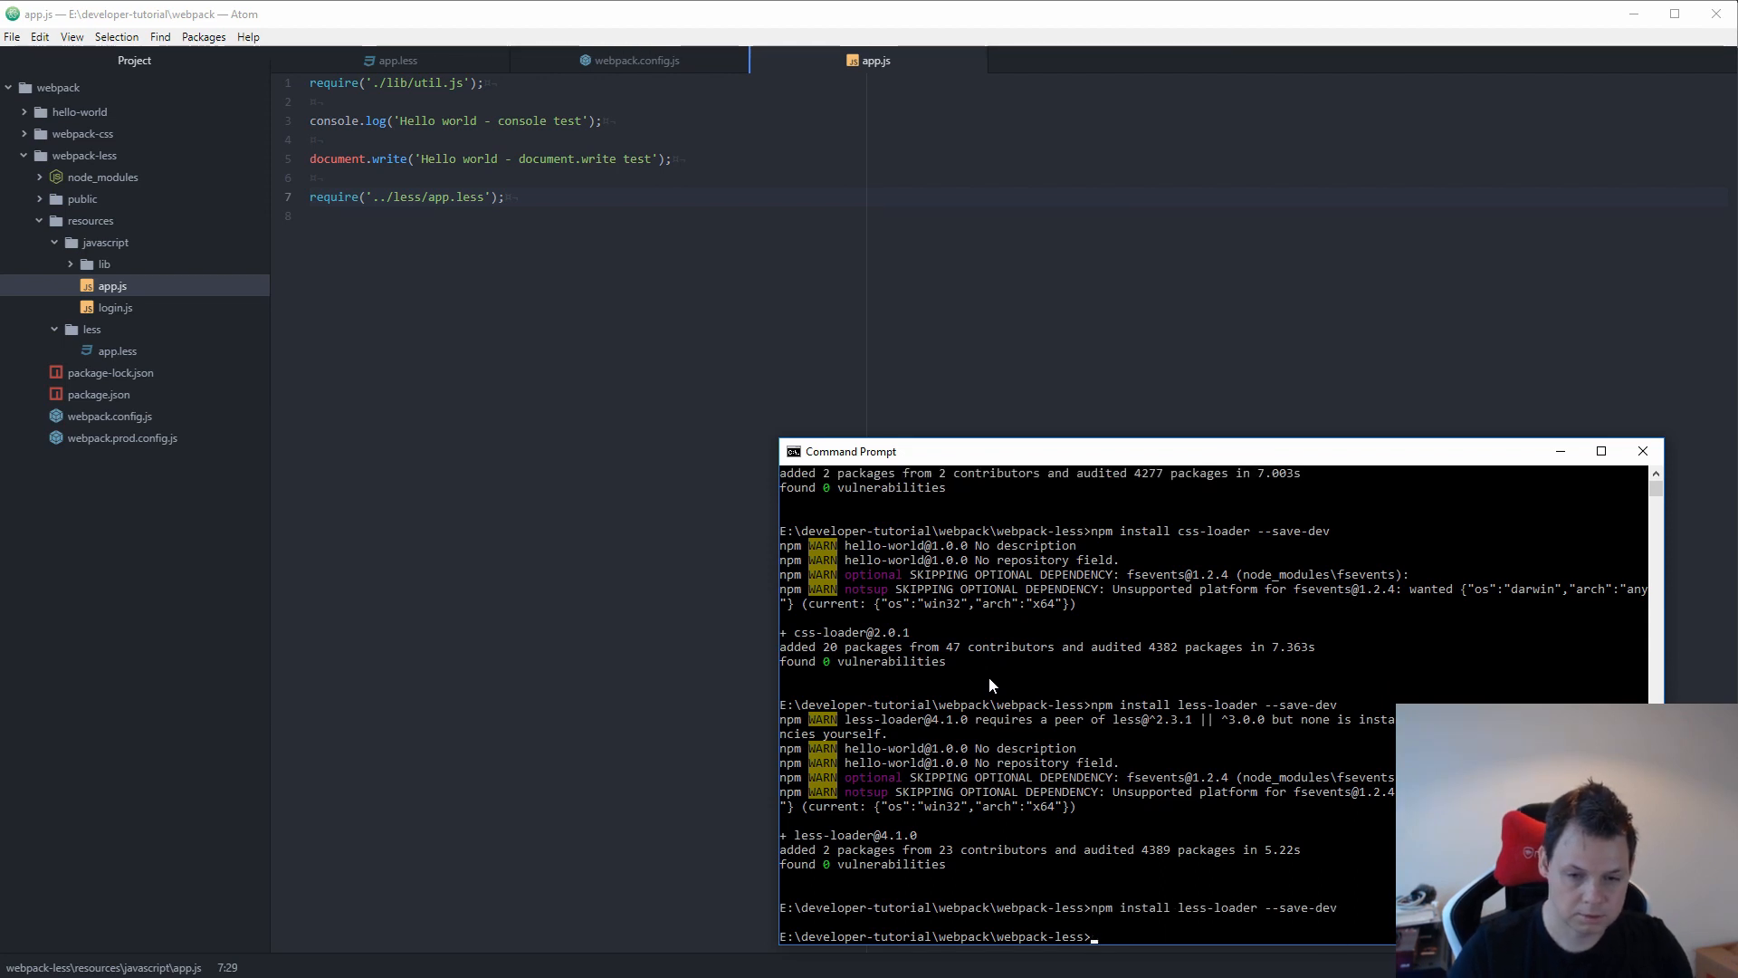
Run webpack, which fails with "Cannot find module 'less'"
type("webpack")
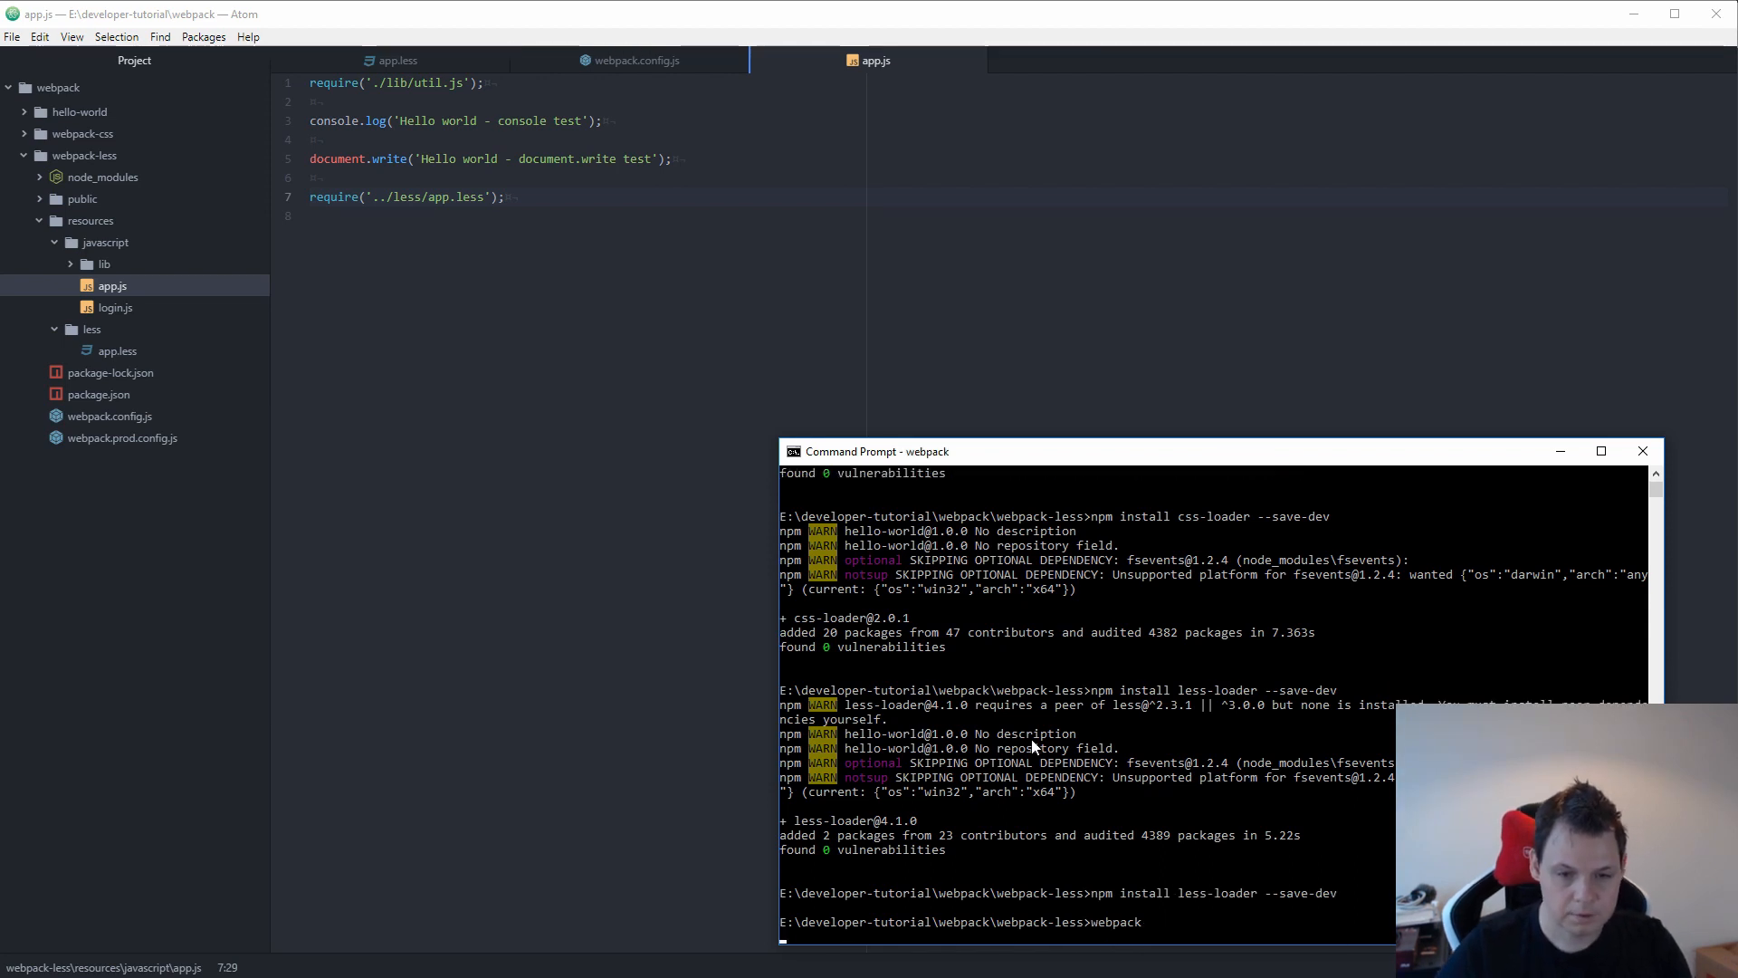
key("enter")
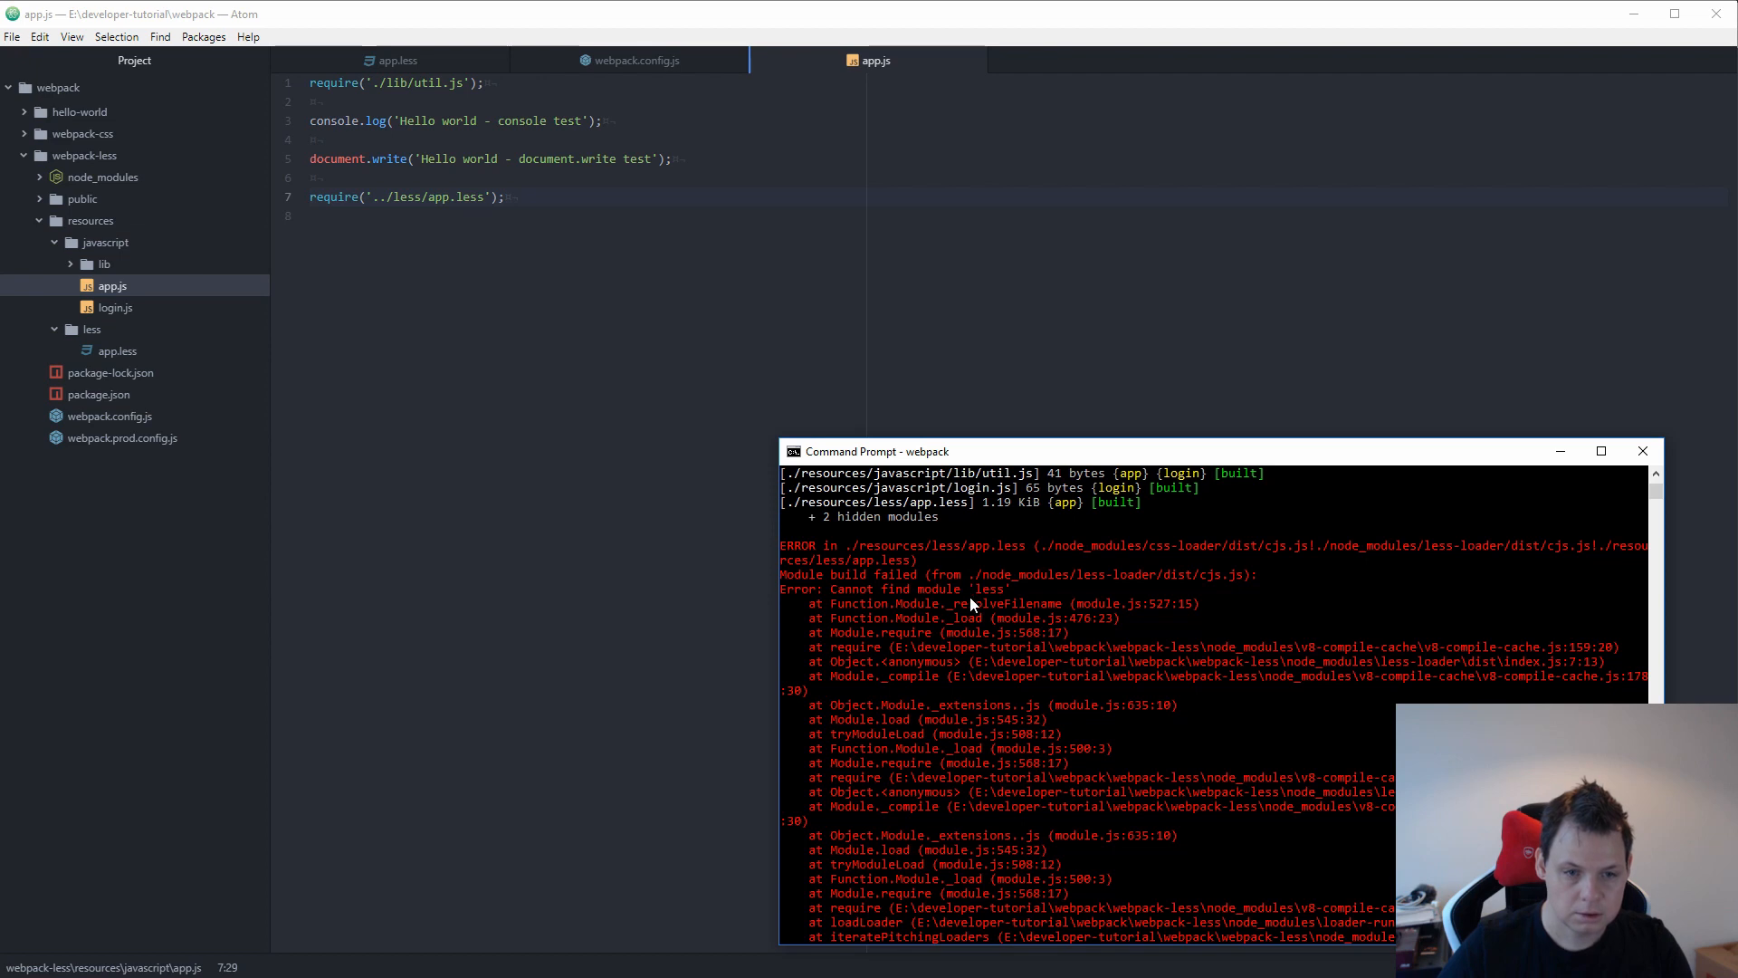
mouse_move(966, 600)
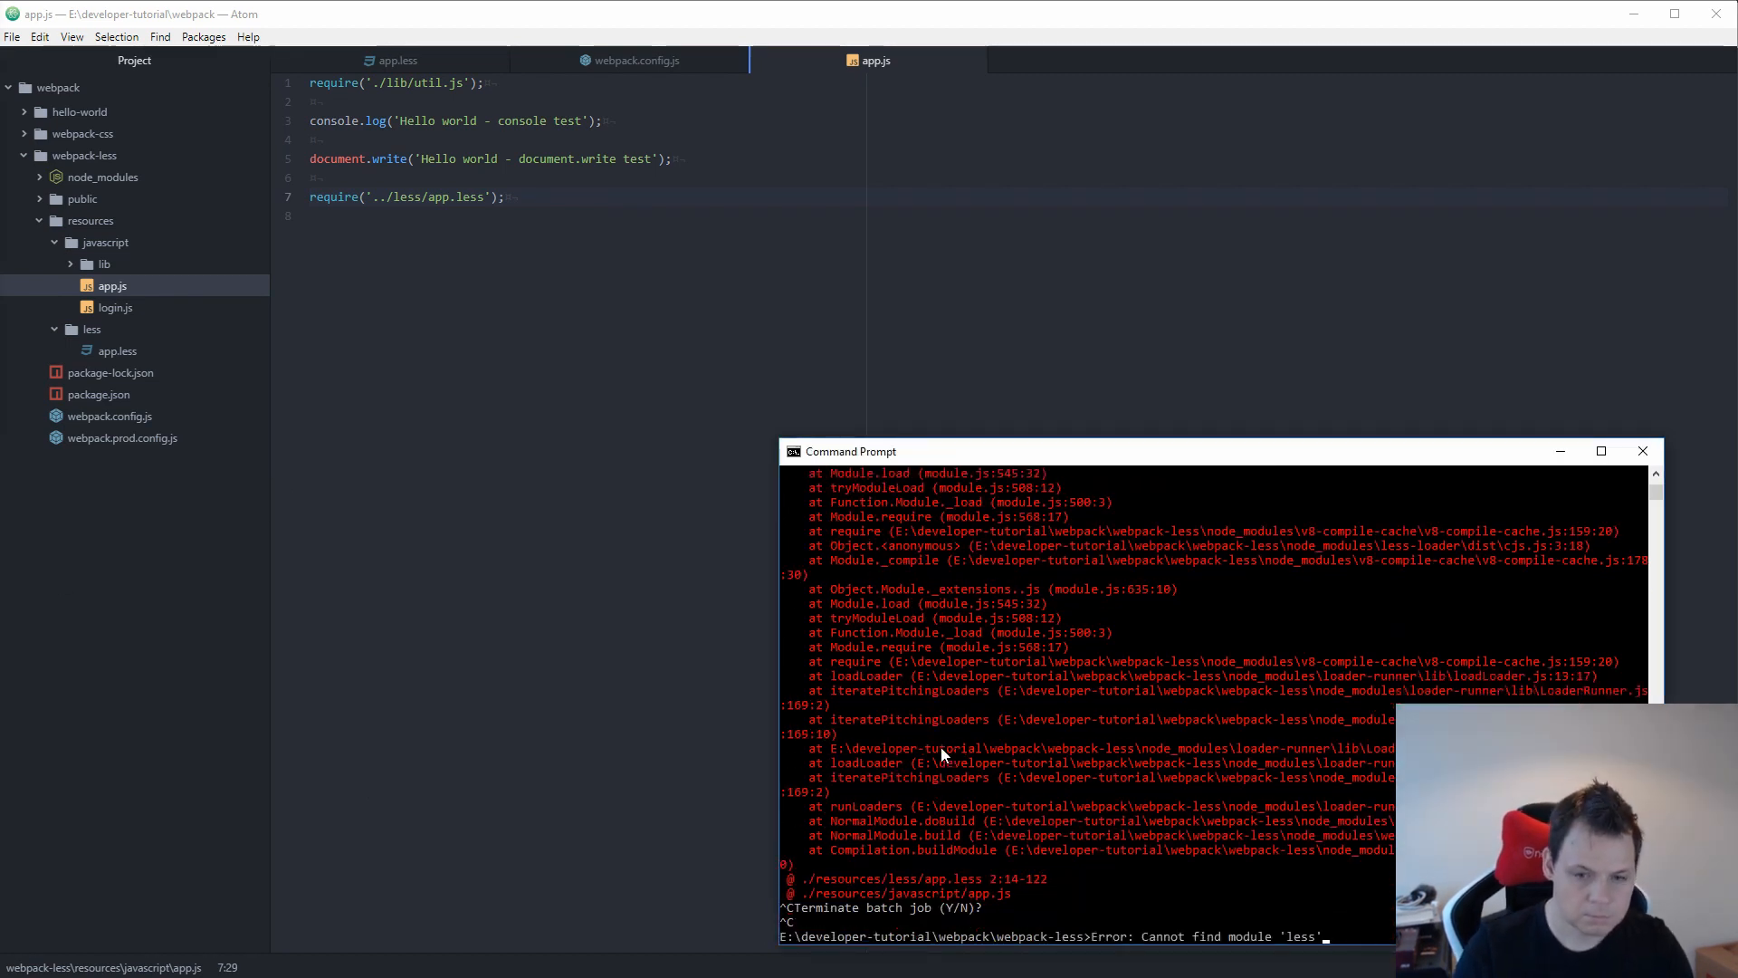
Install less with --save-dev, rebuild, and view the skyblue index page
type("npm install less --save-dev")
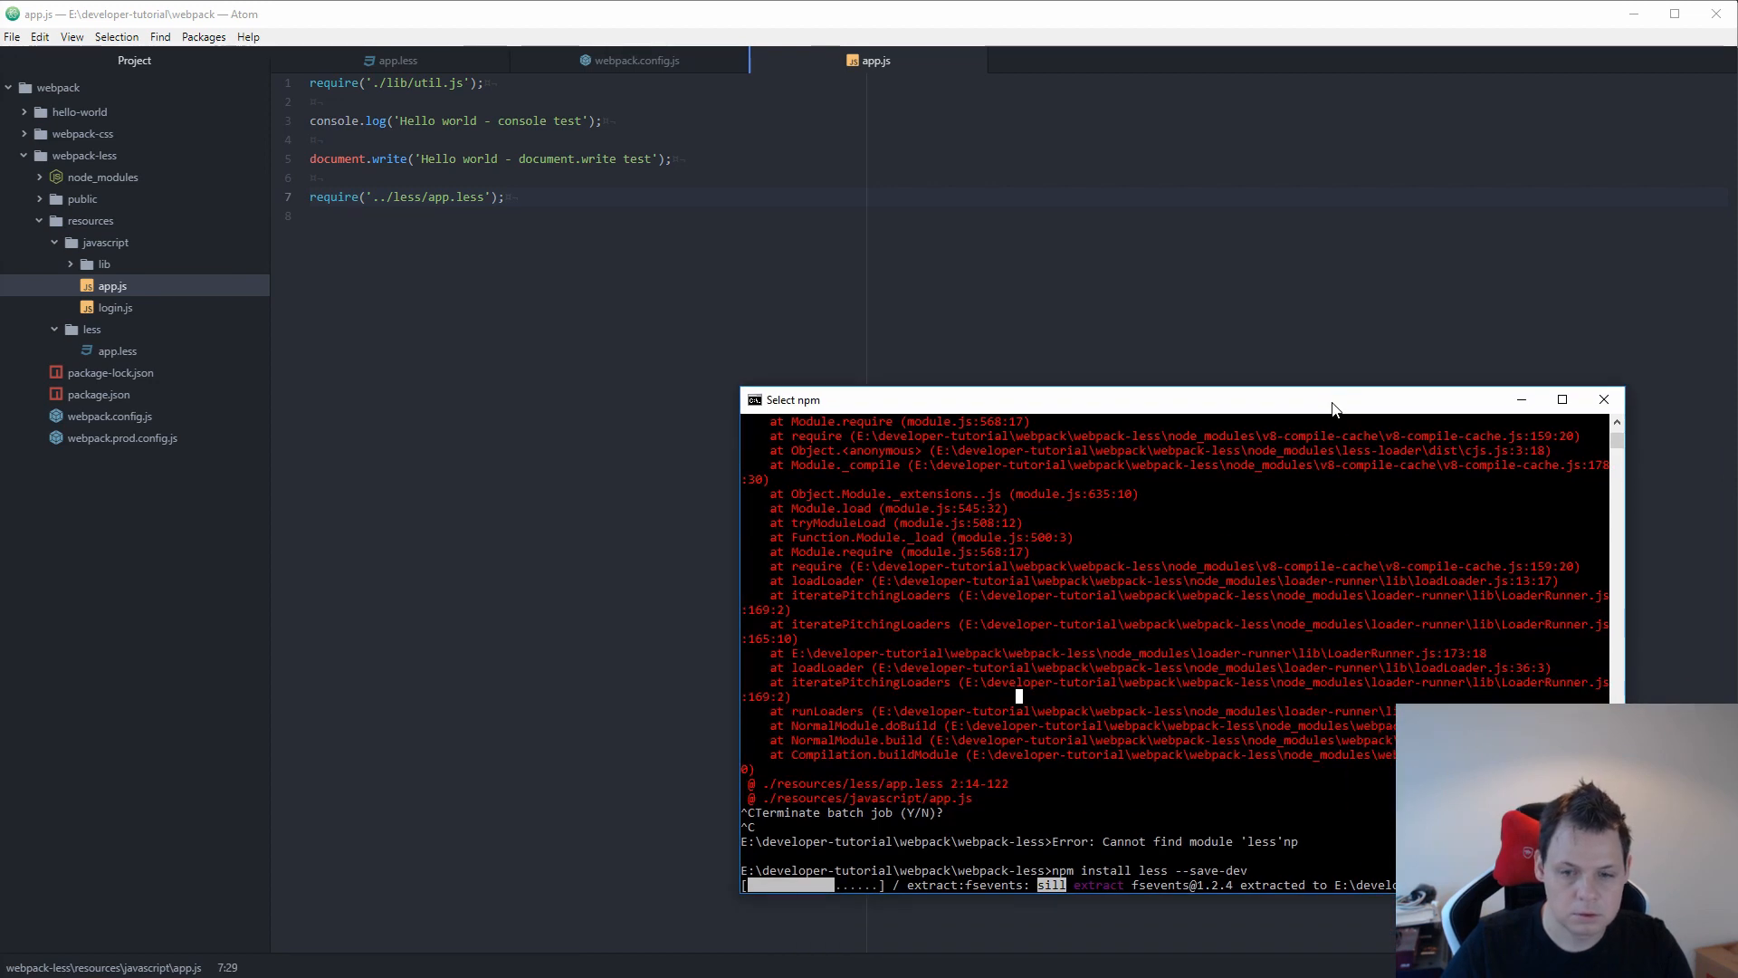
mouse_move(1266, 657)
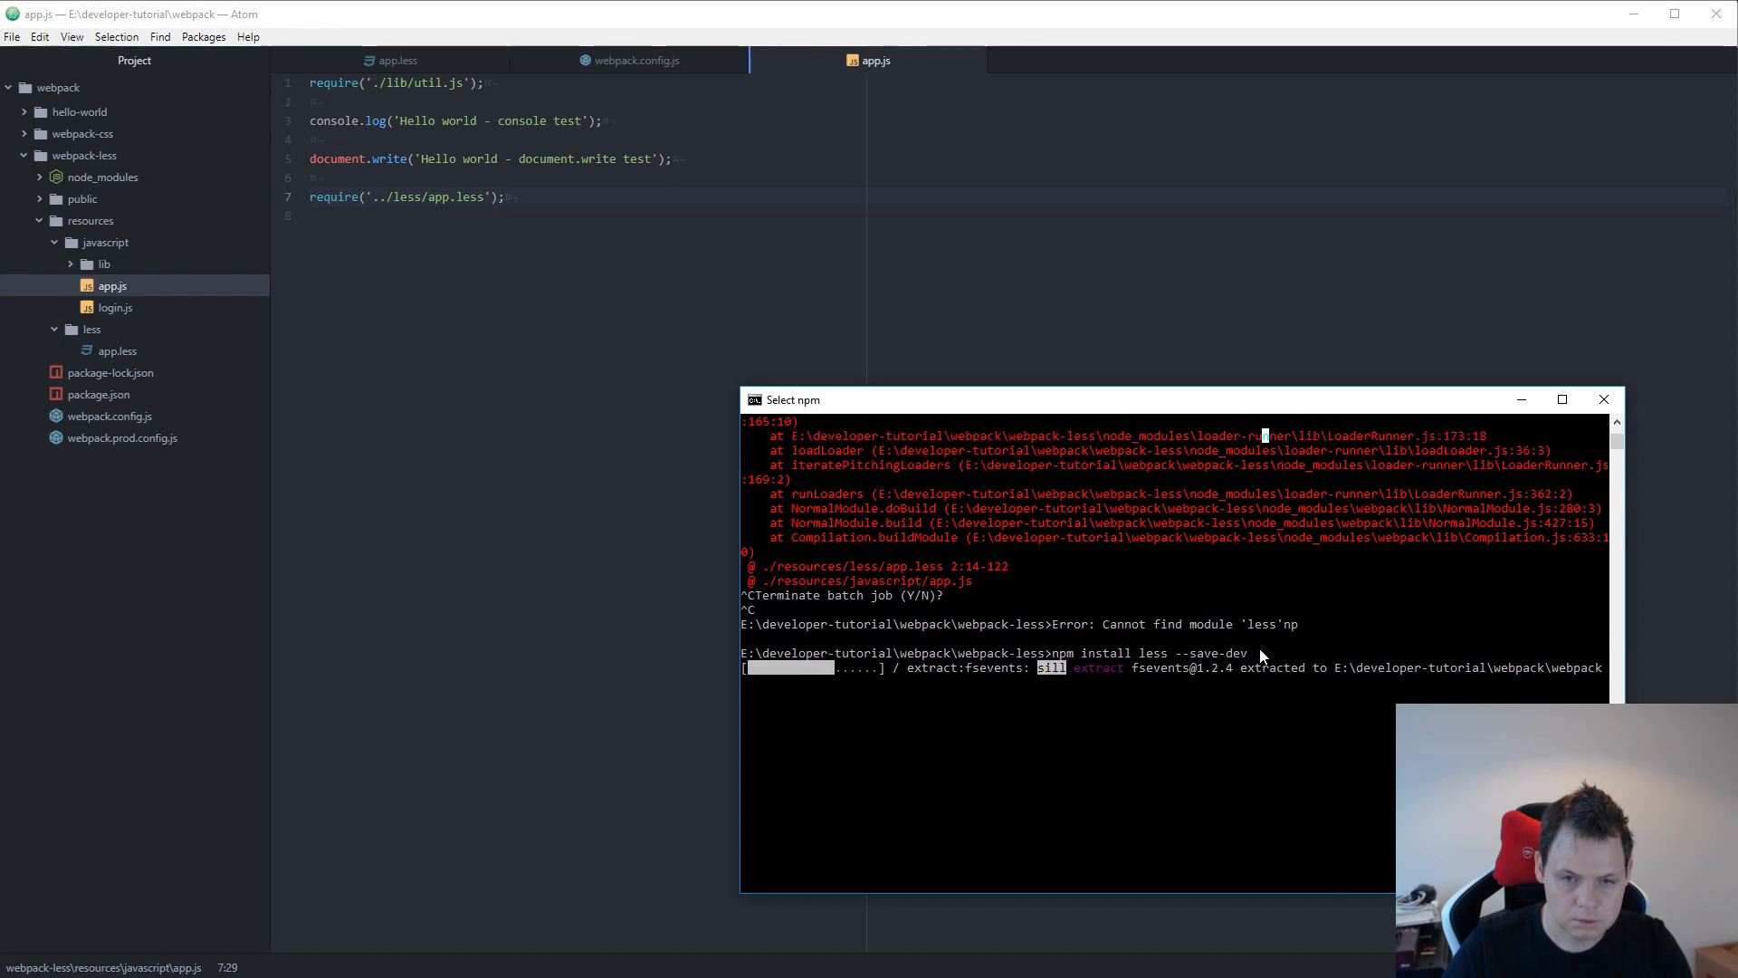
scroll("down", 3)
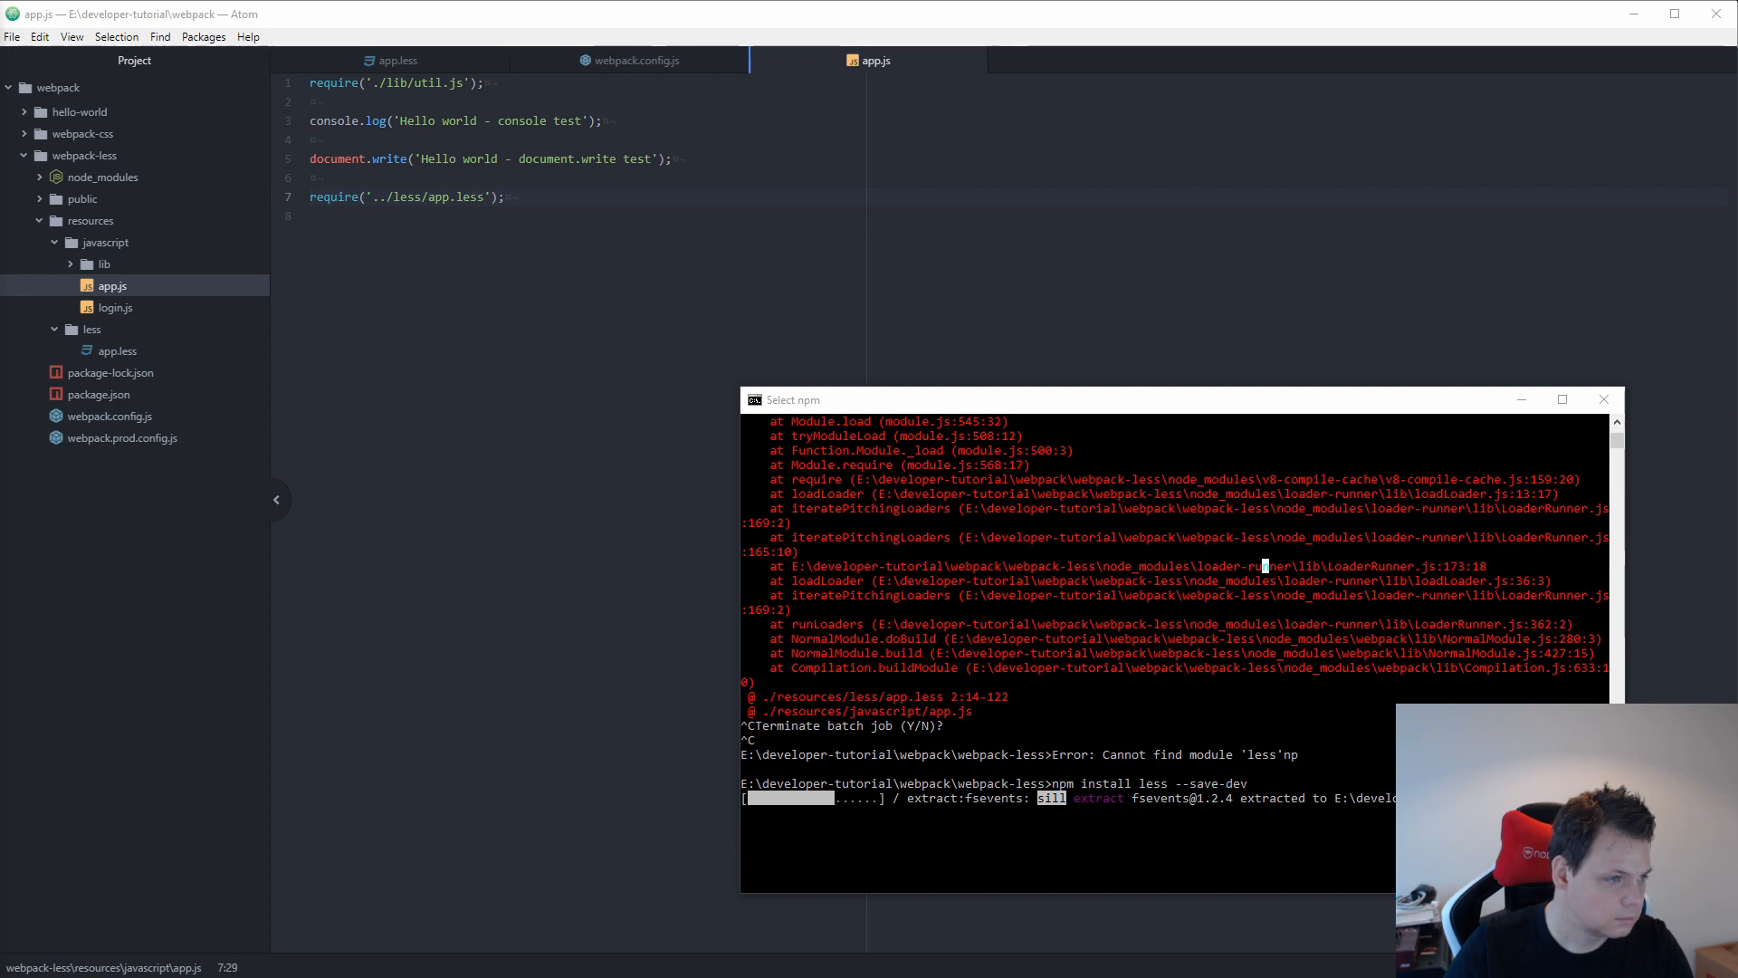
mouse_move(1192, 794)
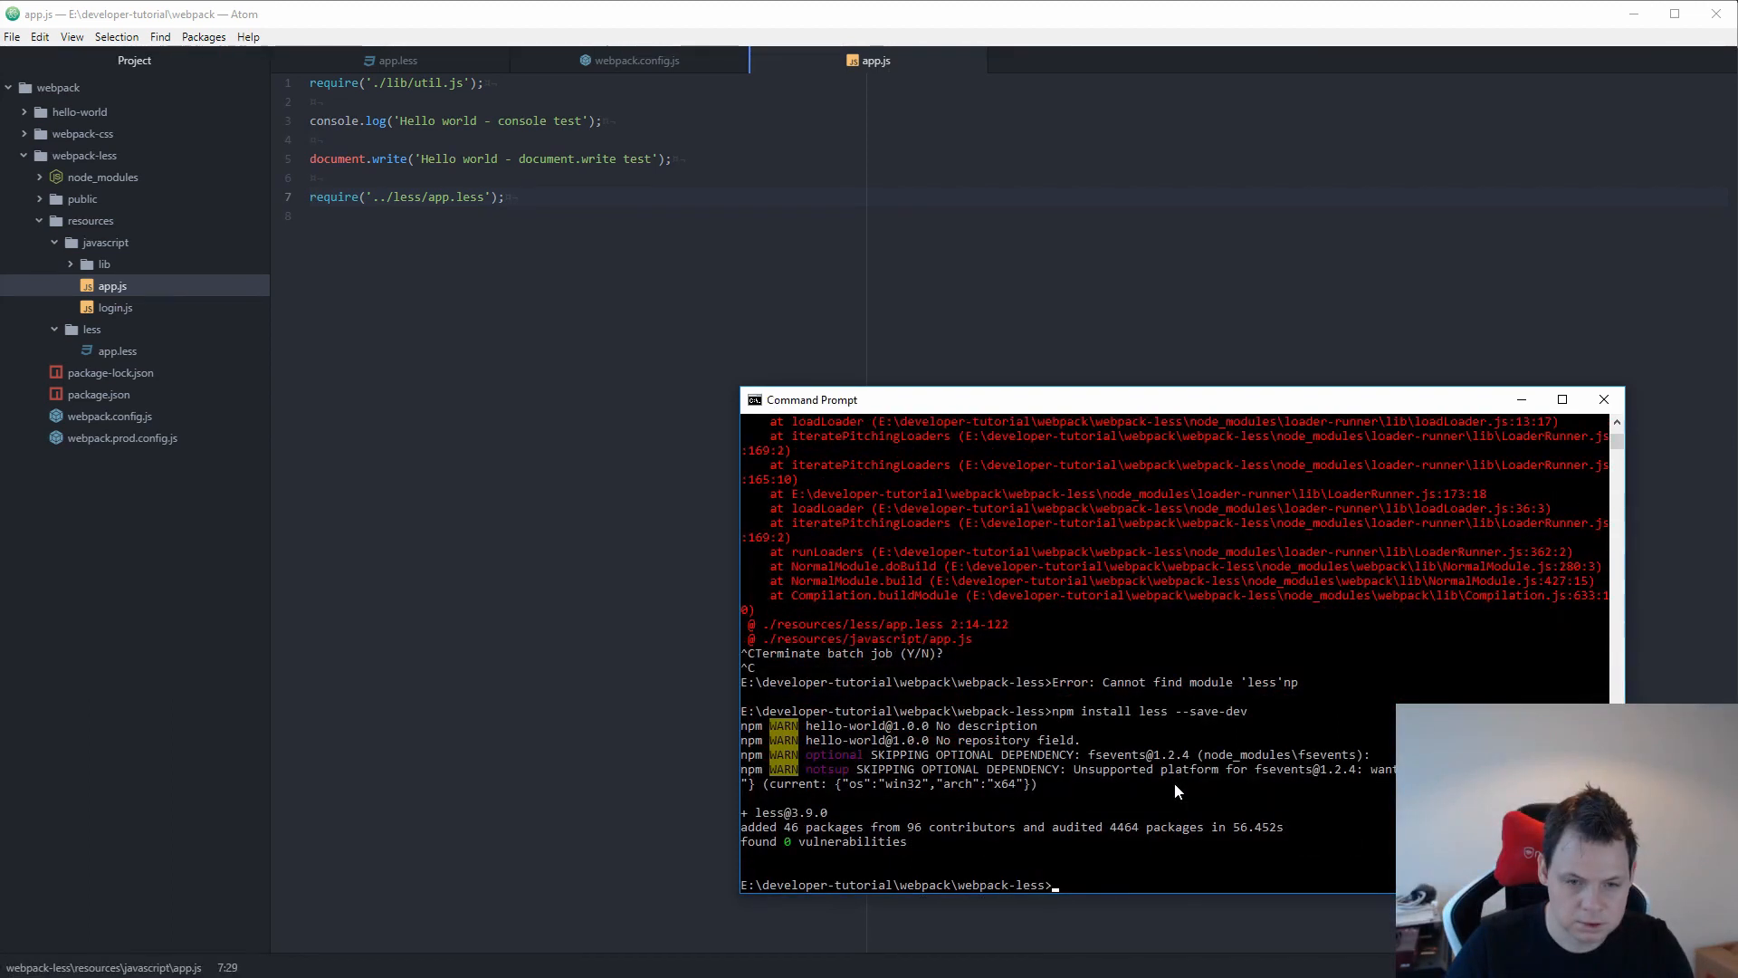
type("npm install less-loader --save-dev")
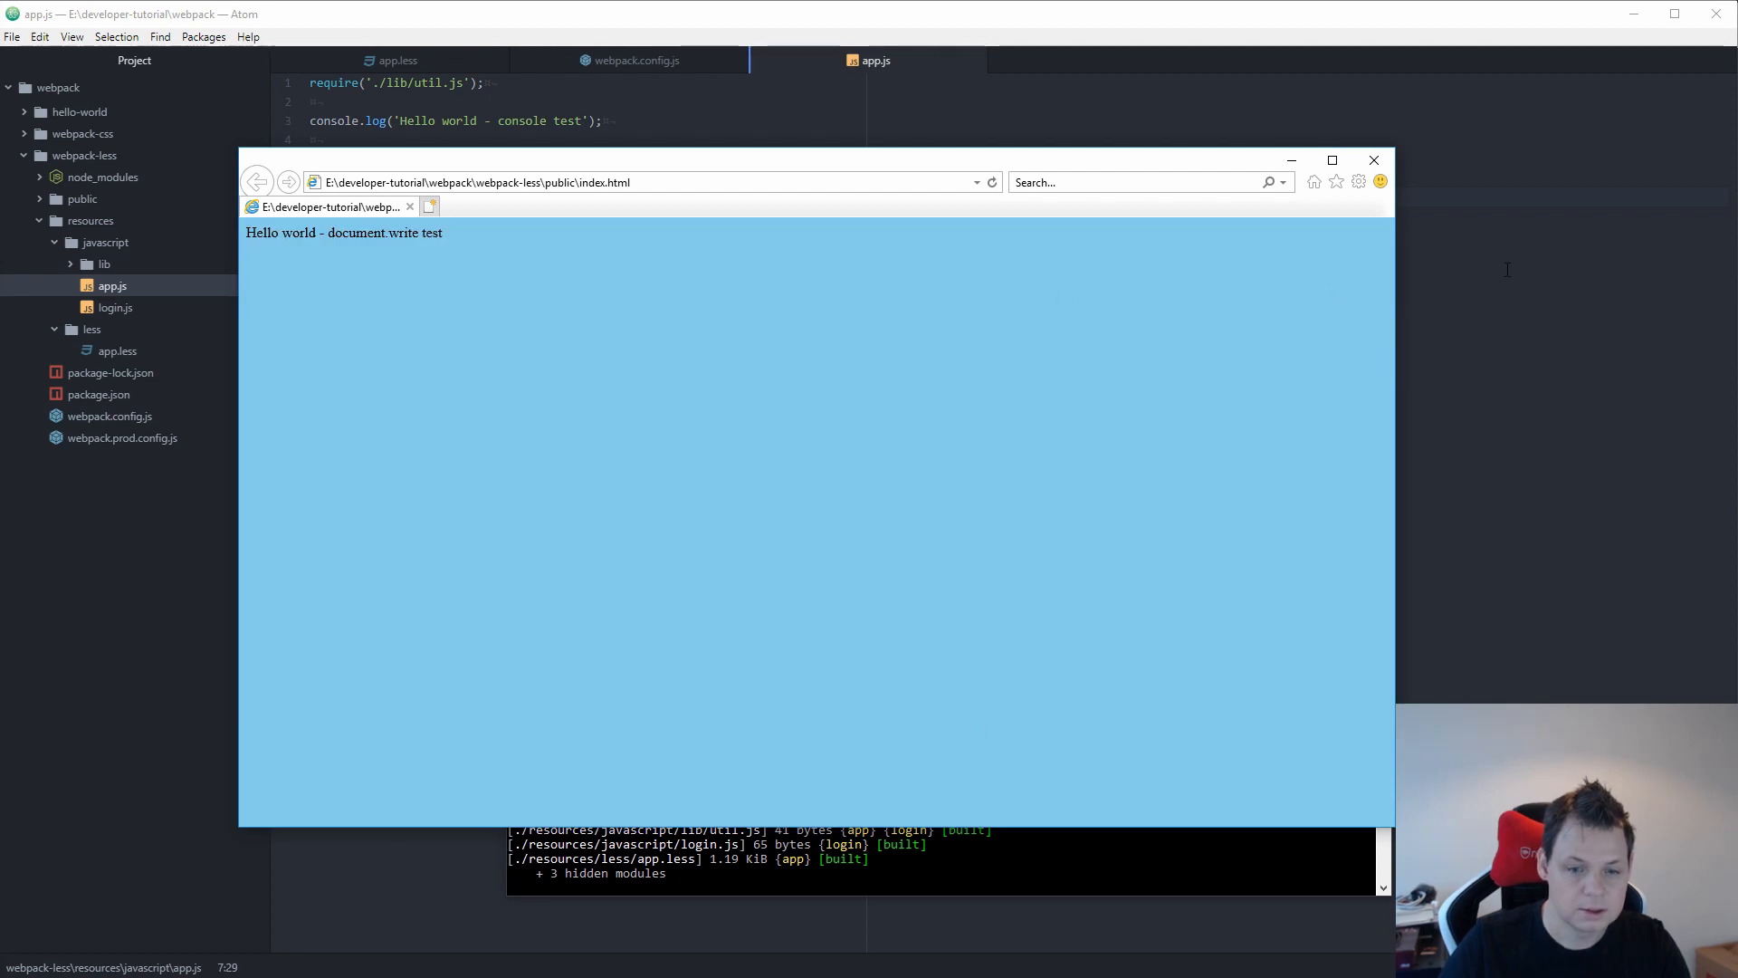
left_click(1373, 160)
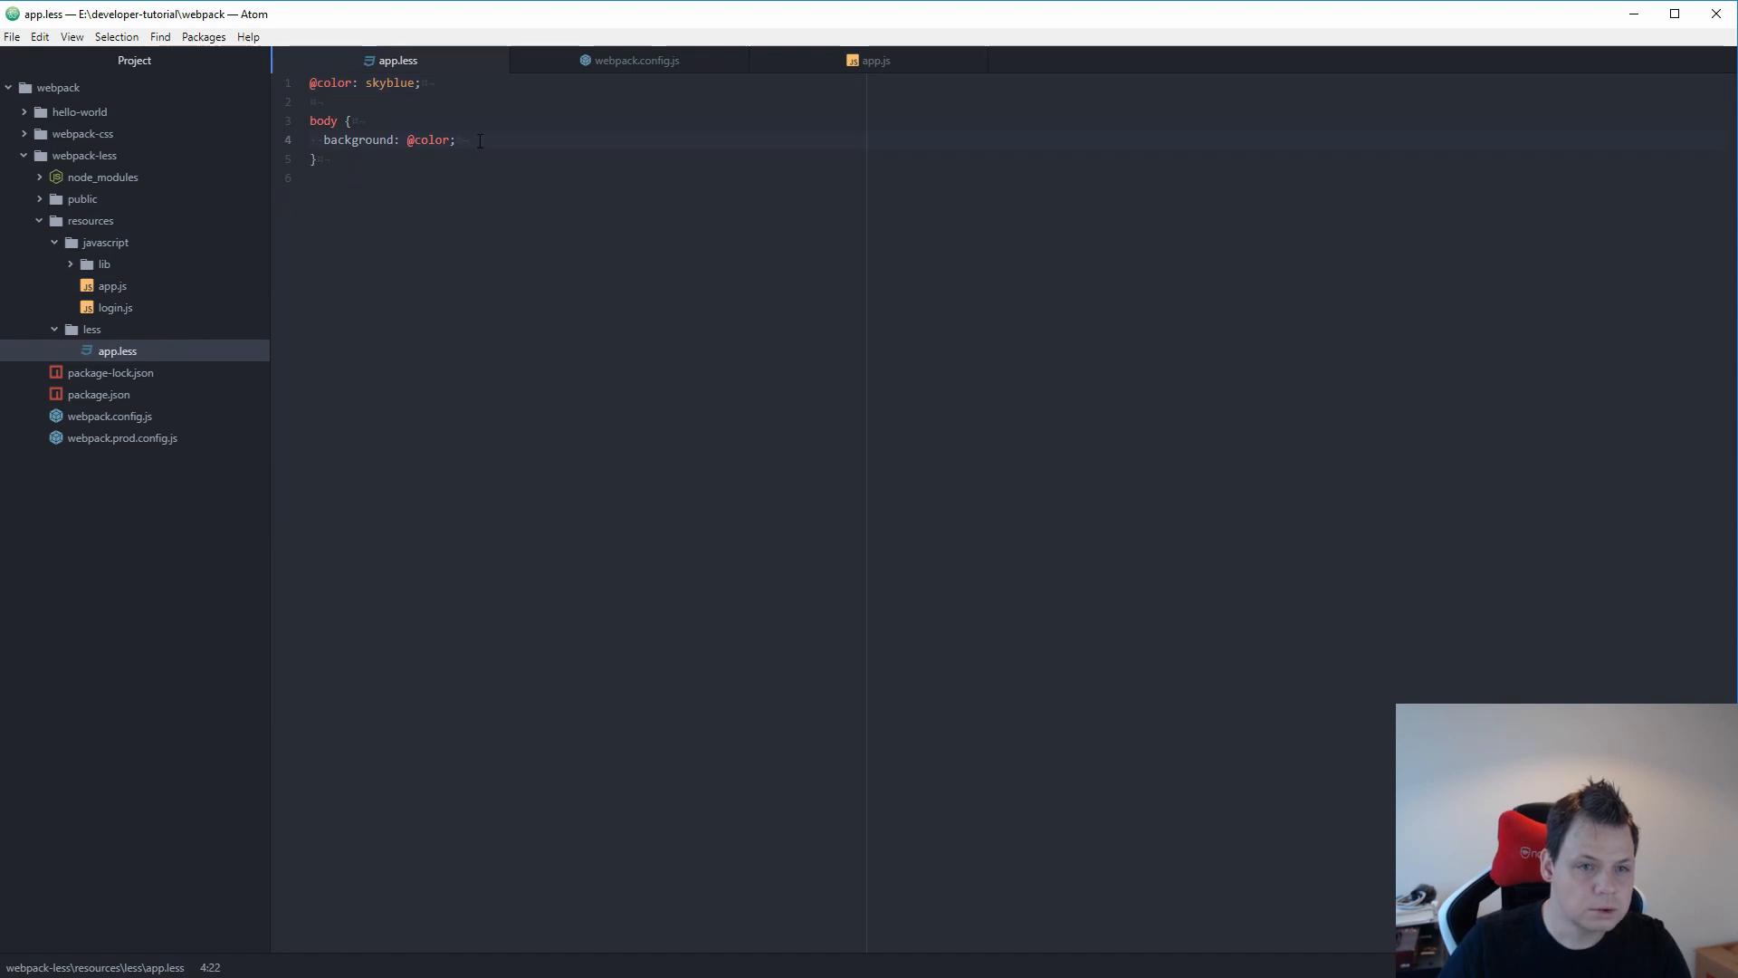
type("font-size:")
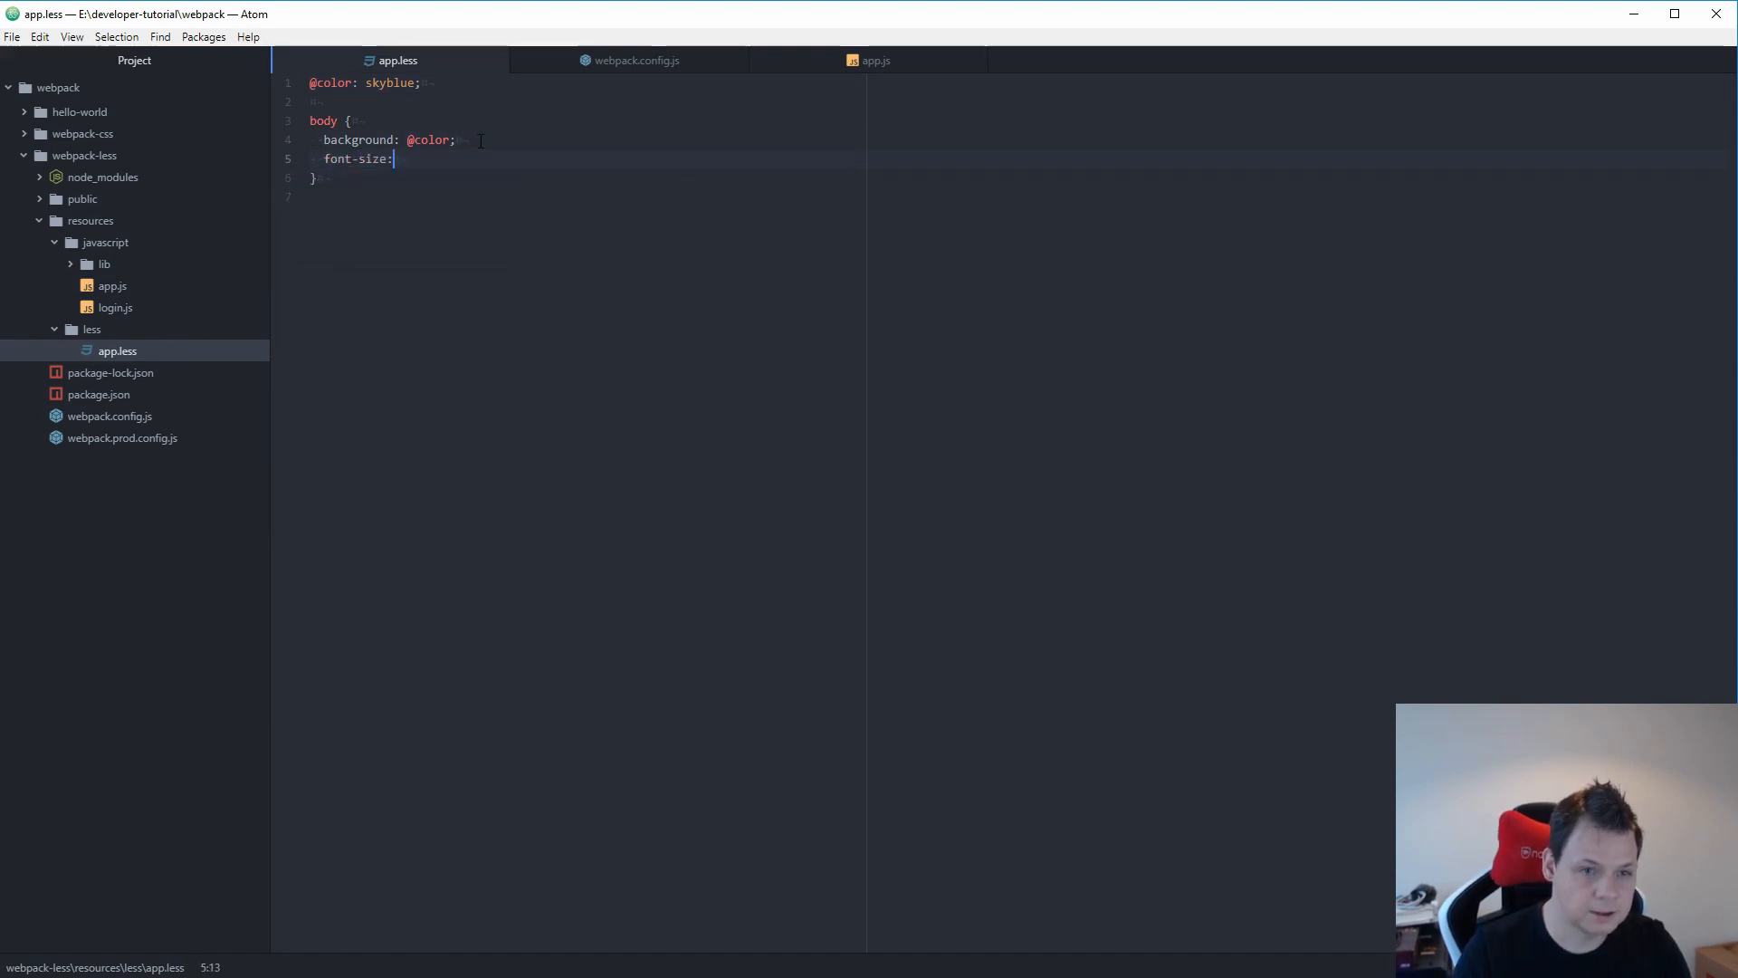
type("@")
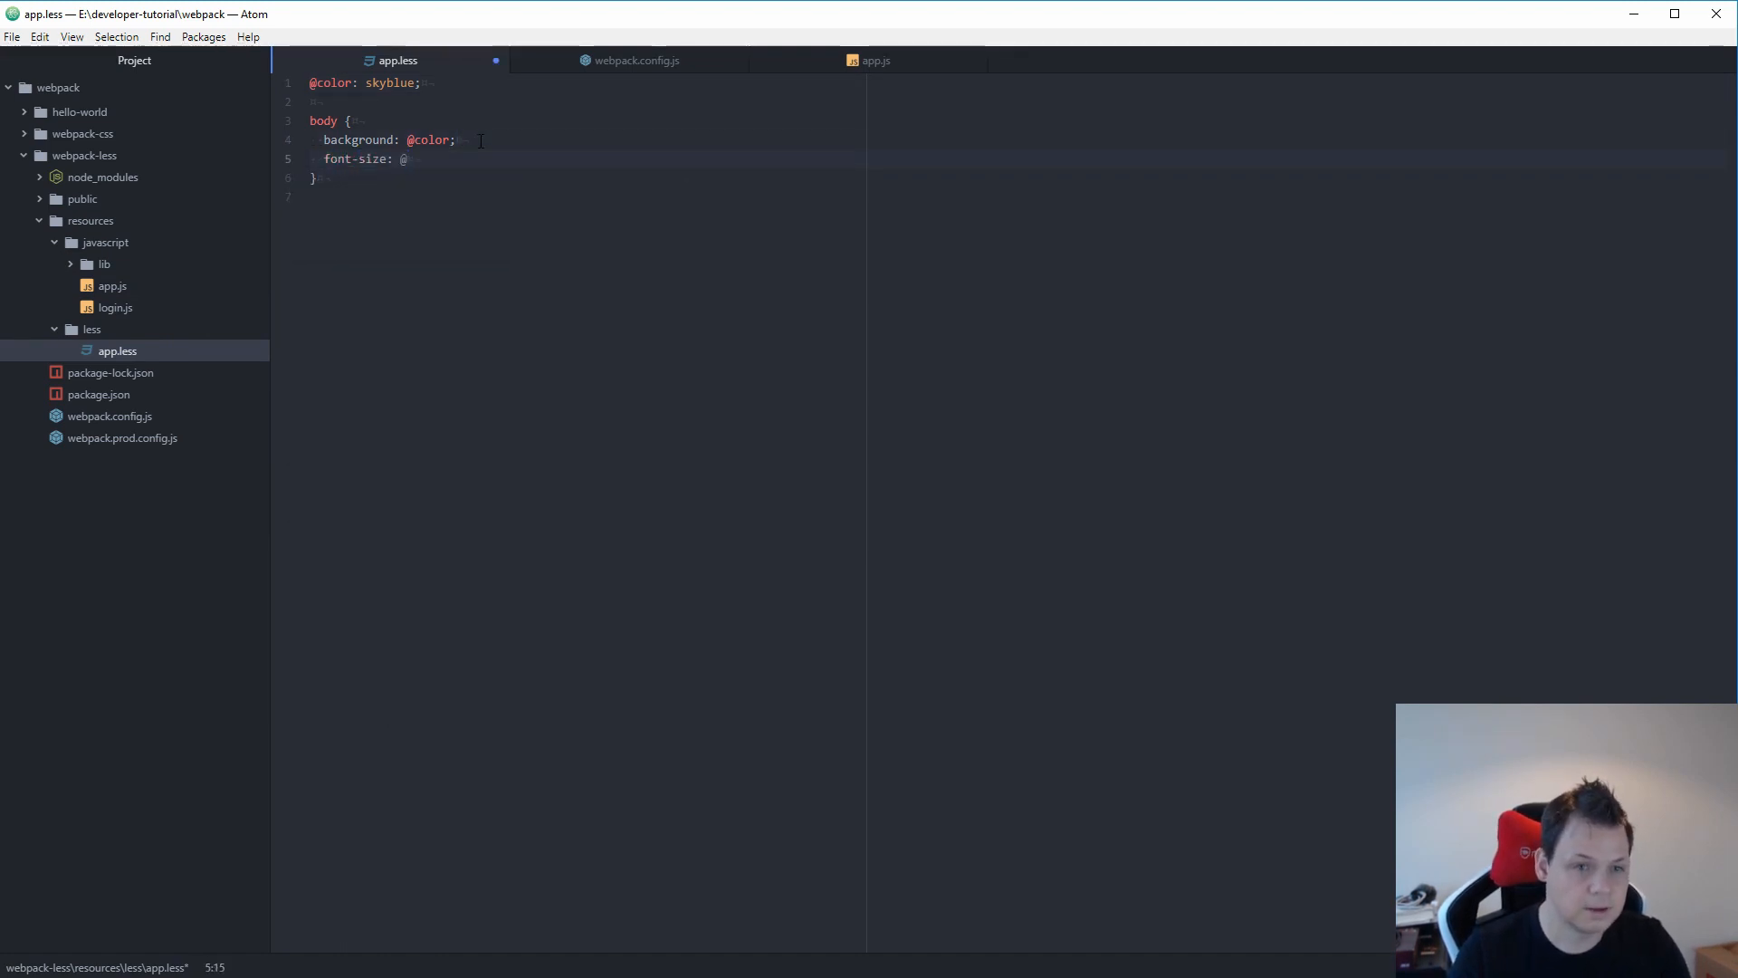
type("fontsize;")
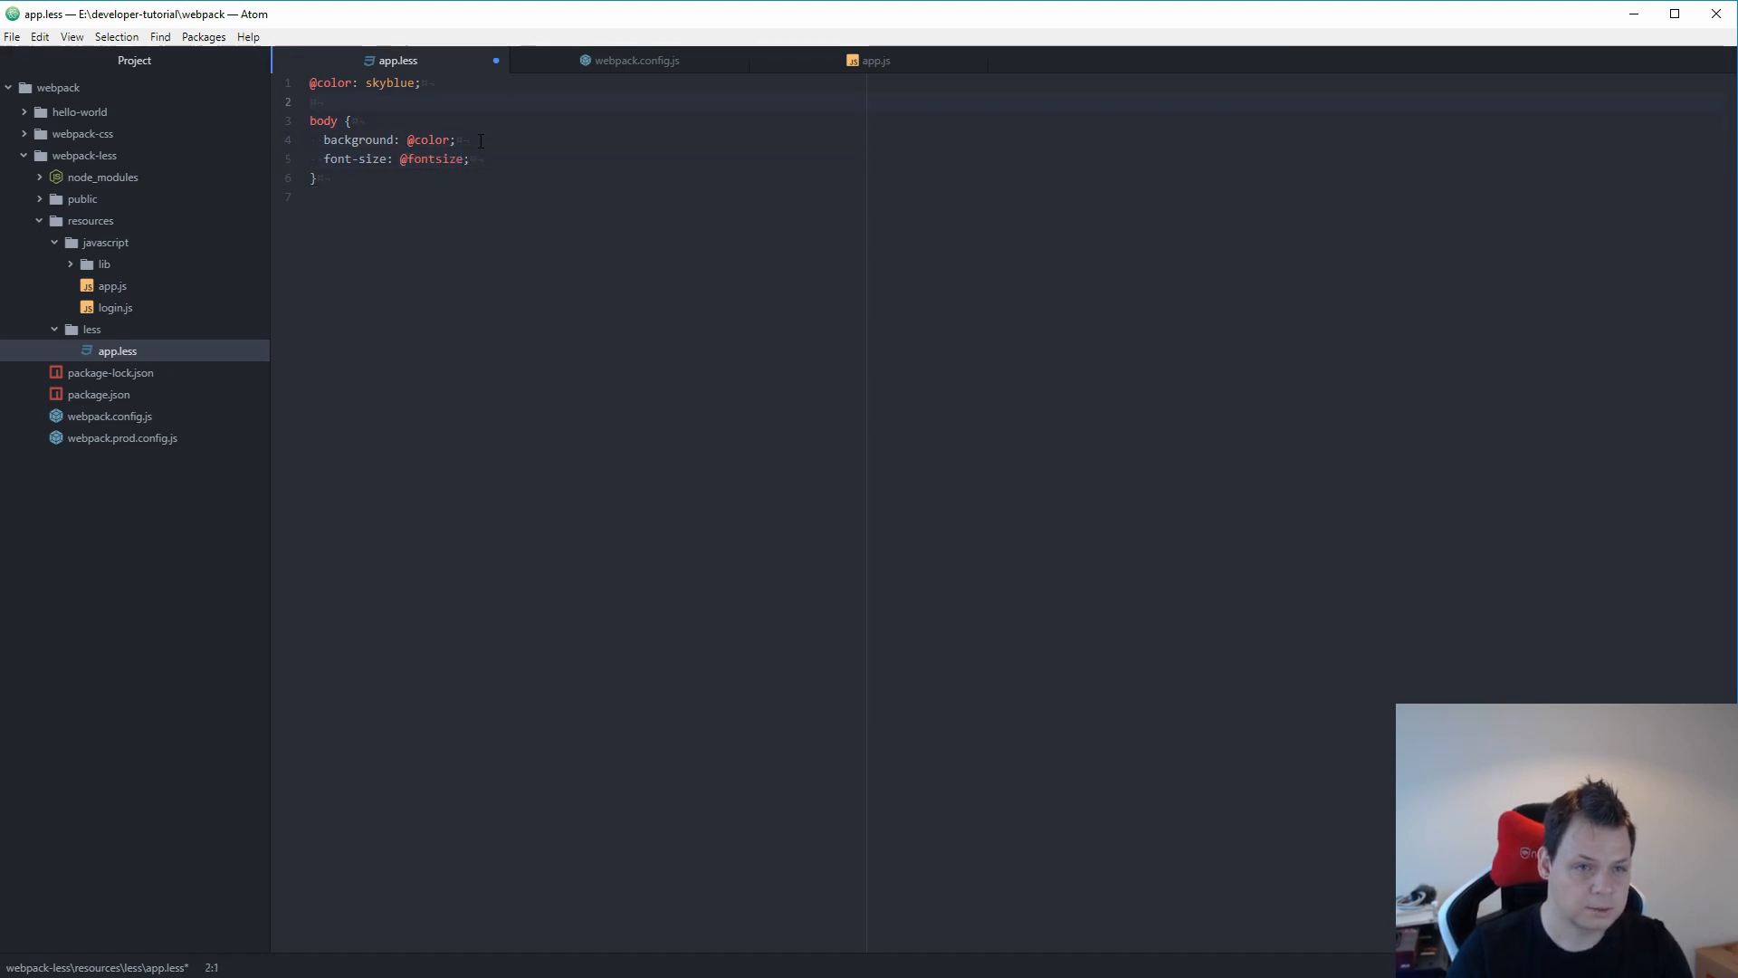
type("@fontsize:")
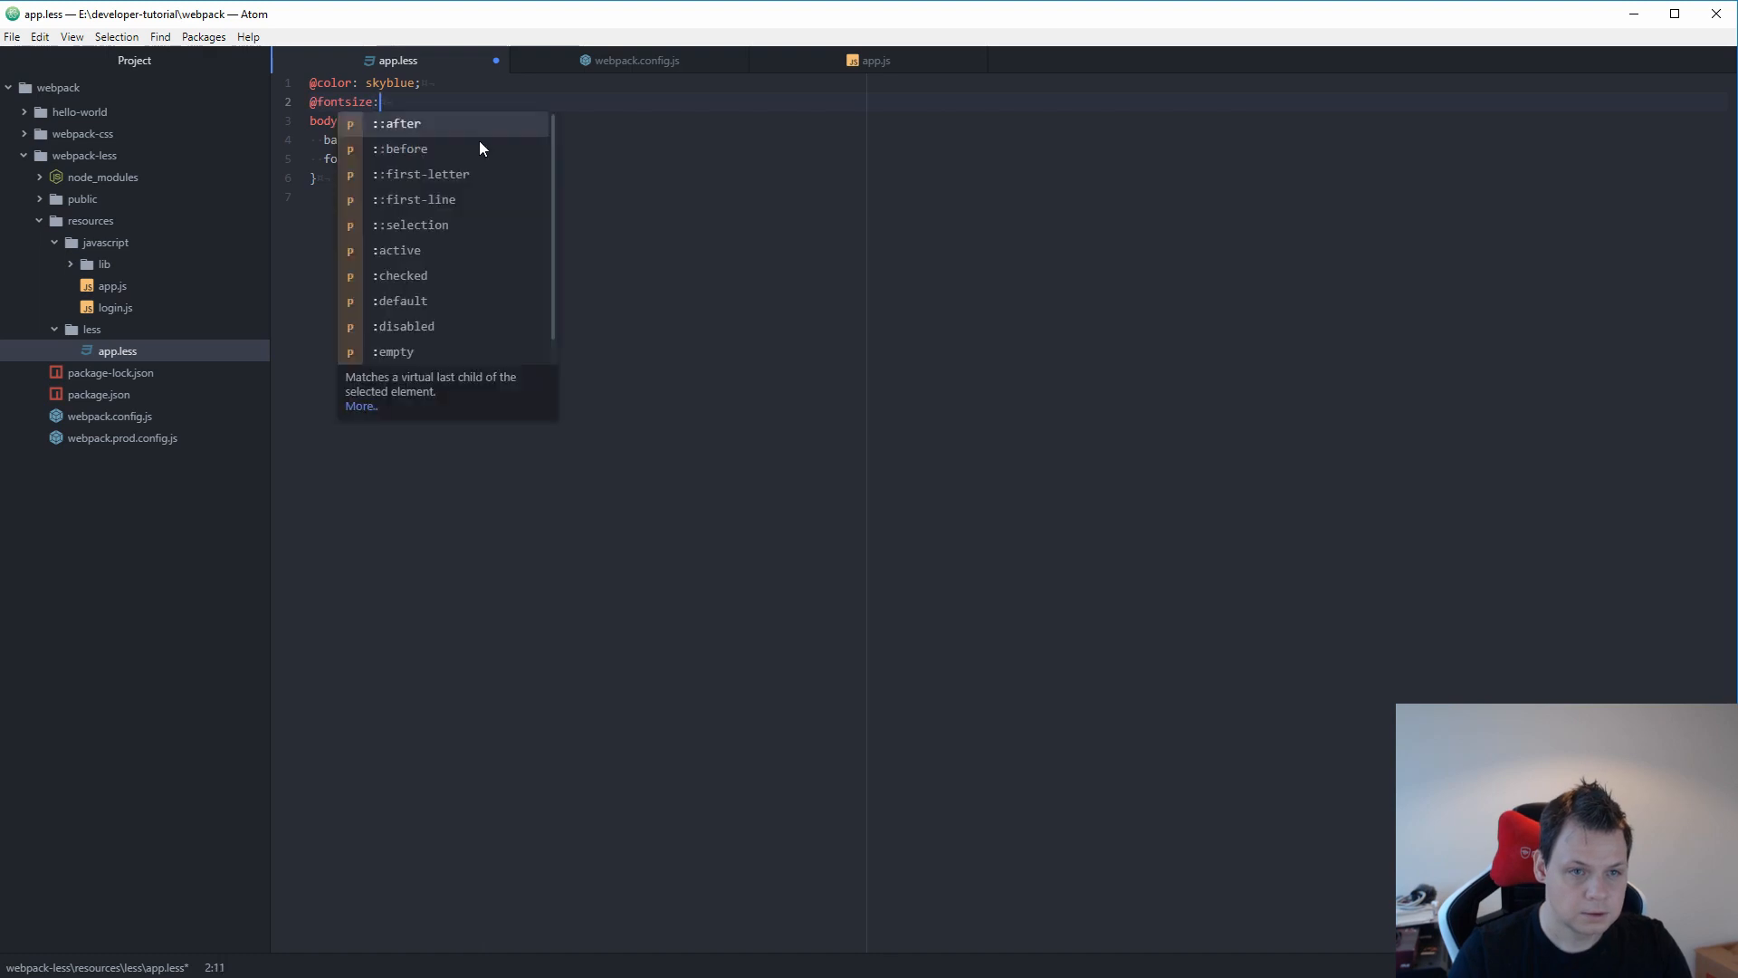
type("28")
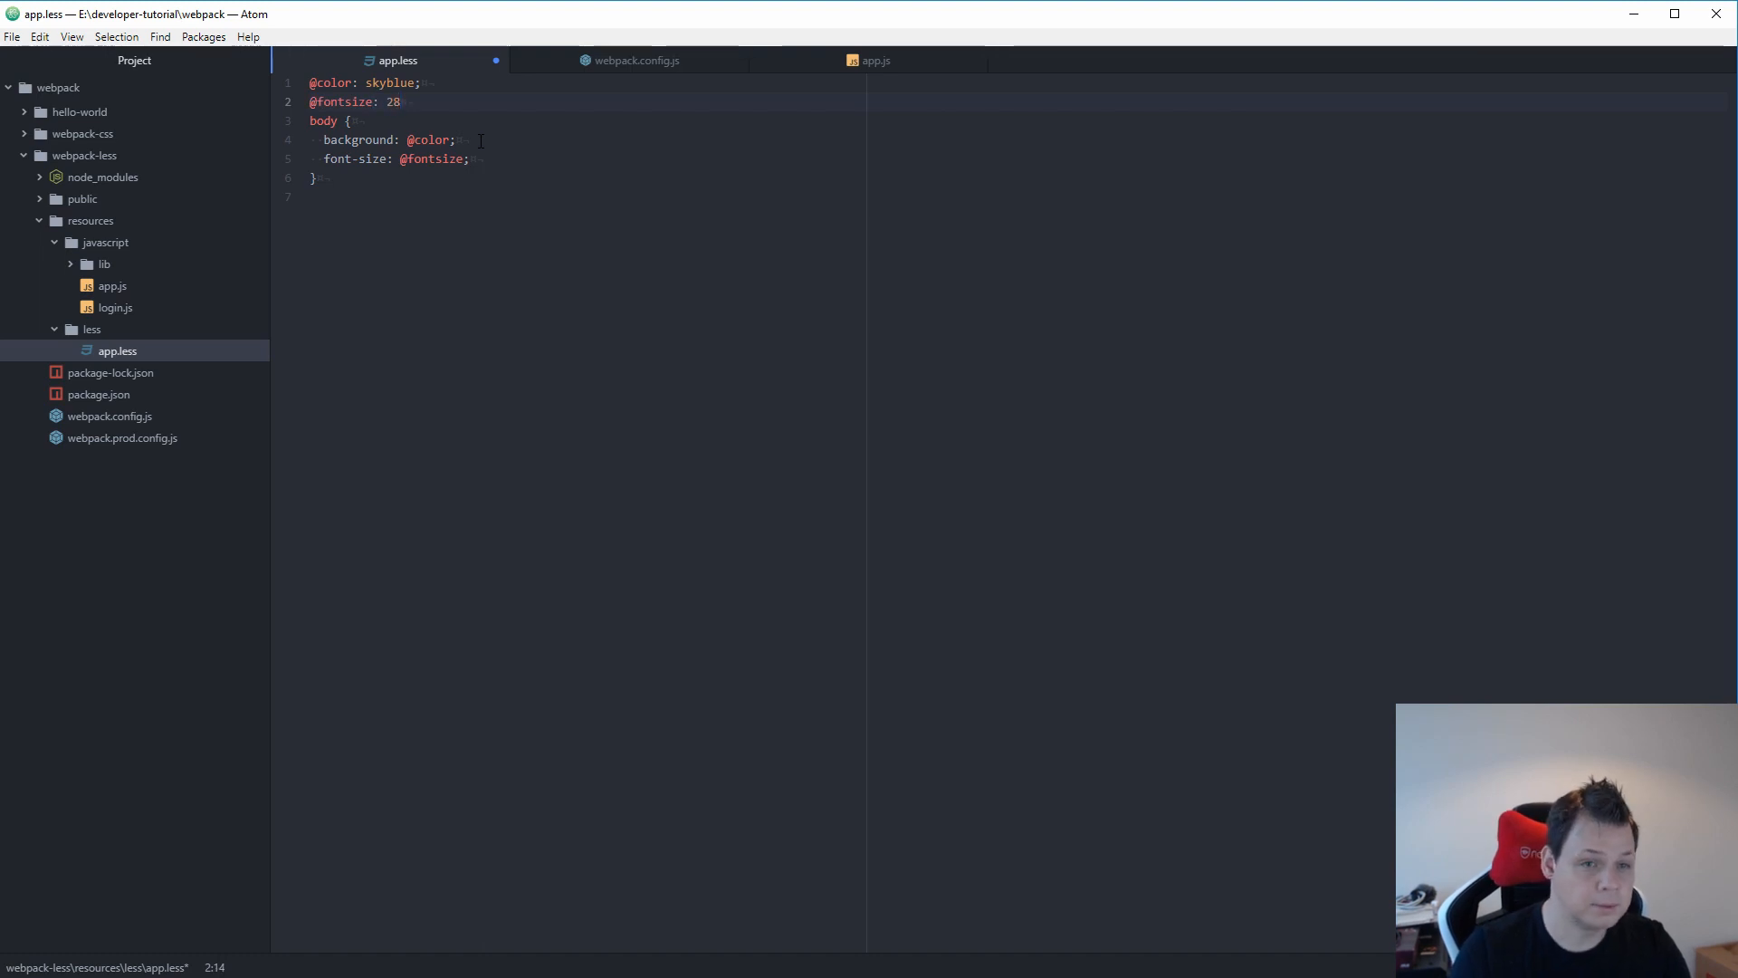
type("px;")
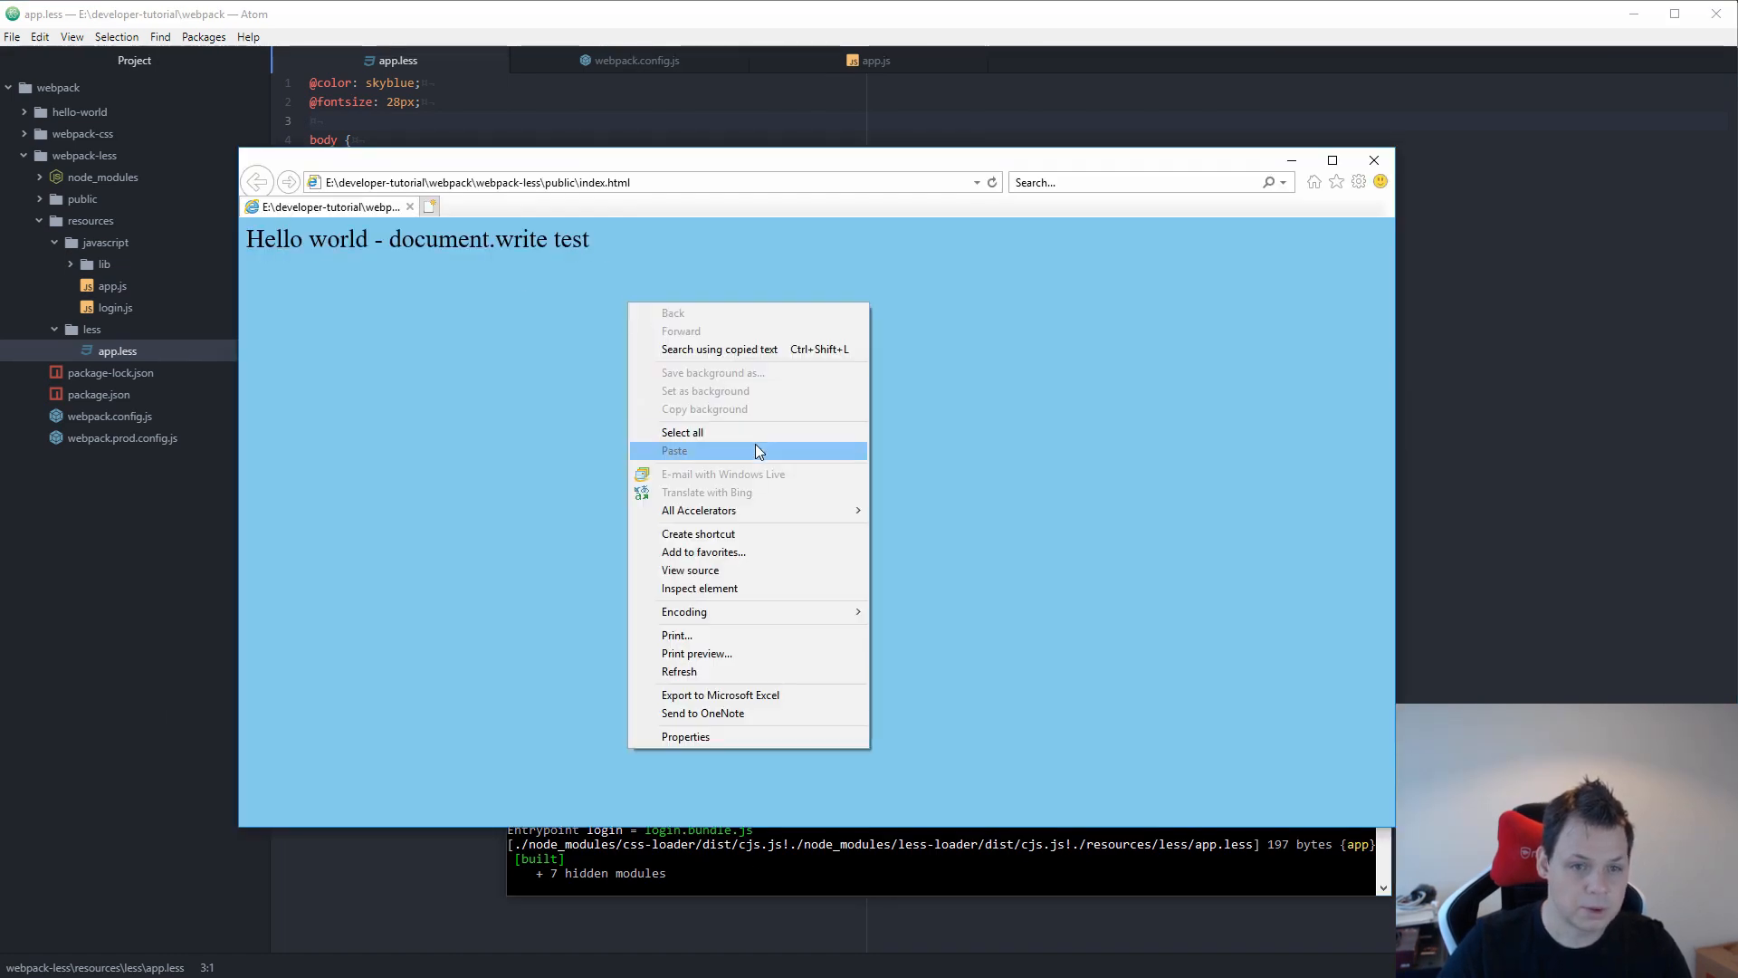
mouse_move(700, 587)
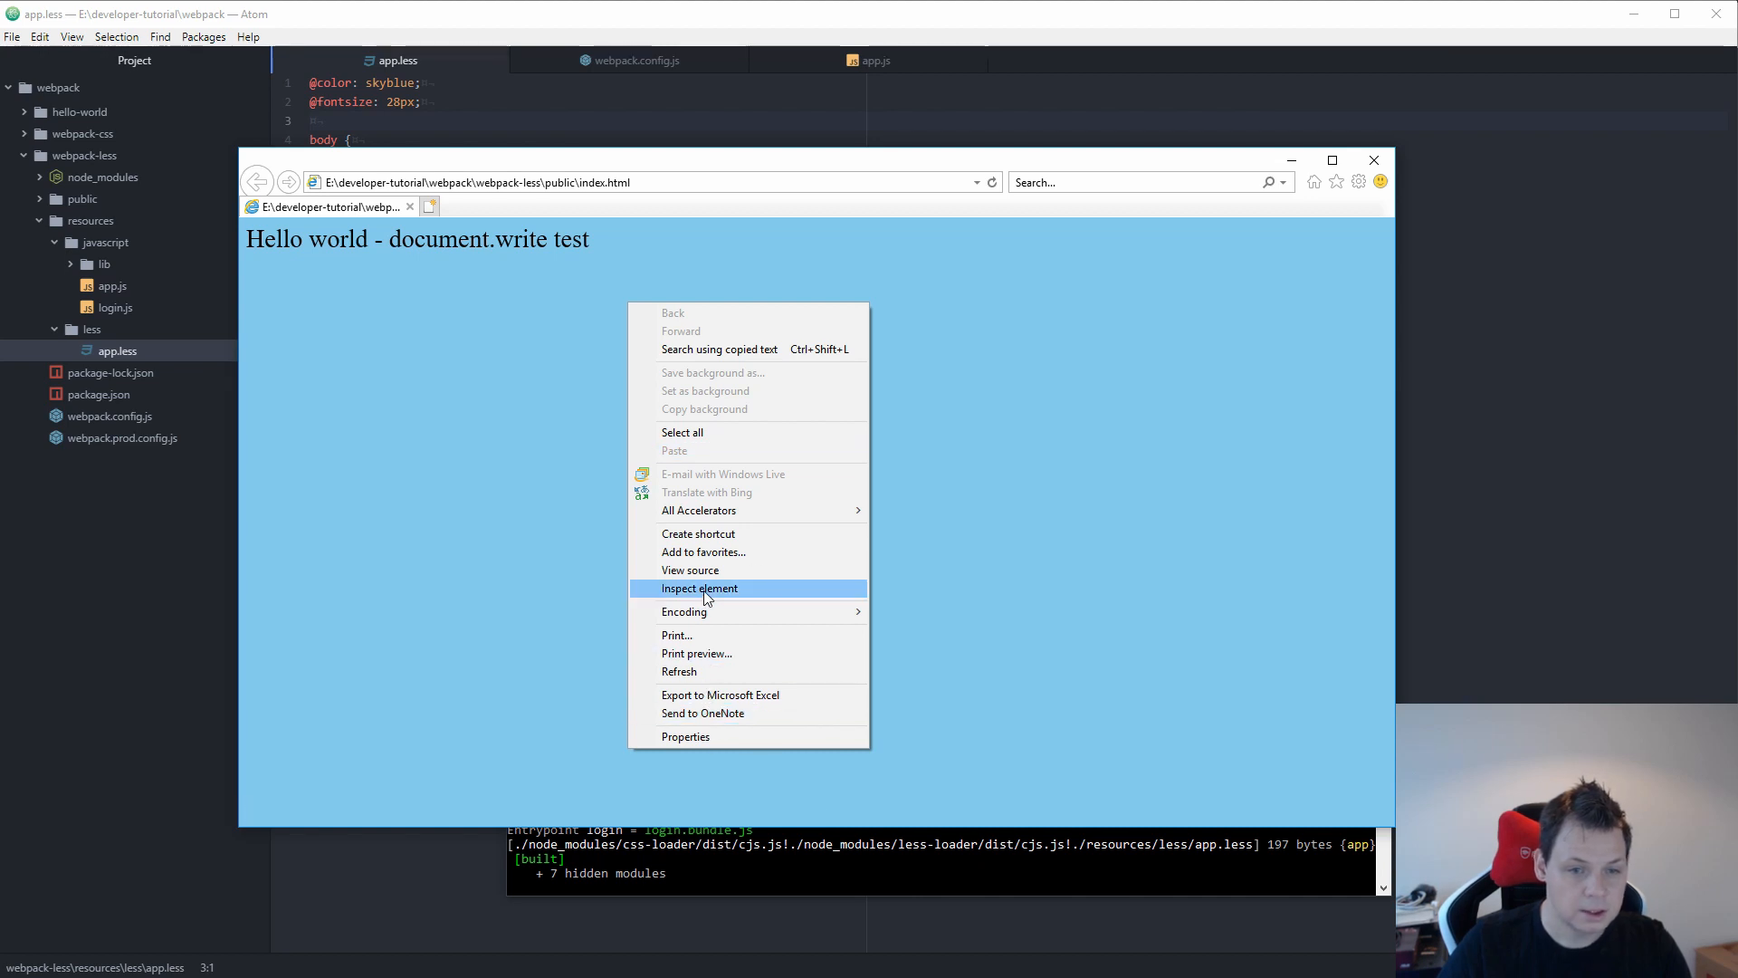
Inspect the page in developer tools to find the injected <style> tag in the head
left_click(699, 588)
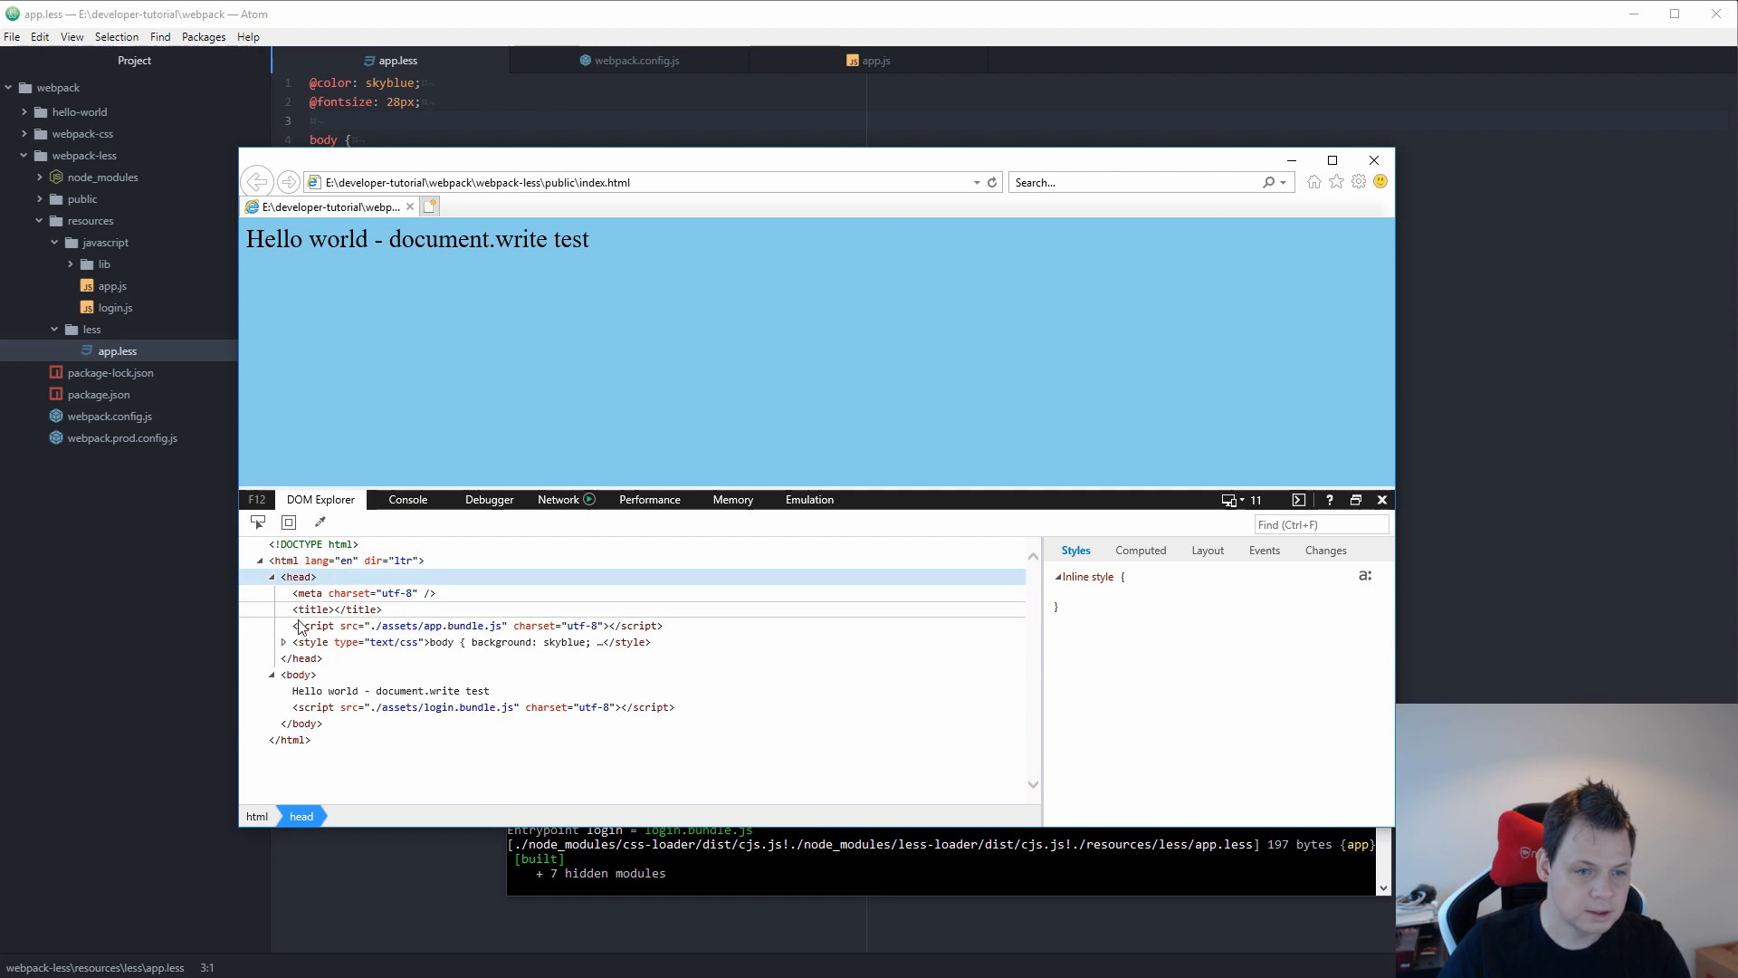
left_click(283, 642)
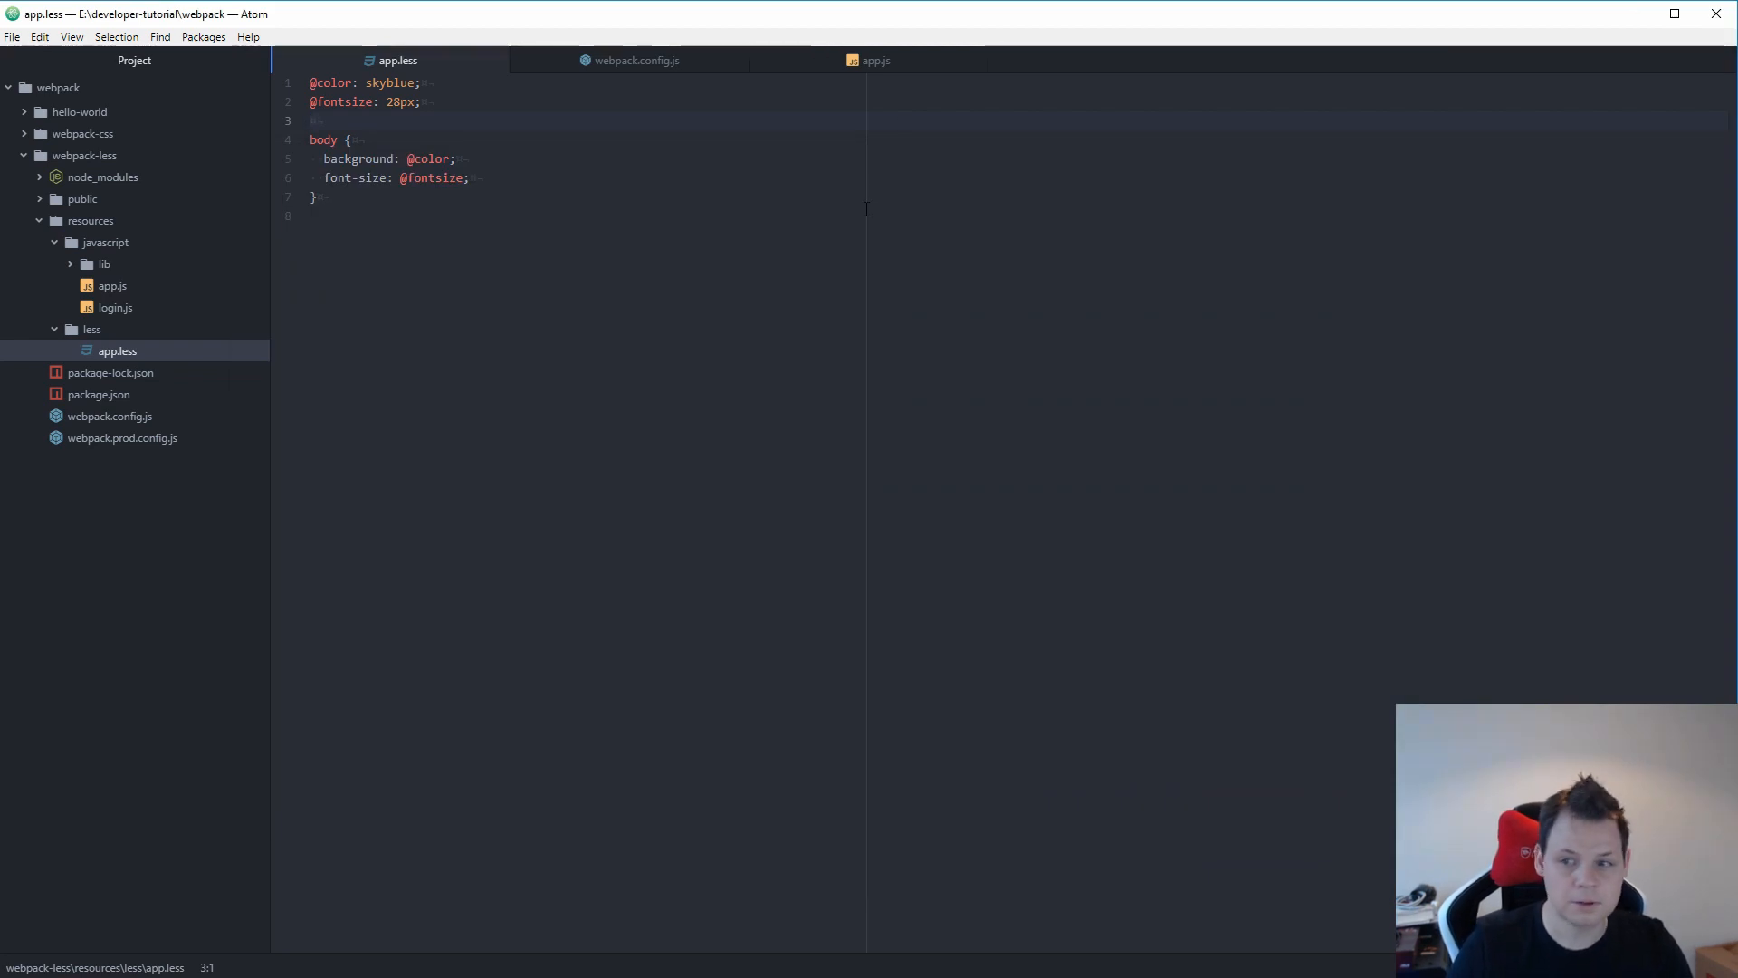
left_click(316, 119)
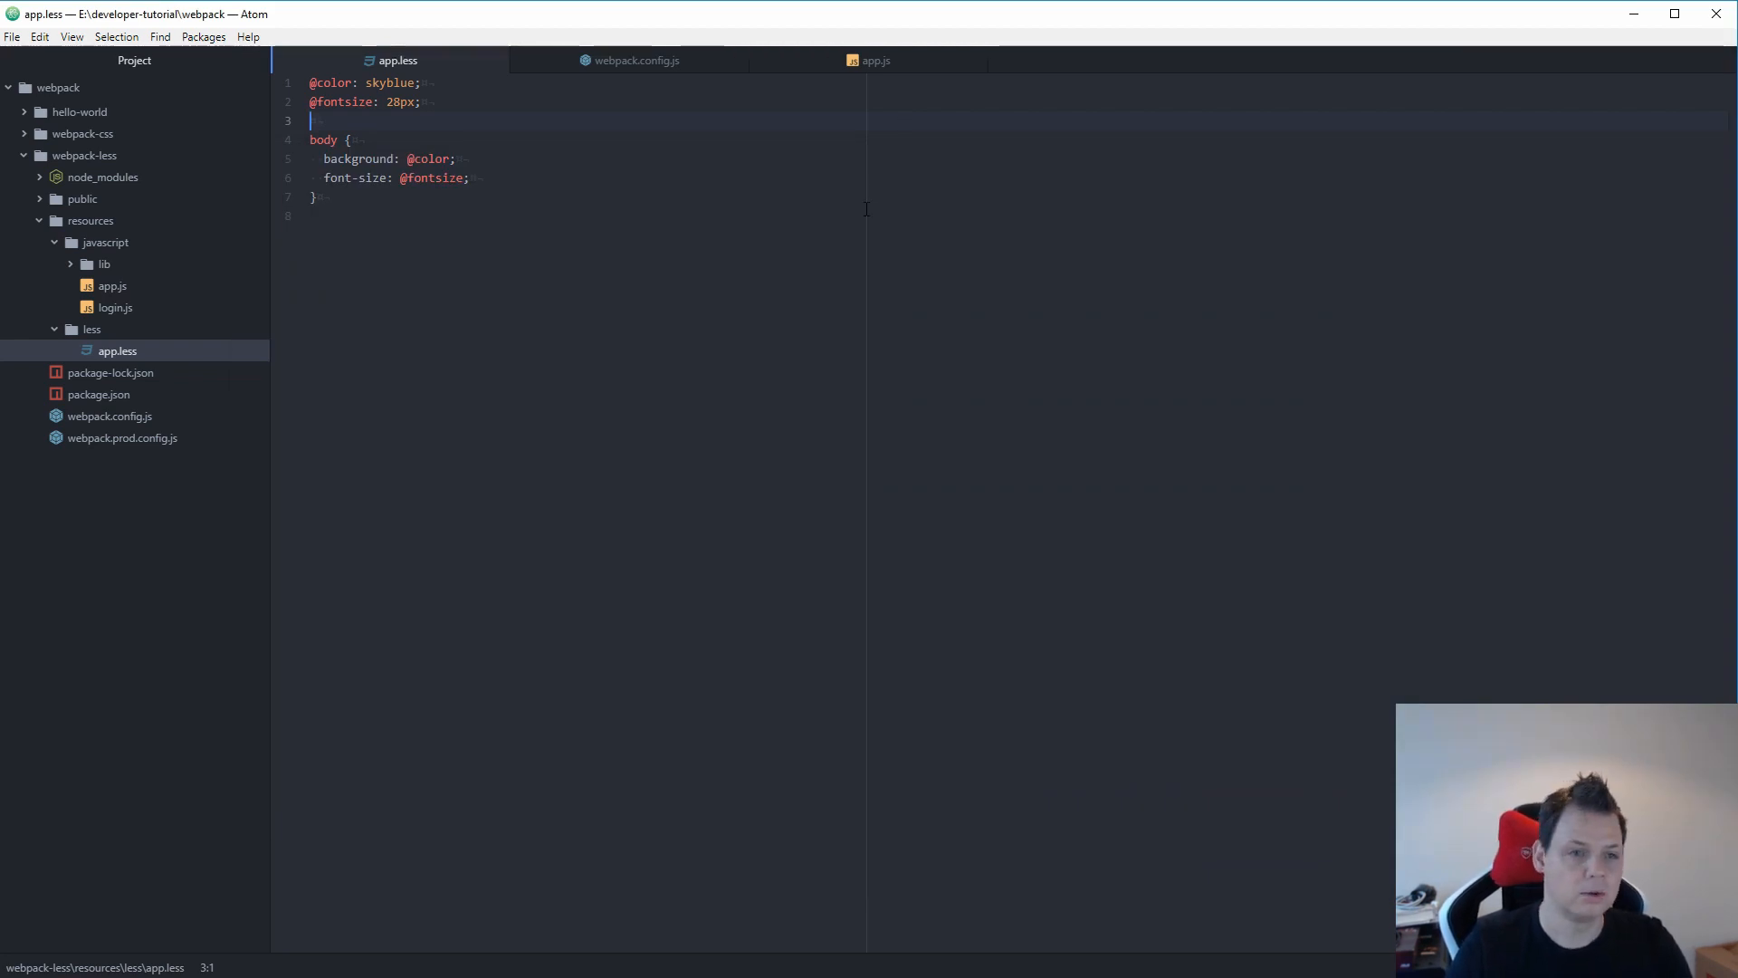